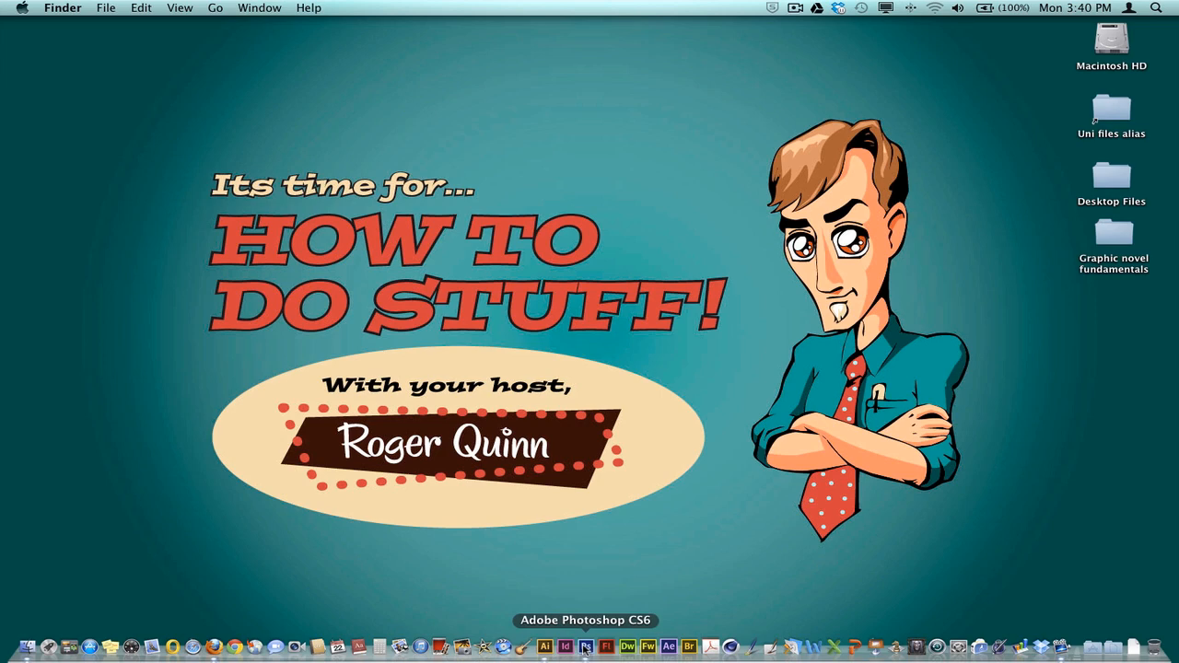
# Switch to Photoshop to show the comic page bower_page_012_colour.psd
pyautogui.click(585, 646)
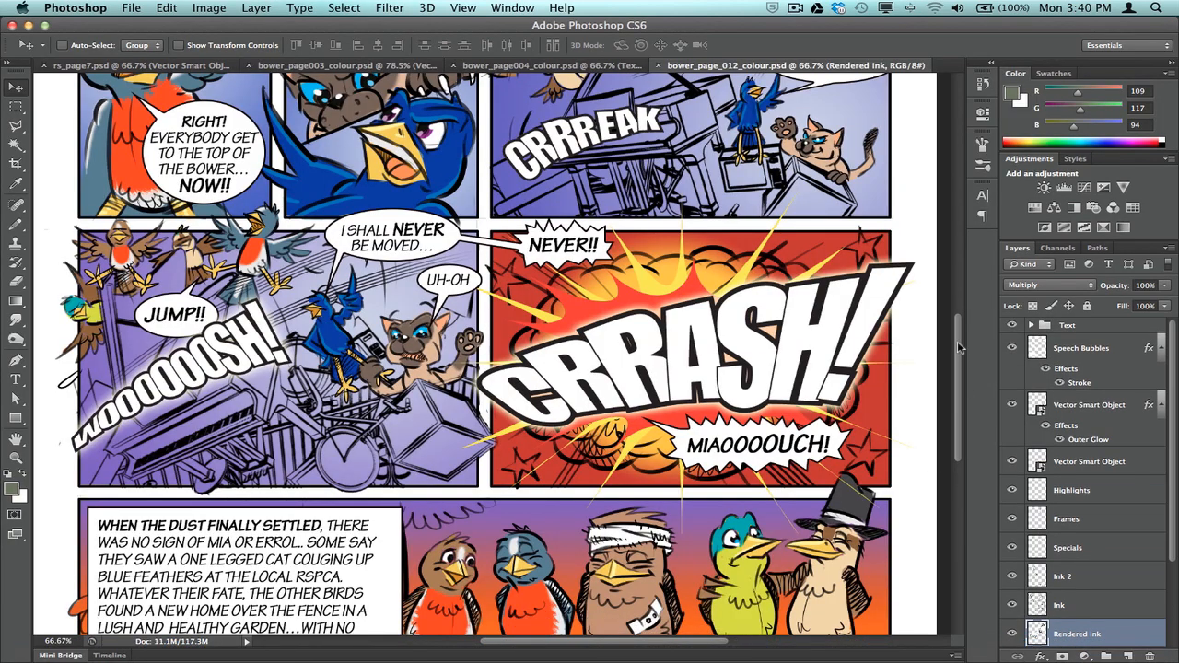
pyautogui.moveTo(939, 365)
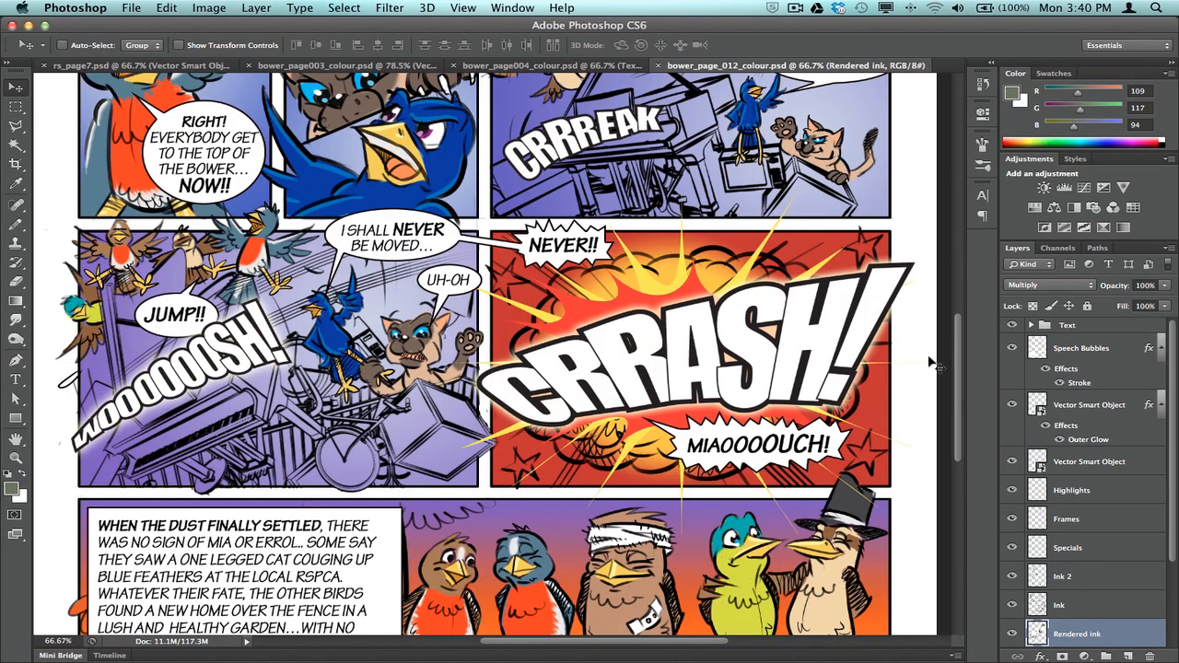
pyautogui.moveTo(629, 378)
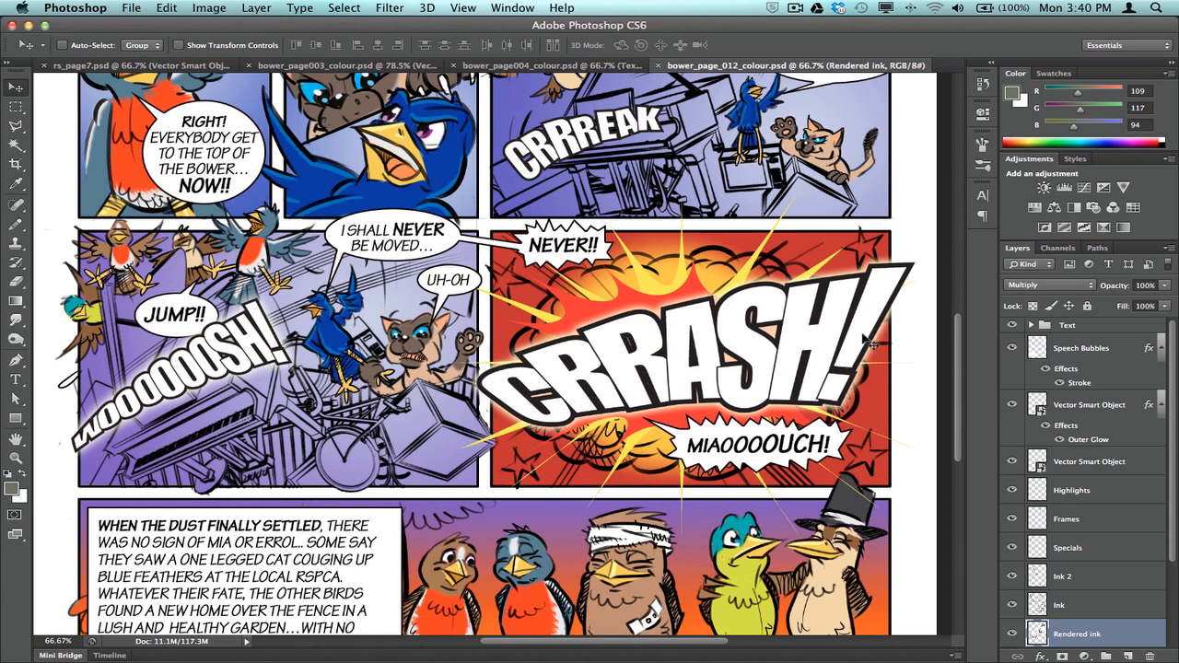
pyautogui.moveTo(829, 226)
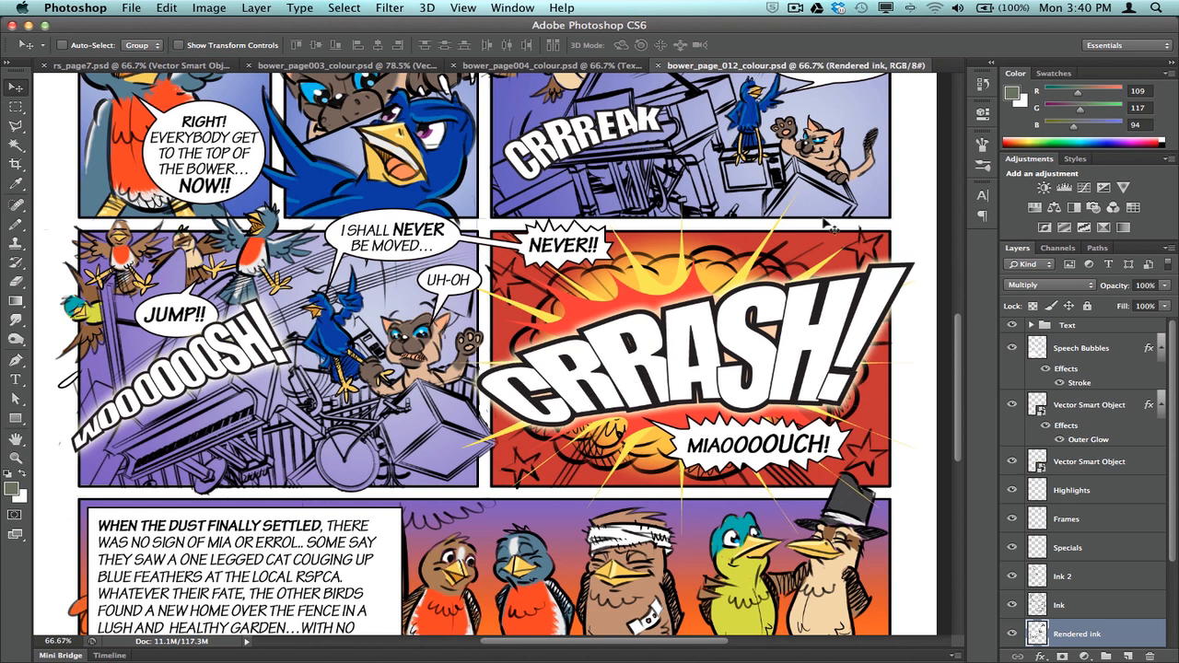
pyautogui.moveTo(497, 285)
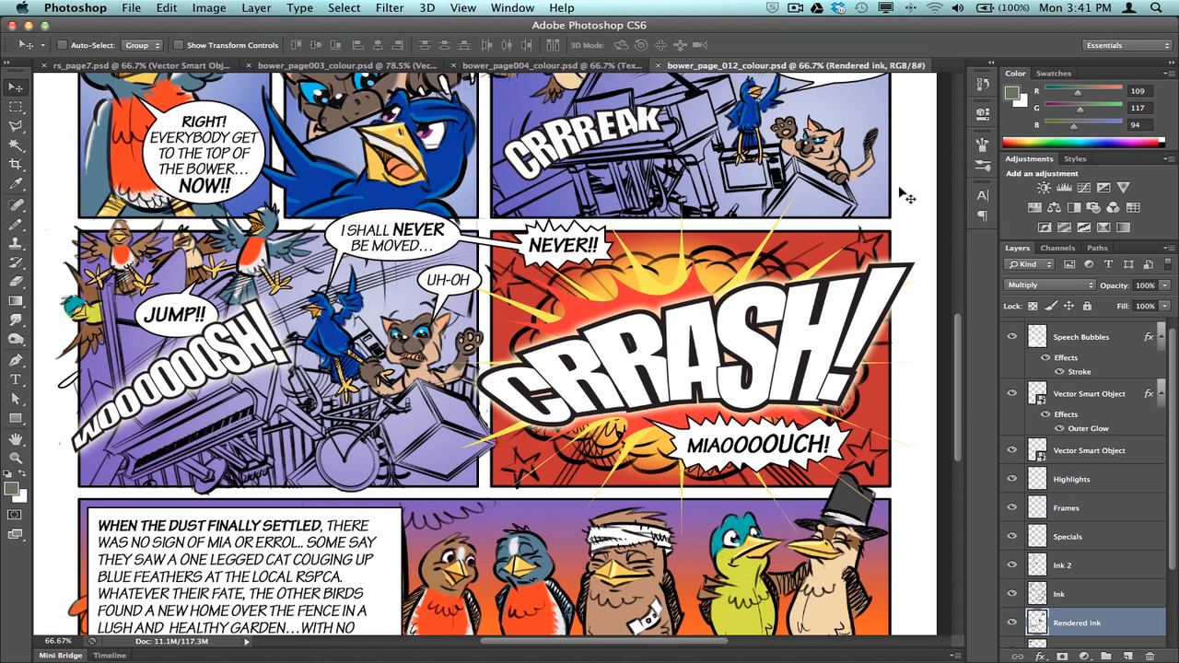
pyautogui.moveTo(922, 189)
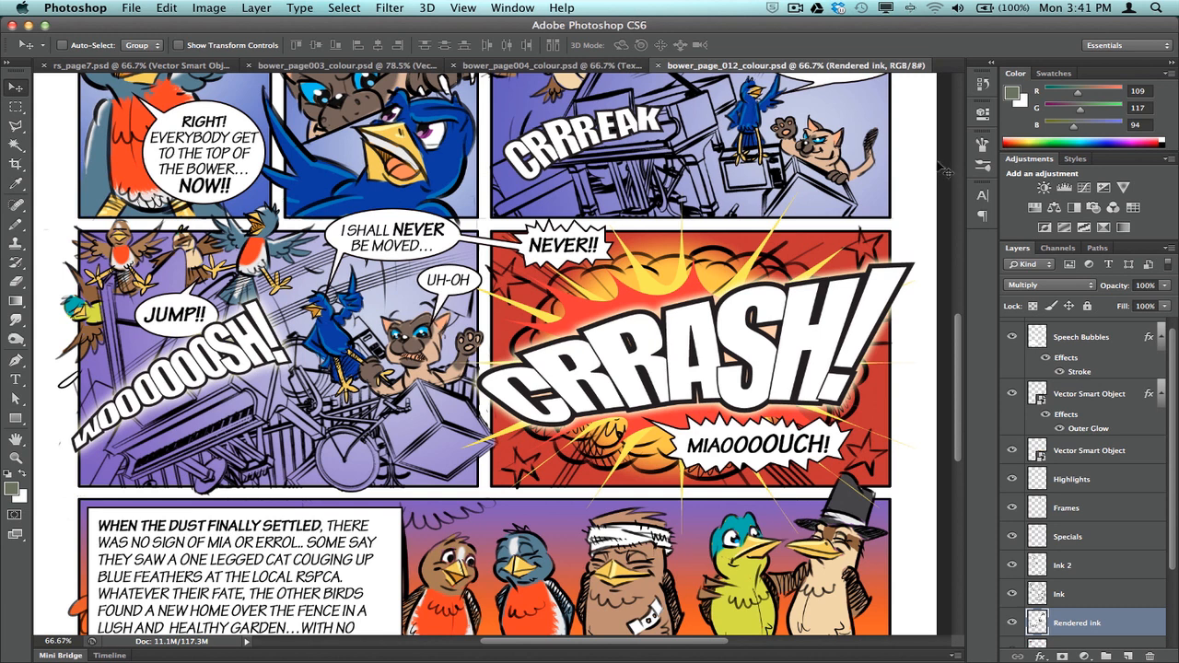
pyautogui.moveTo(941, 170)
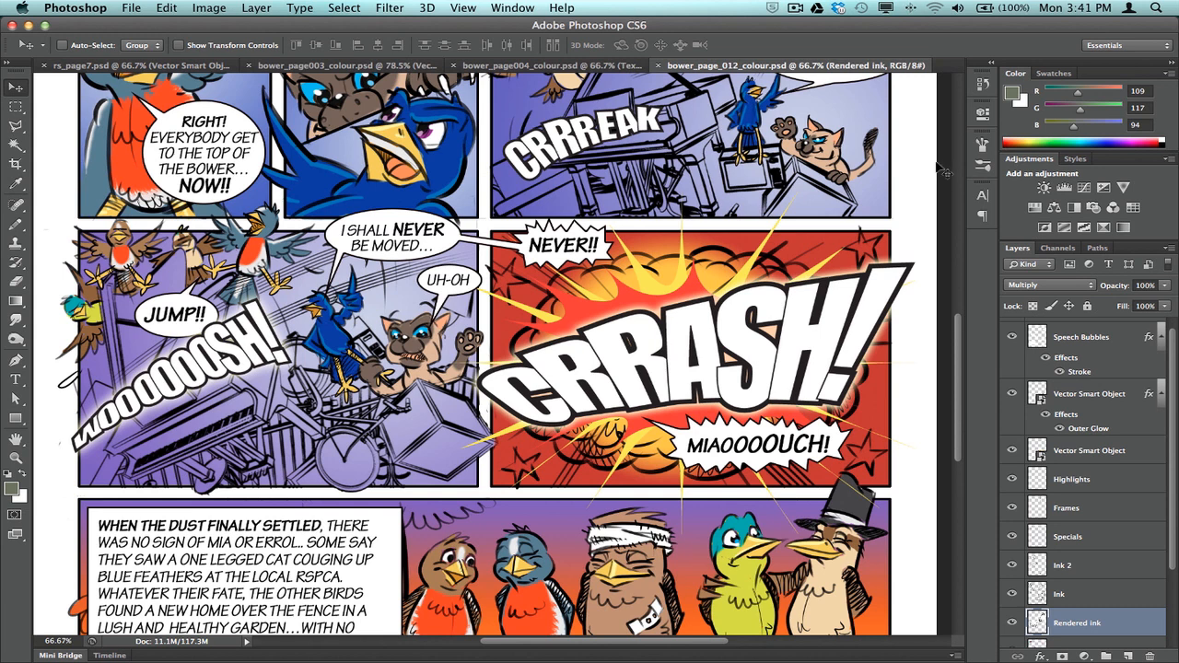
pyautogui.moveTo(941, 169)
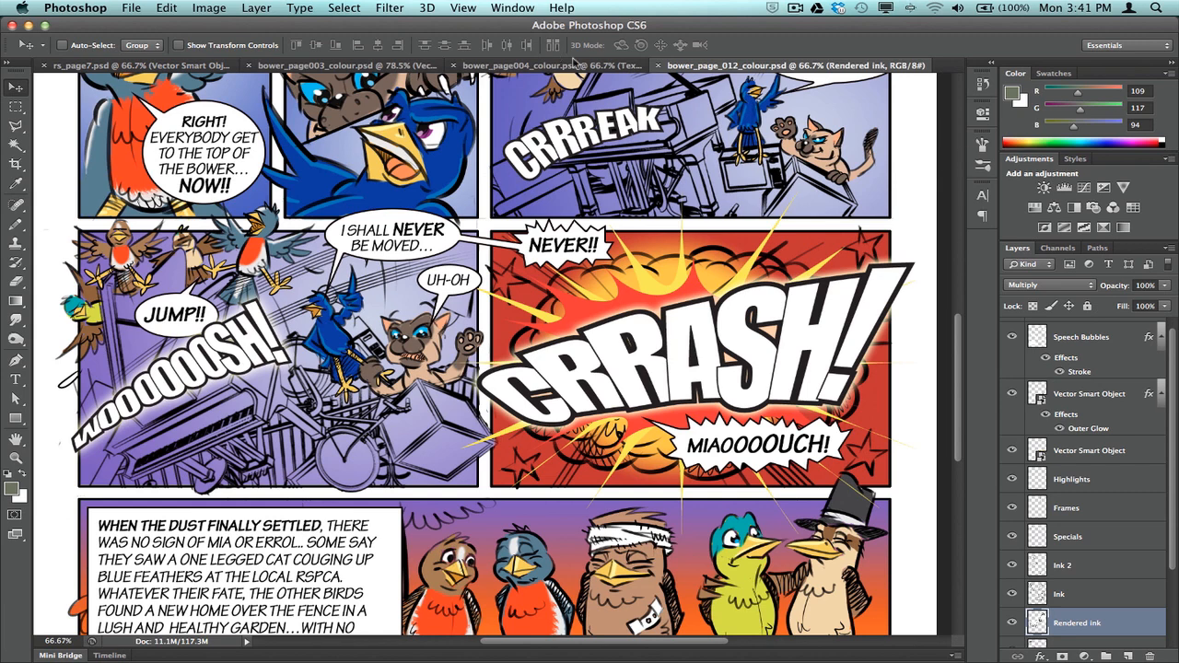
pyautogui.click(530, 65)
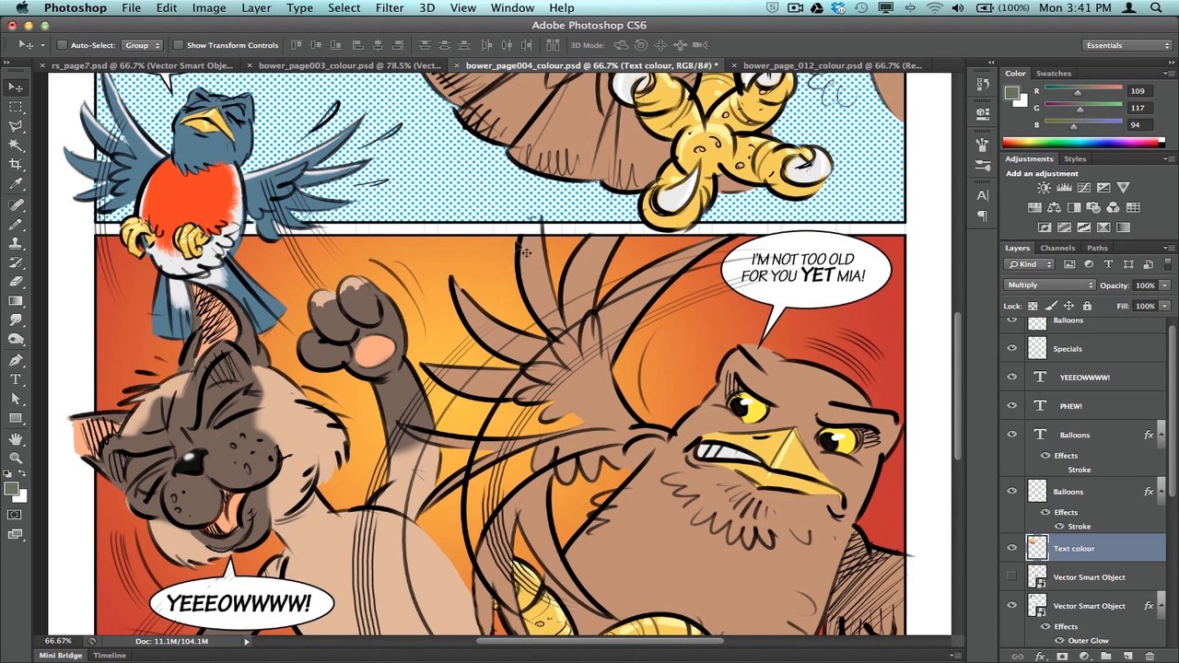
pyautogui.moveTo(599, 279)
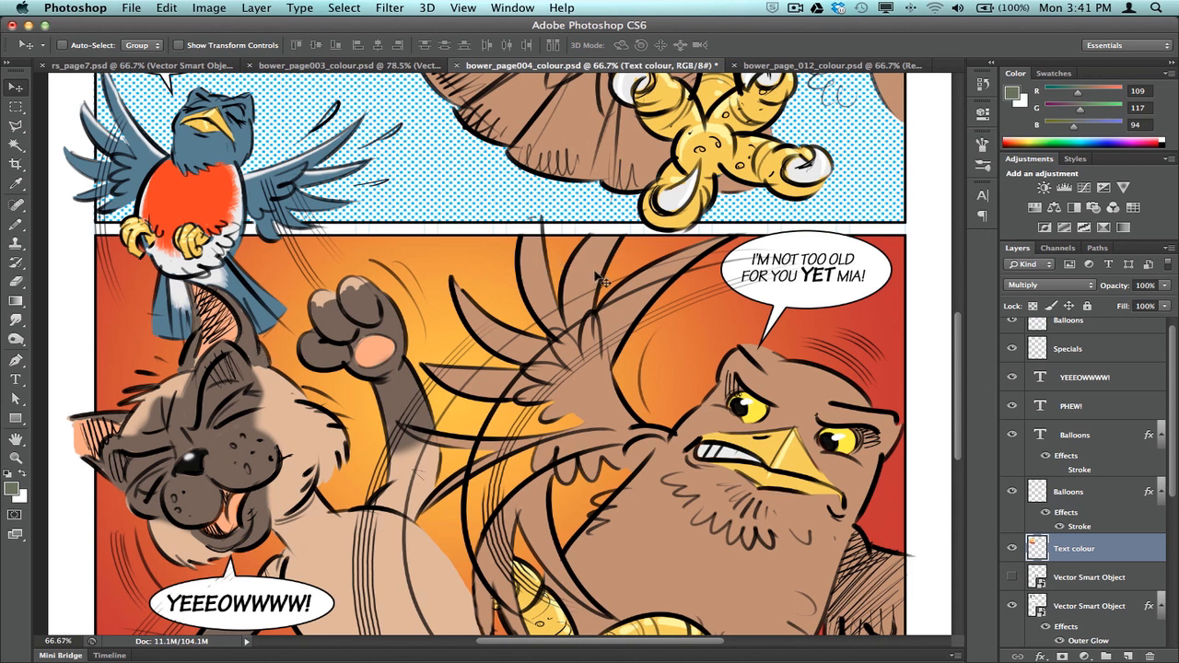
pyautogui.moveTo(671, 256)
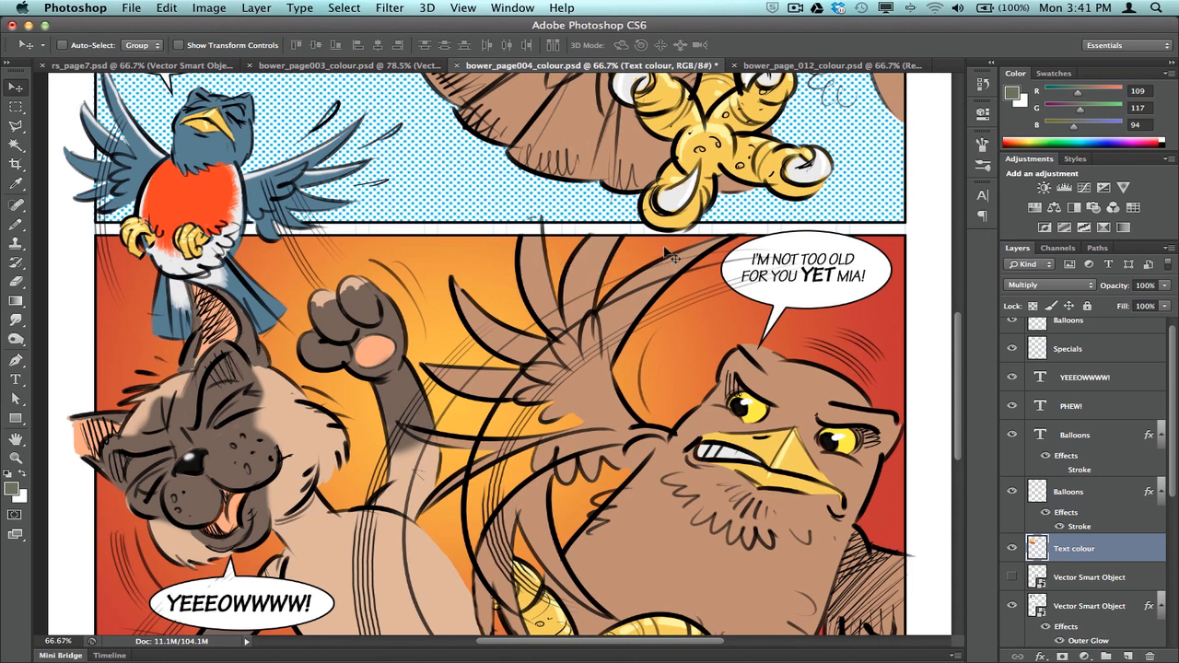
pyautogui.click(318, 65)
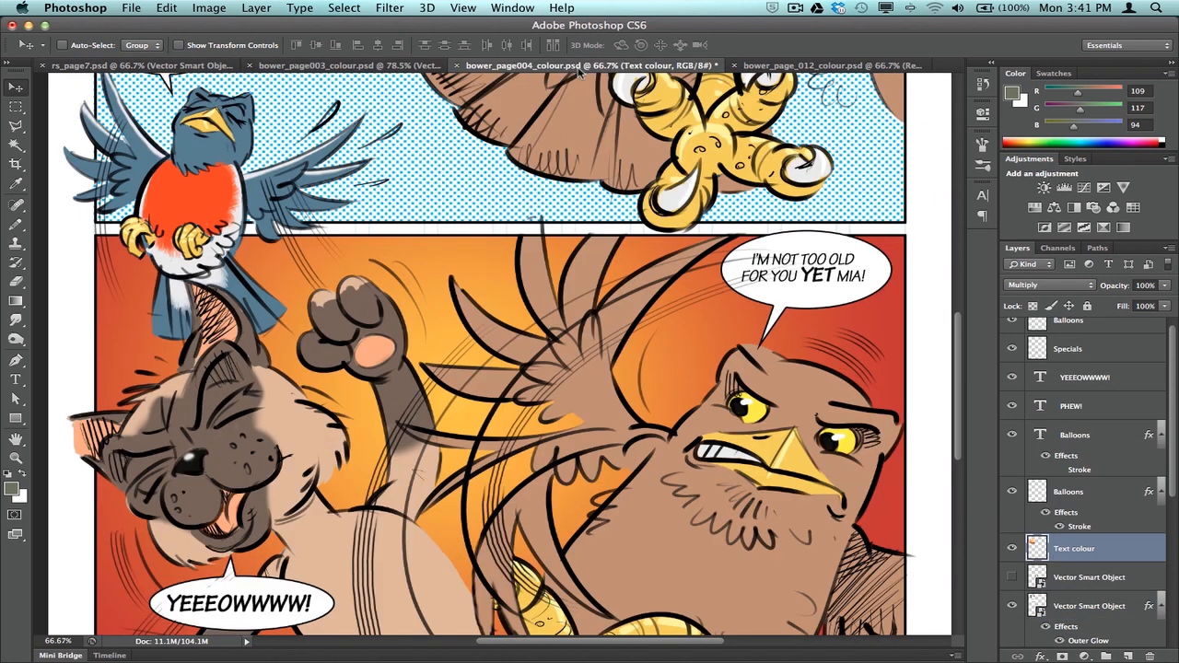
pyautogui.click(788, 66)
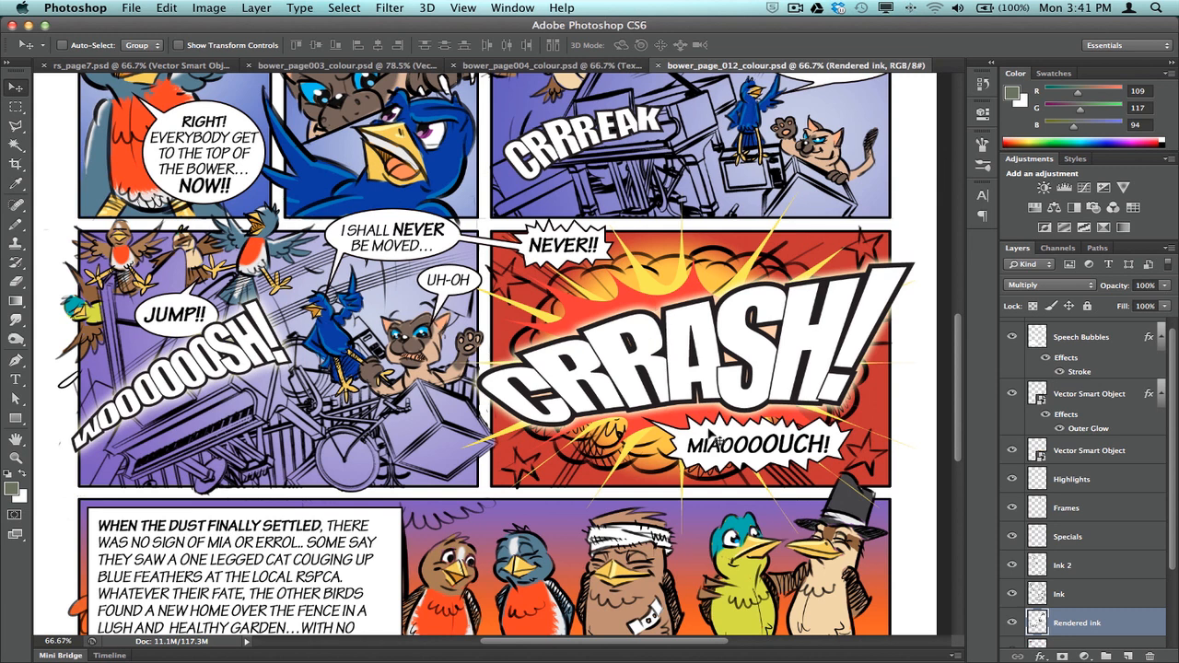
pyautogui.moveTo(917, 299)
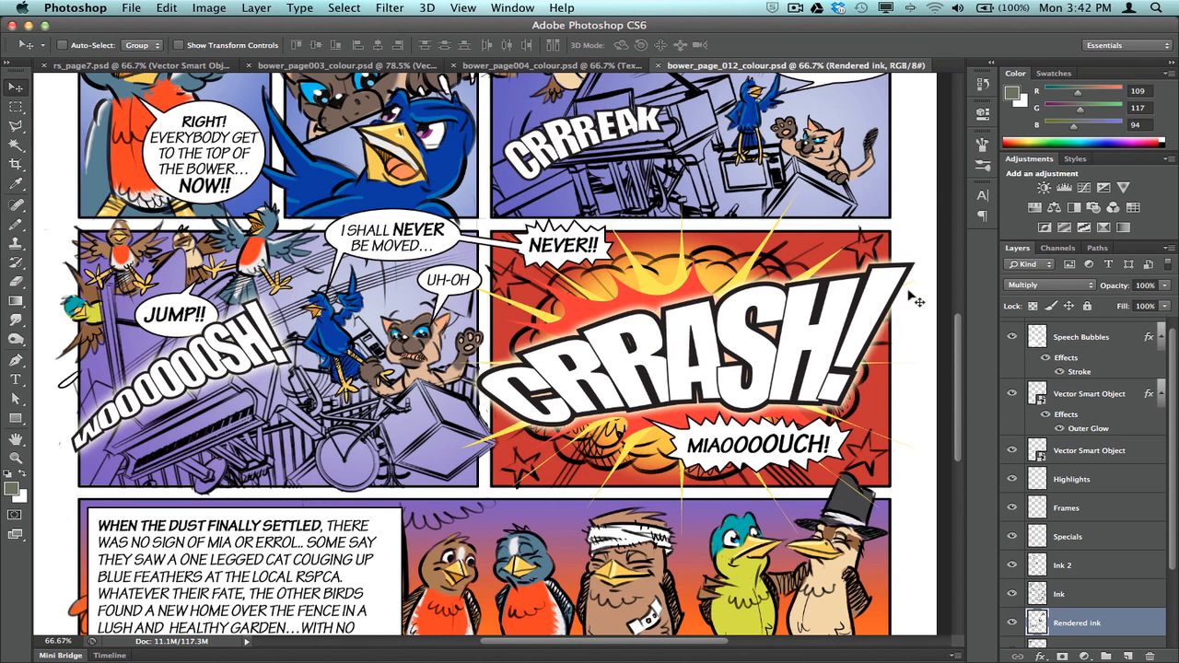
pyautogui.moveTo(773, 175)
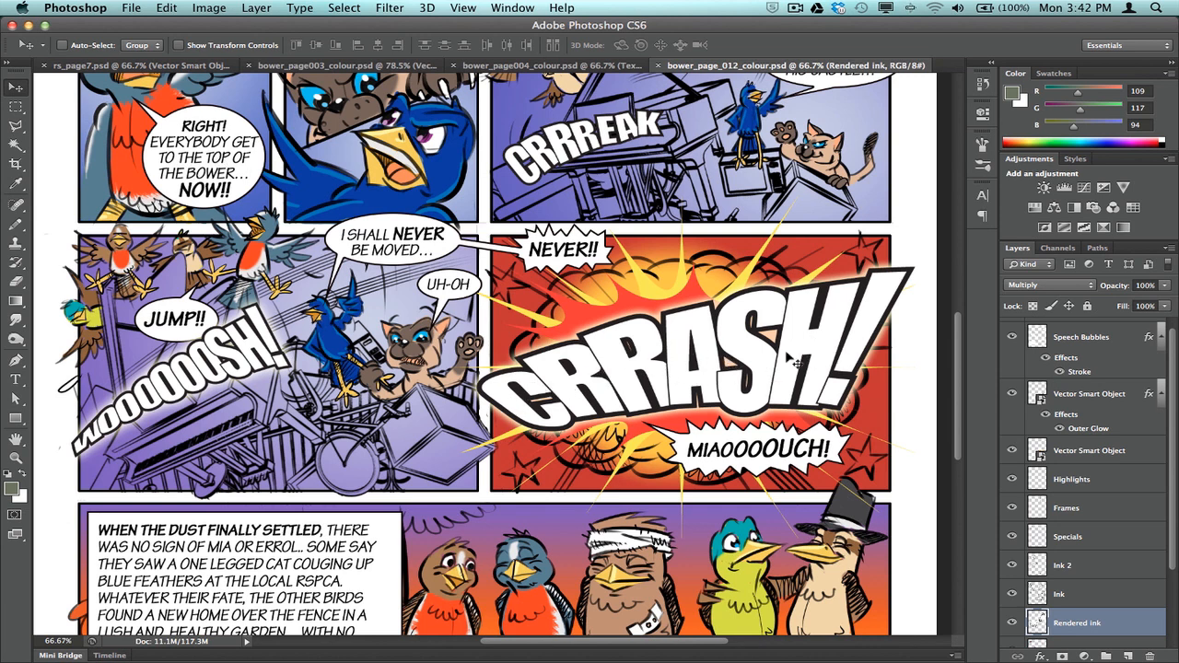
pyautogui.moveTo(791, 362)
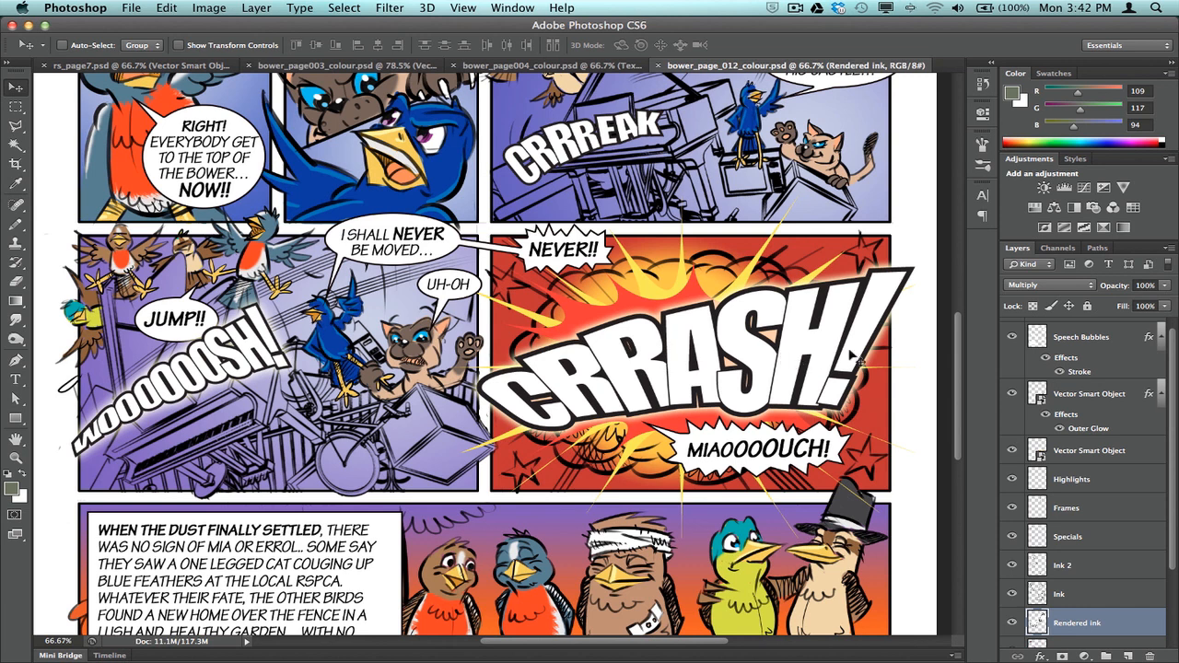
pyautogui.moveTo(944, 345)
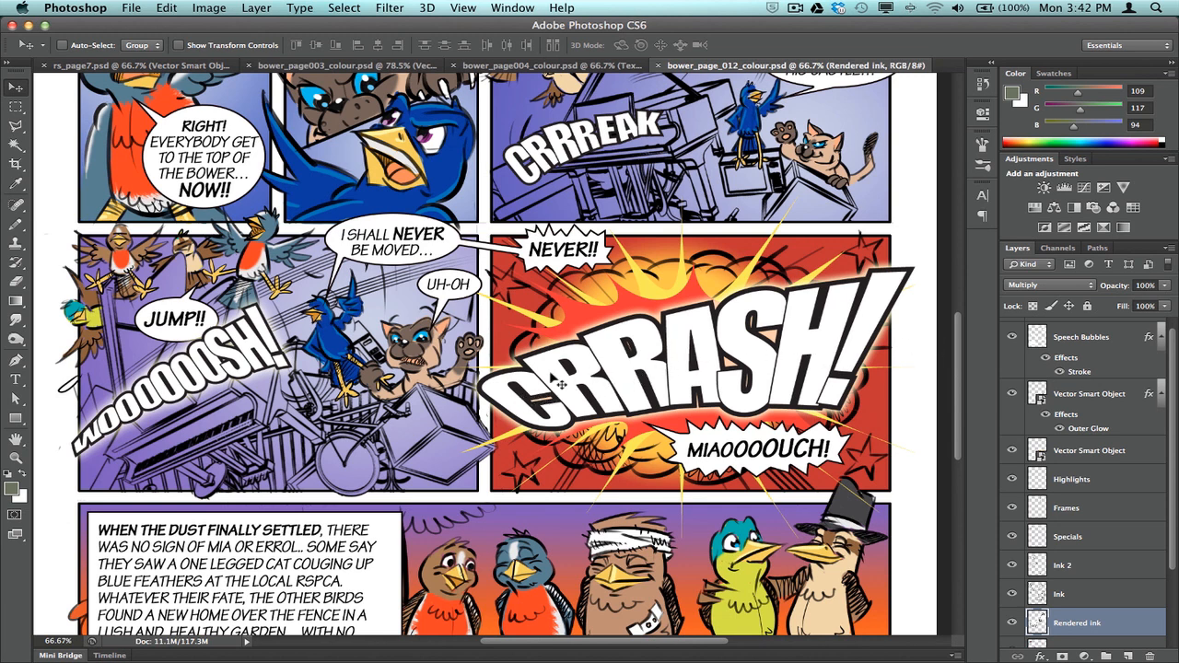
pyautogui.moveTo(875, 355)
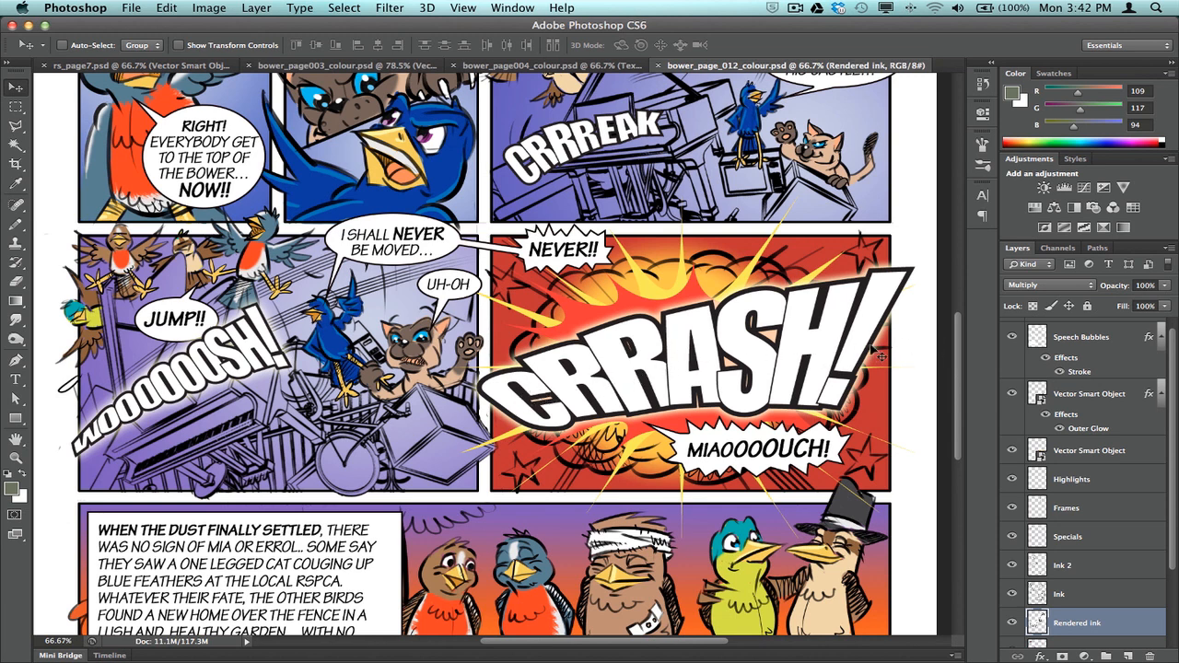
pyautogui.scroll(-3)
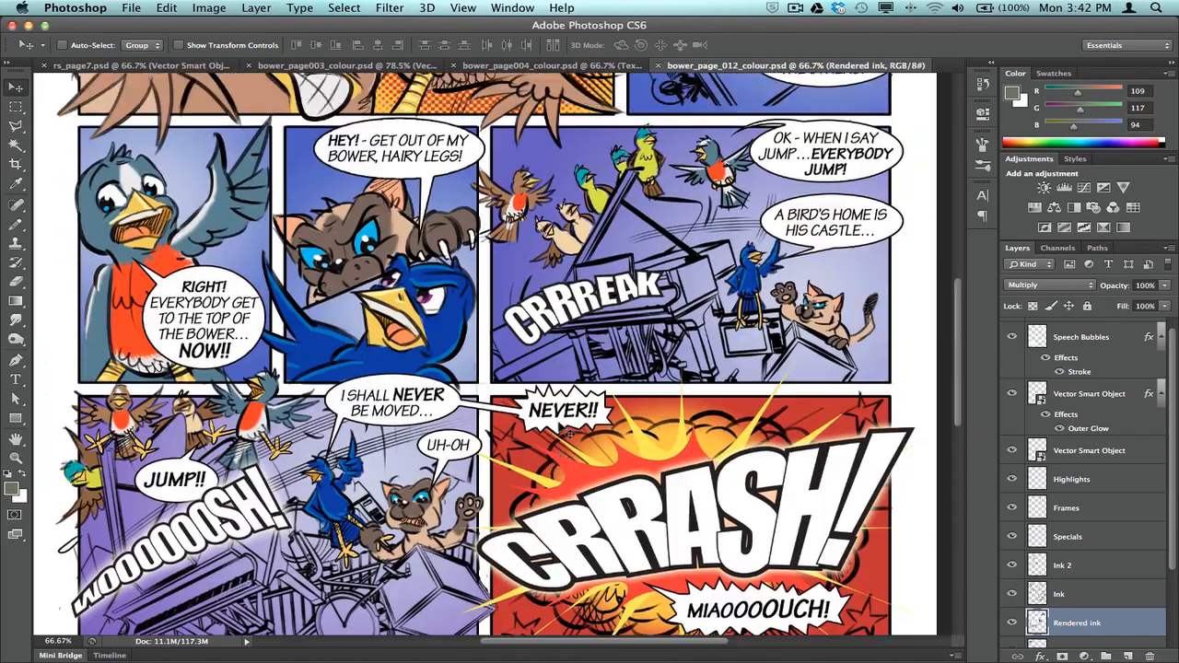
pyautogui.scroll(-3)
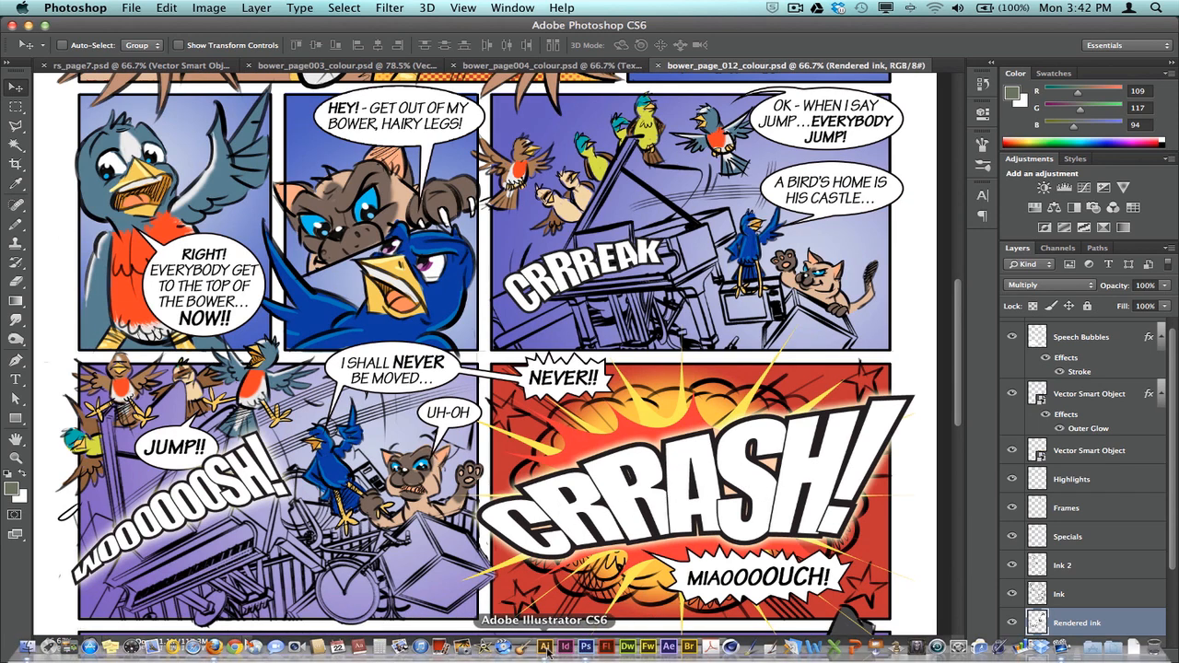
# Switch to Illustrator and confirm a new A4 Print document, Untitled-5
pyautogui.click(545, 645)
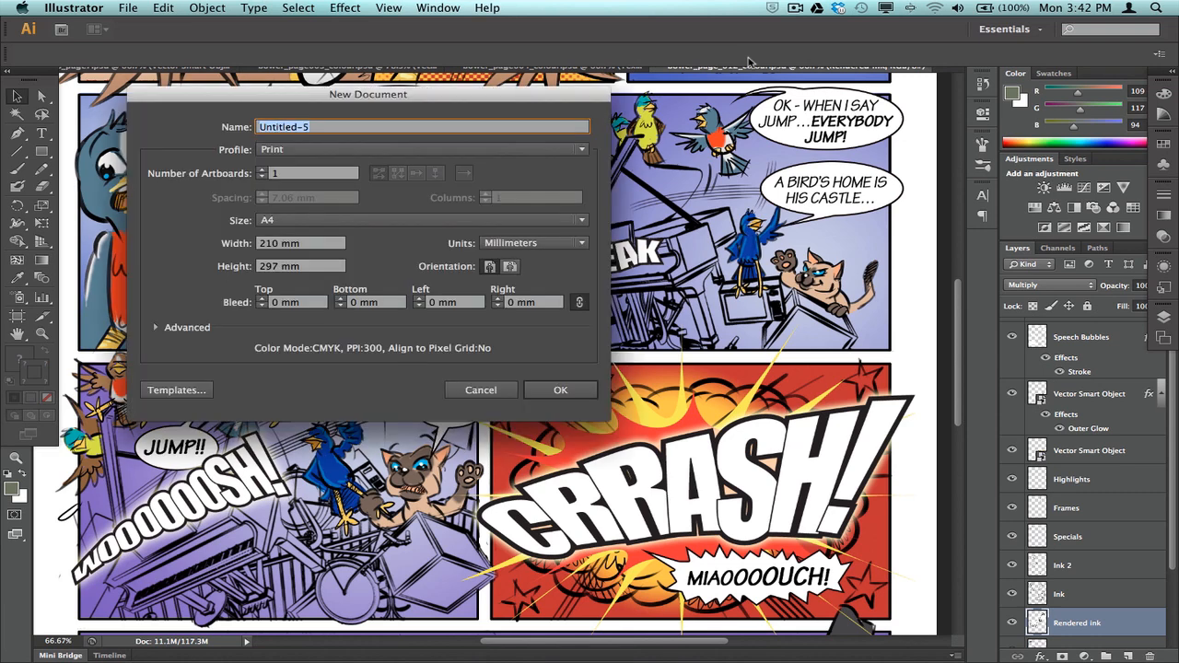
pyautogui.moveTo(383, 224)
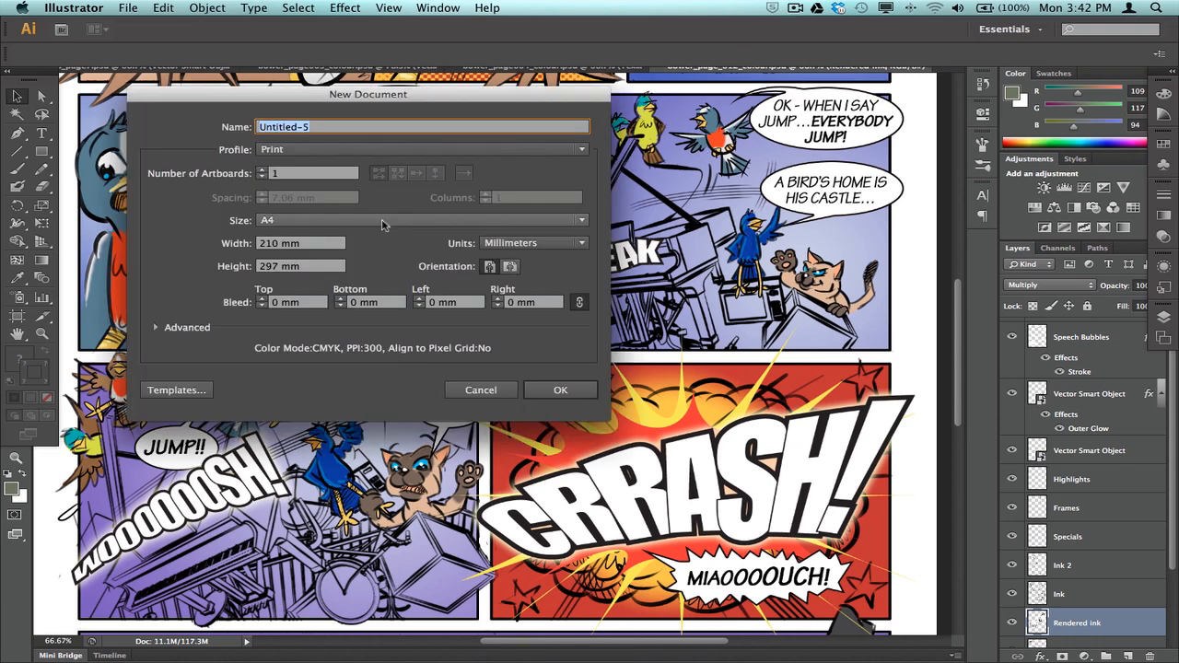
pyautogui.moveTo(221, 193)
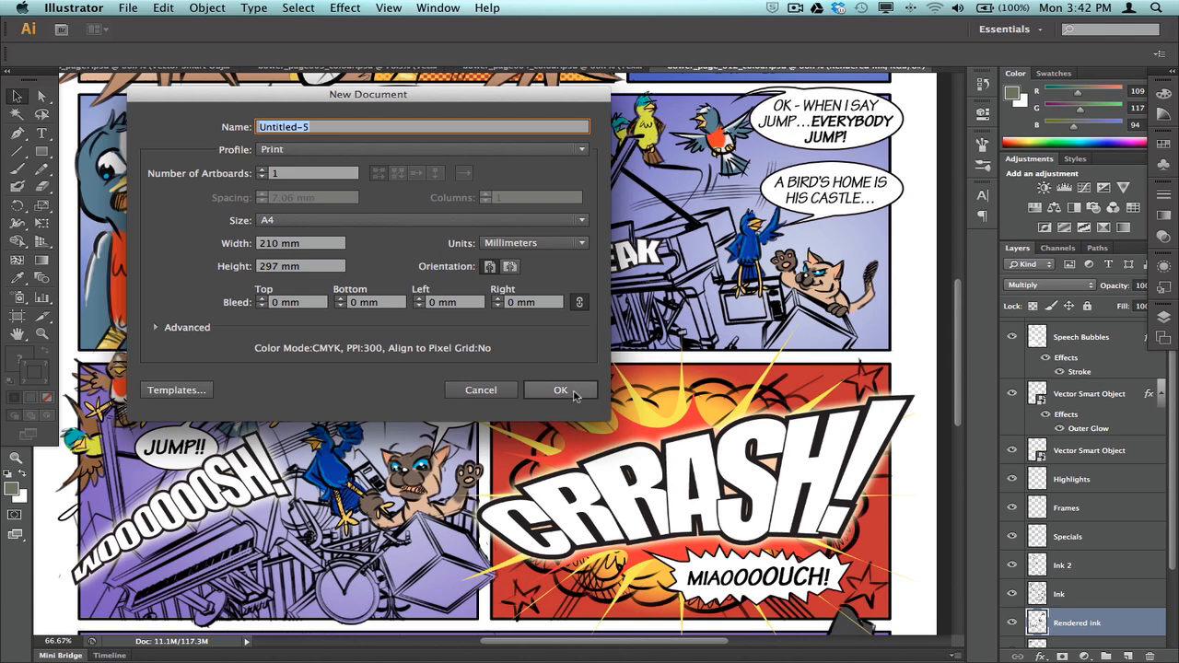
pyautogui.click(560, 390)
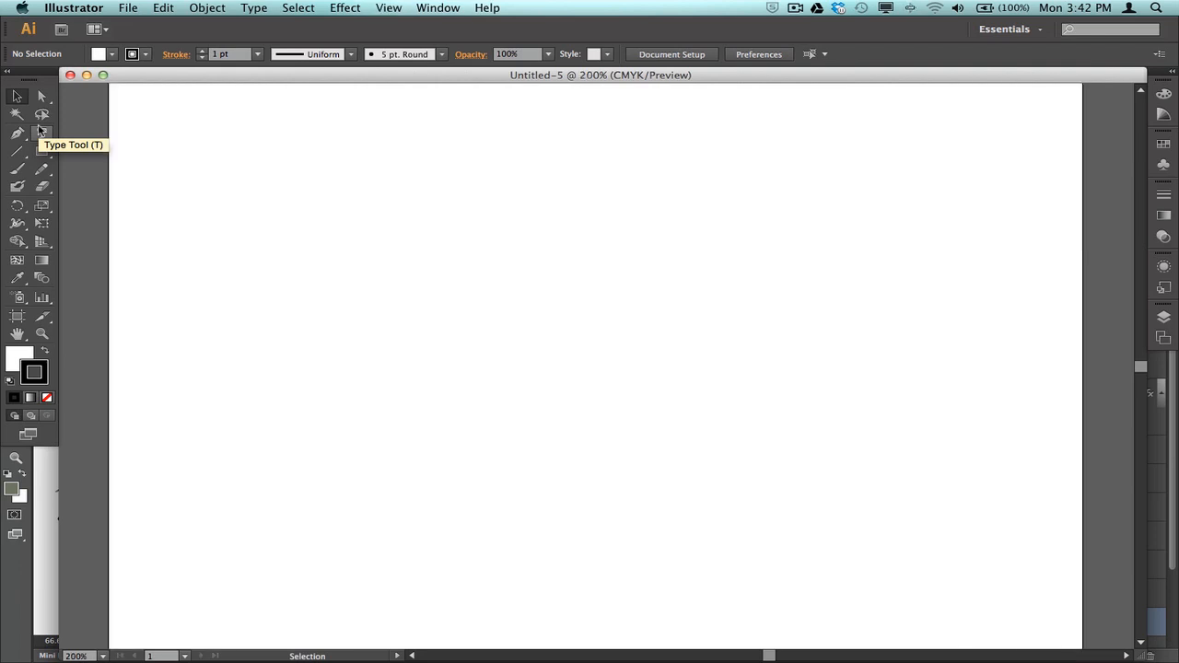
pyautogui.moveTo(392, 168)
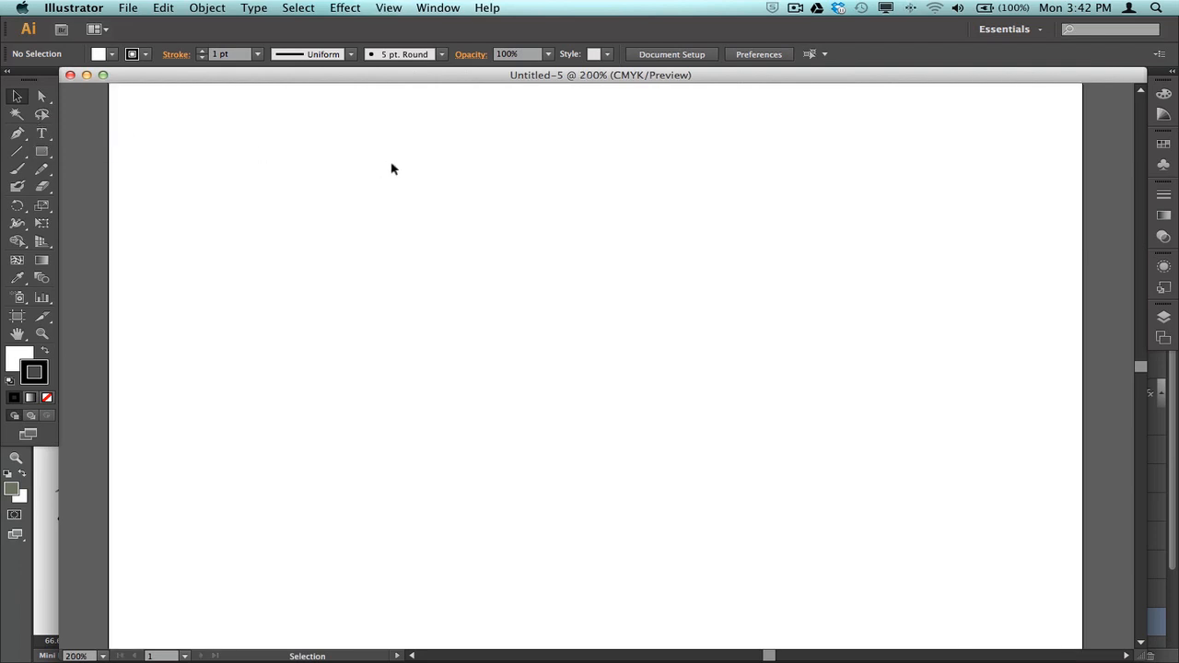
# Type KAPOWEEEE! on the artboard as 58 pt Myriad Pro text
pyautogui.click(41, 133)
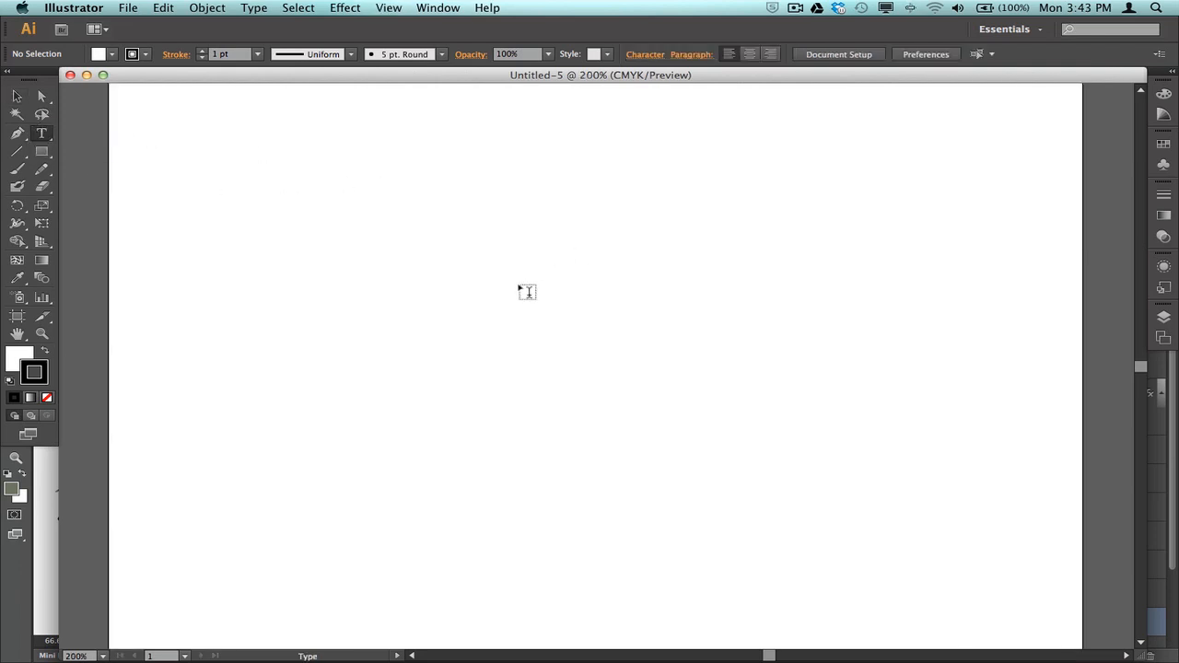
pyautogui.click(527, 292)
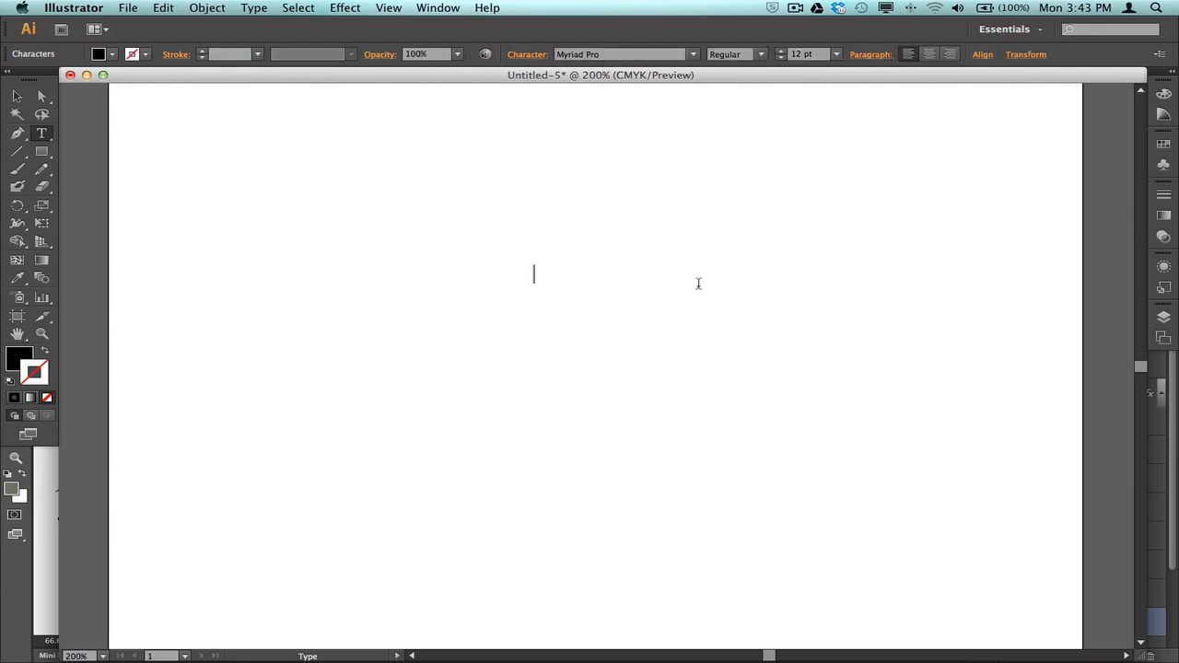
pyautogui.write('KAP')
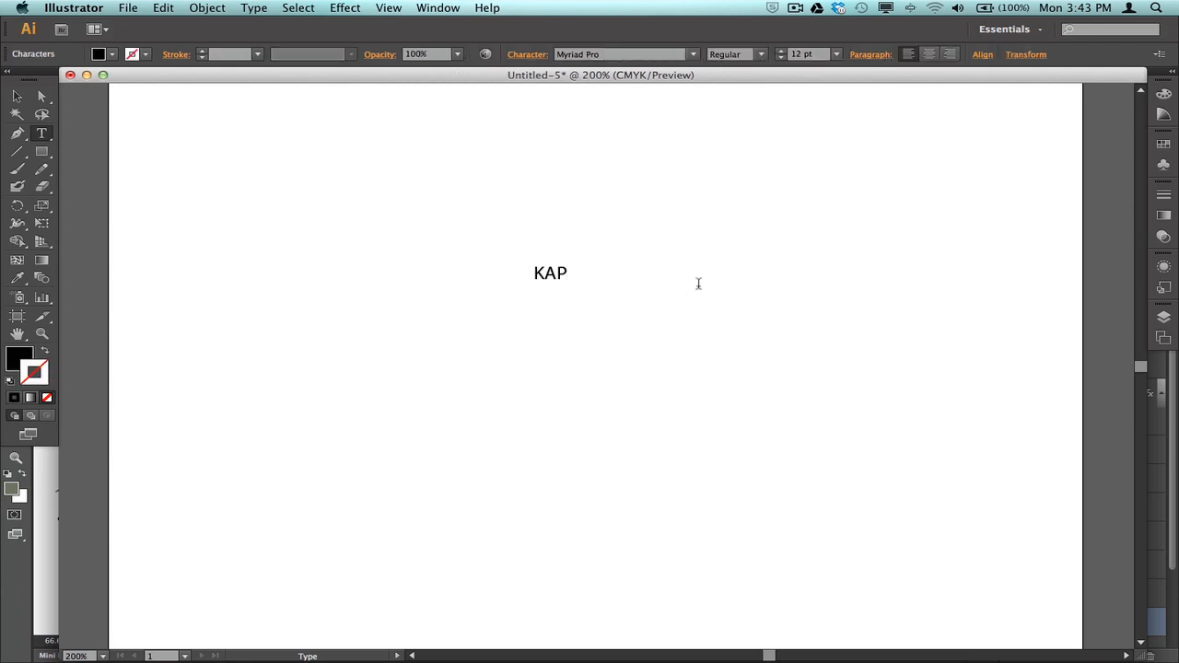
pyautogui.write('OWEEEE')
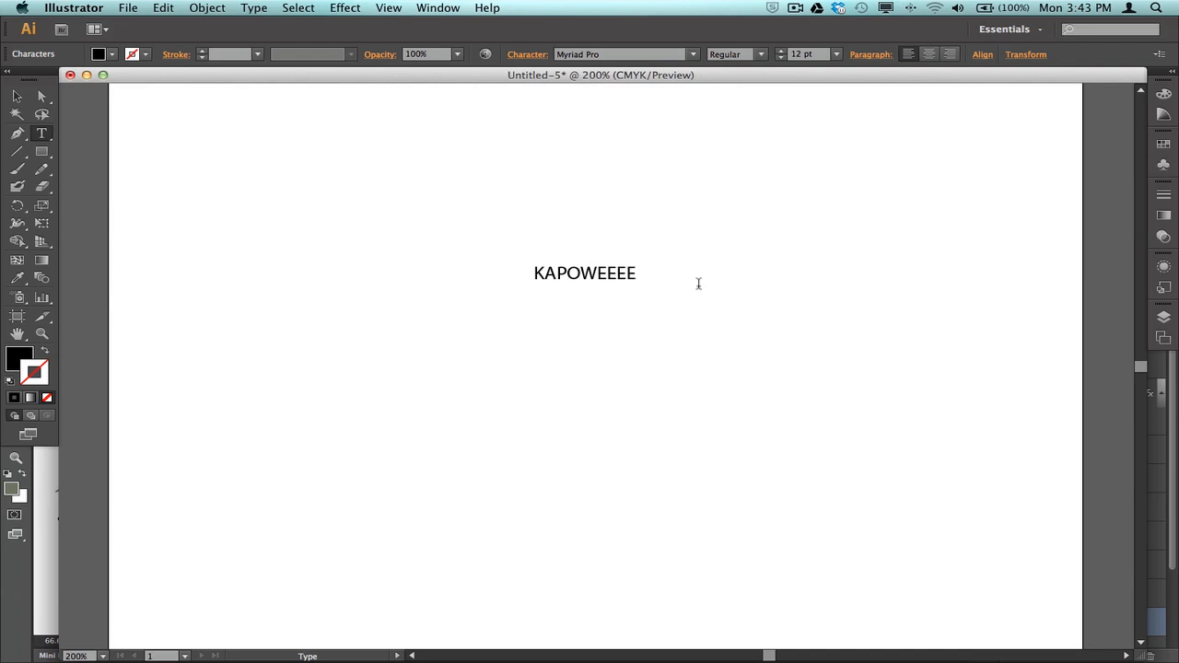
pyautogui.write('!')
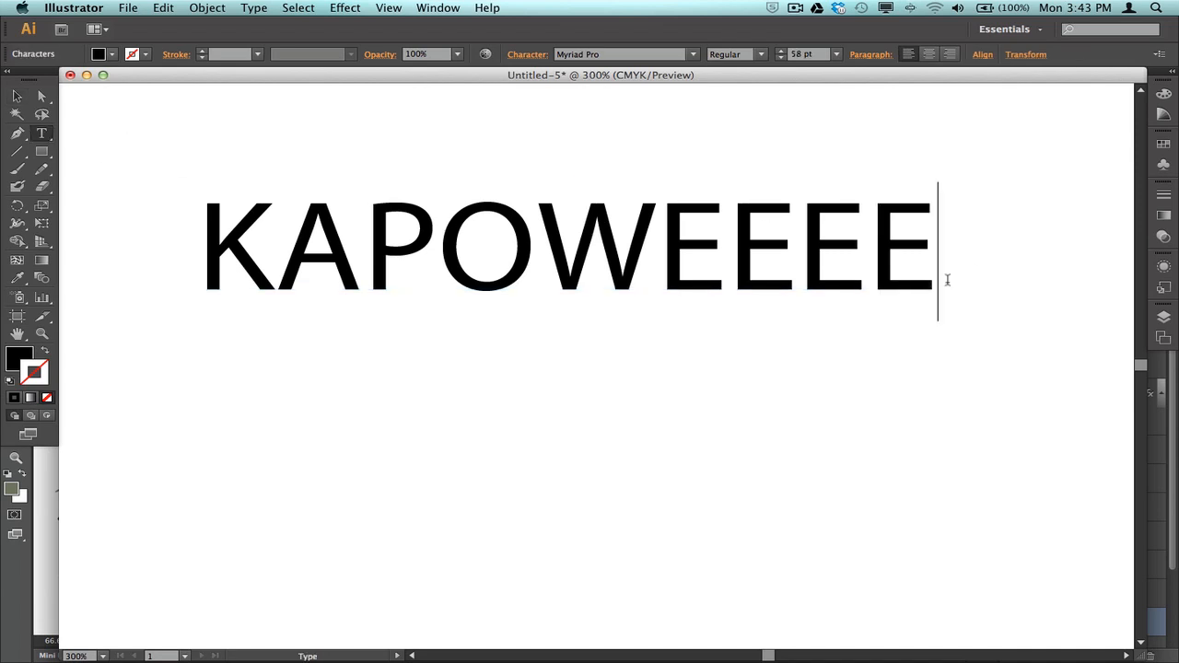
pyautogui.write('!')
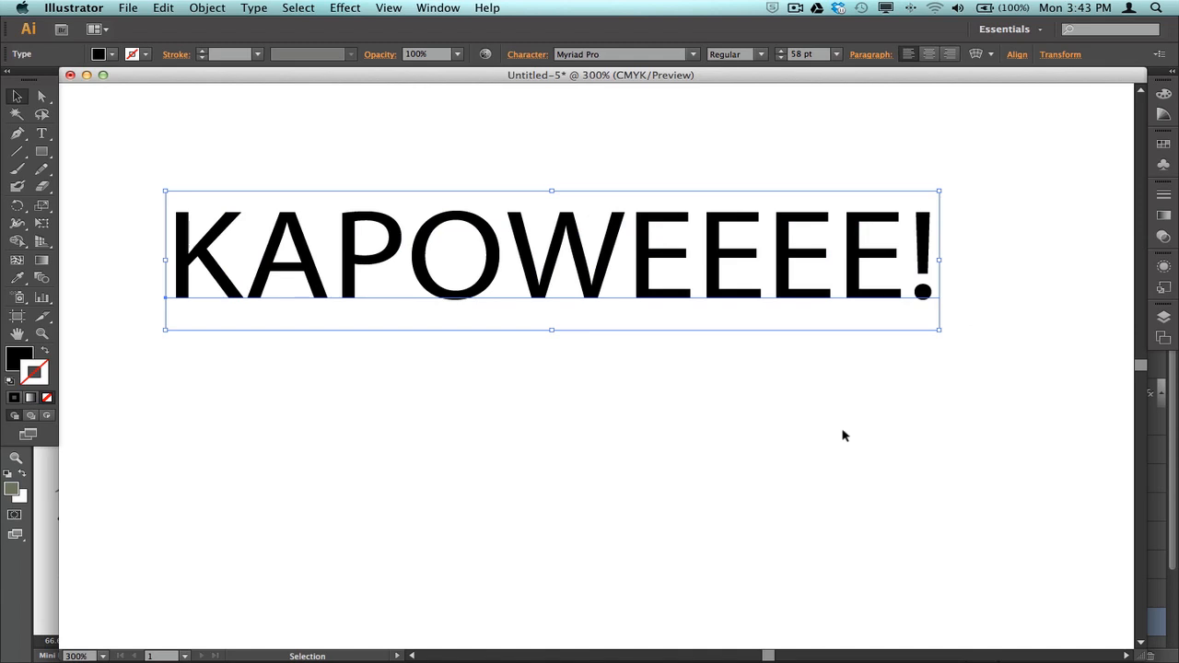
pyautogui.moveTo(820, 415)
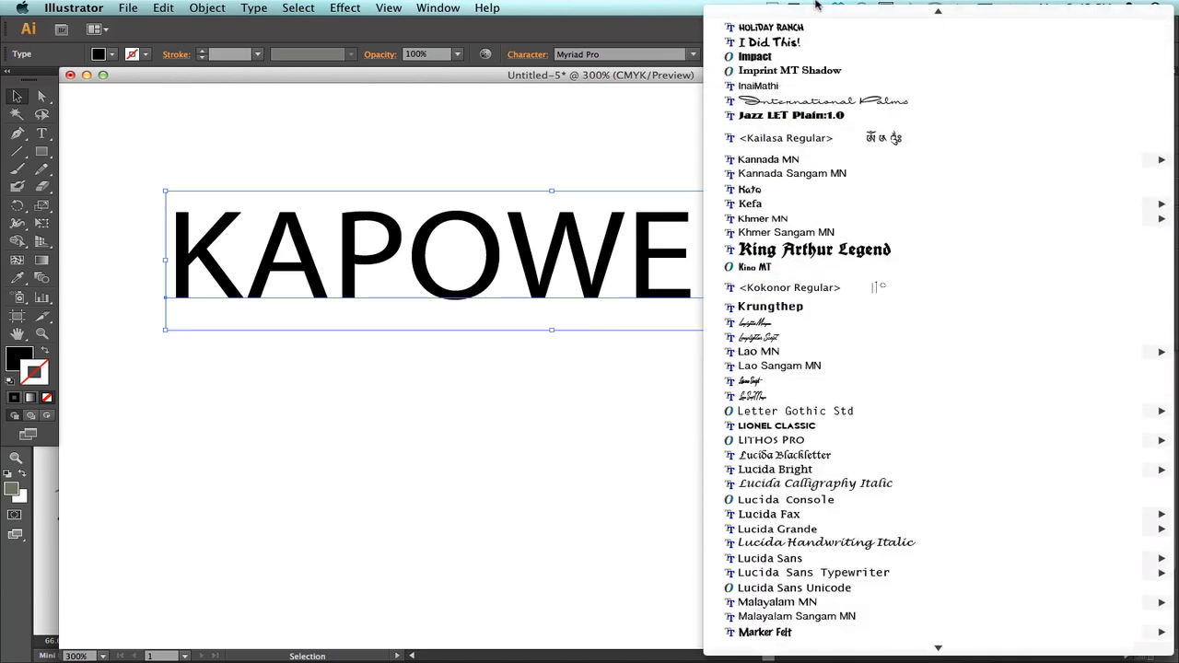
# Set KAPOWEEEE! in Impact with a white fill and 1 pt black stroke
pyautogui.click(755, 56)
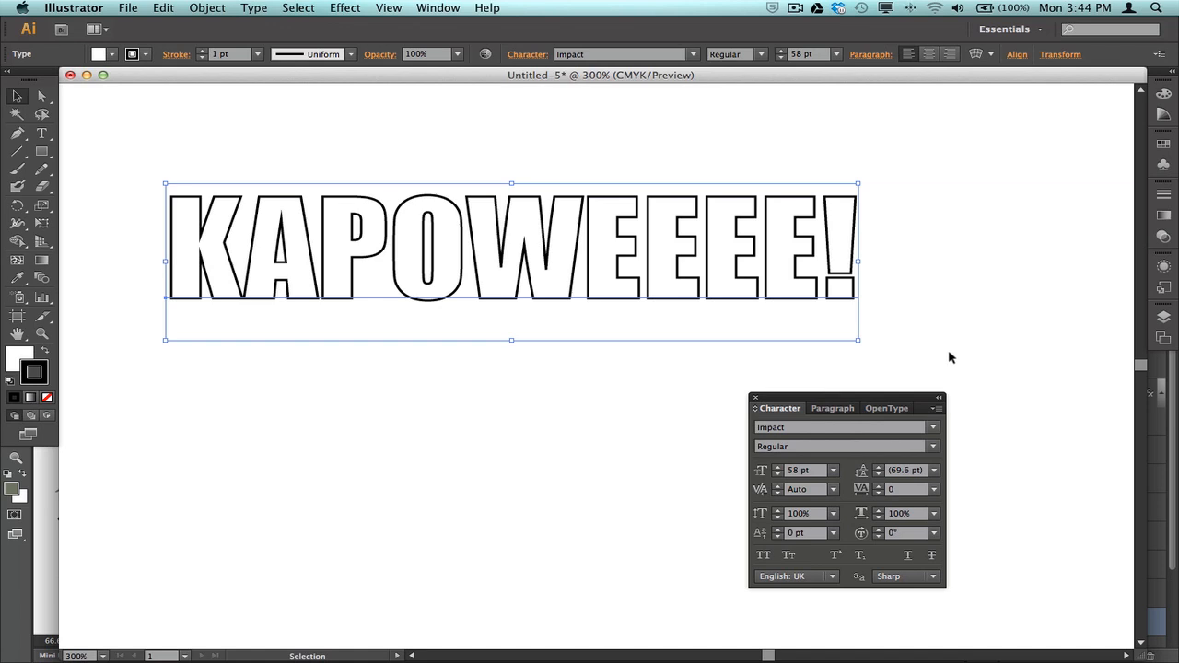
pyautogui.moveTo(951, 356)
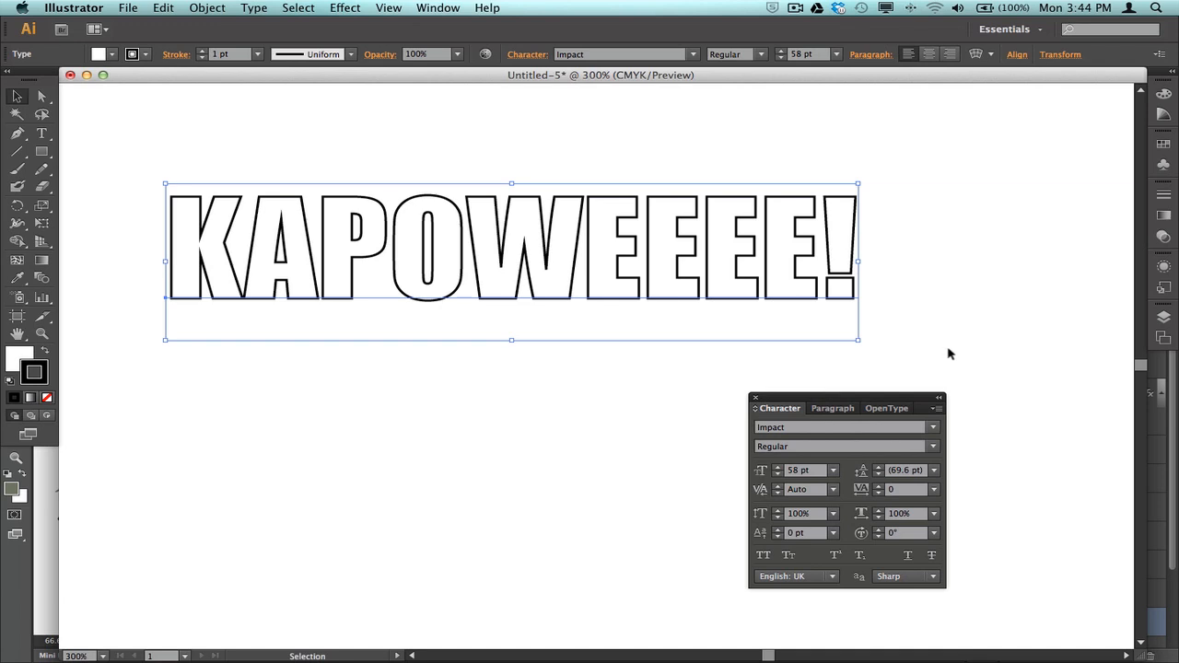
pyautogui.moveTo(718, 371)
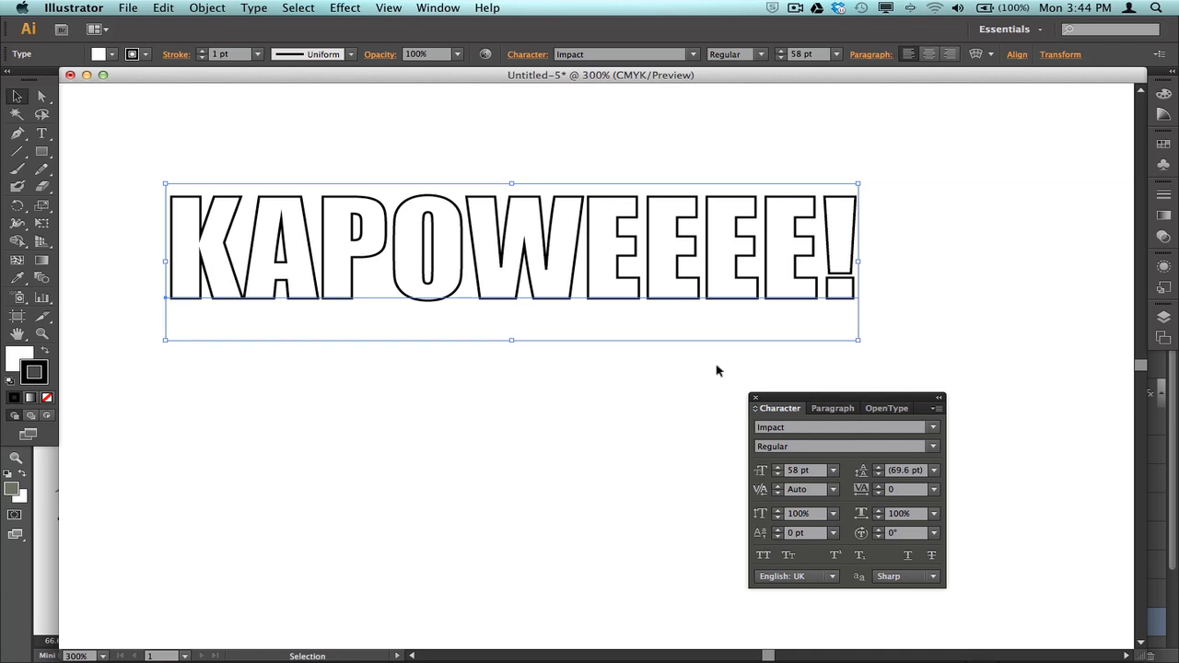
pyautogui.moveTo(221, 214)
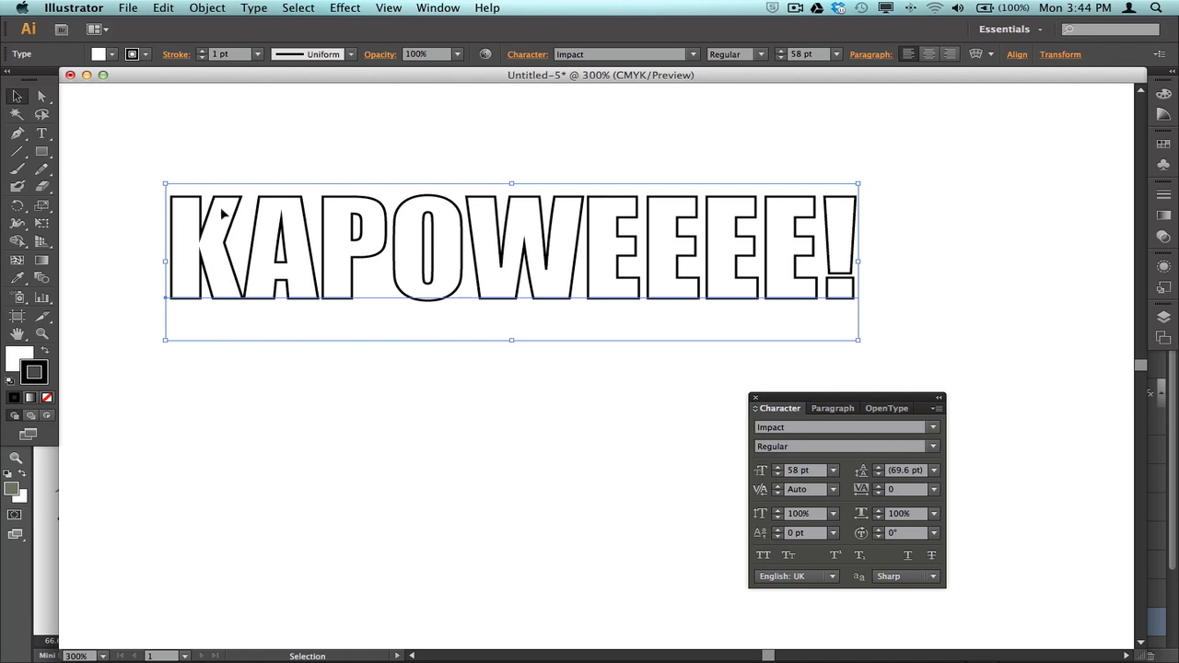
pyautogui.moveTo(465, 410)
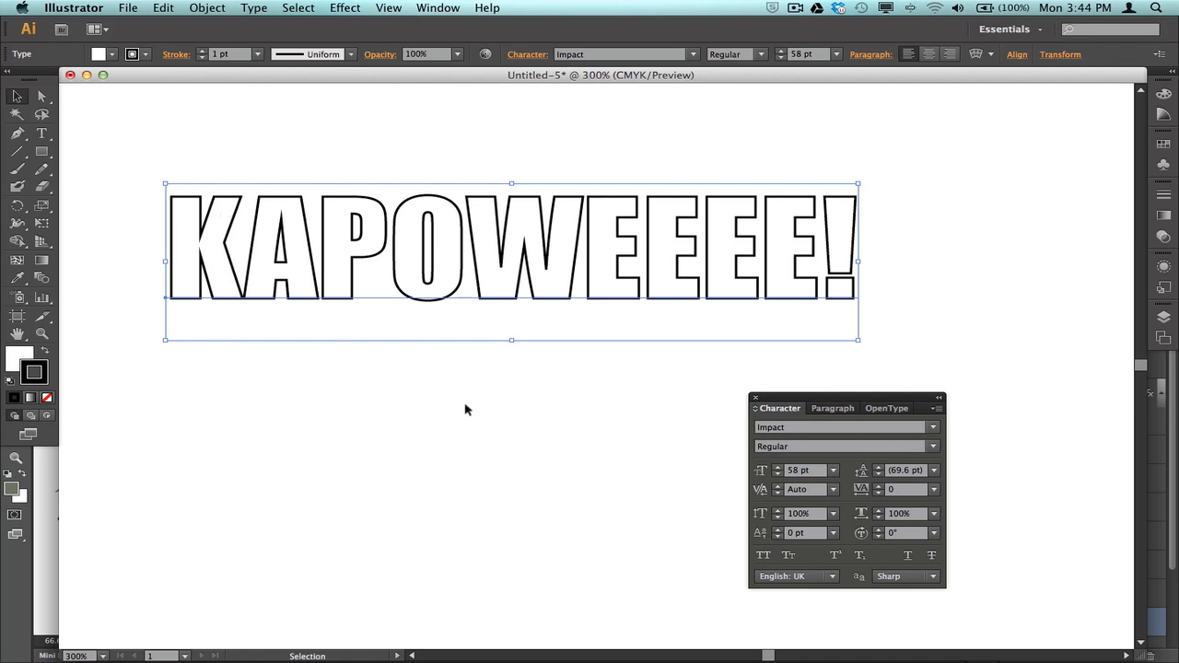
pyautogui.moveTo(847, 358)
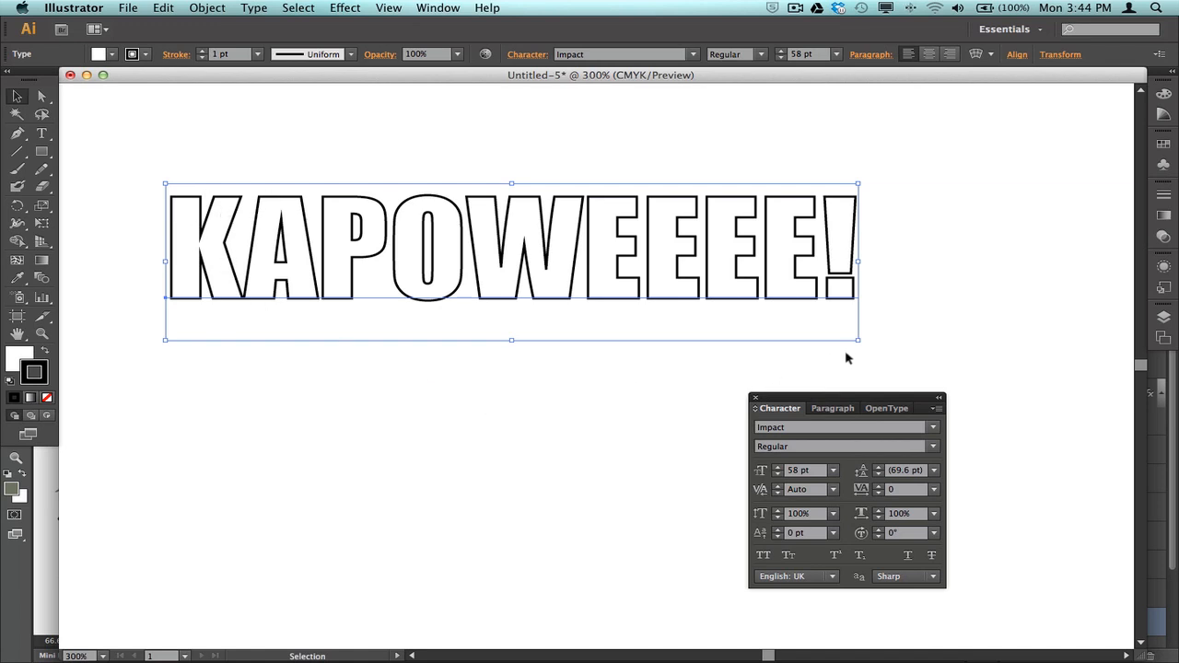
pyautogui.moveTo(1013, 415)
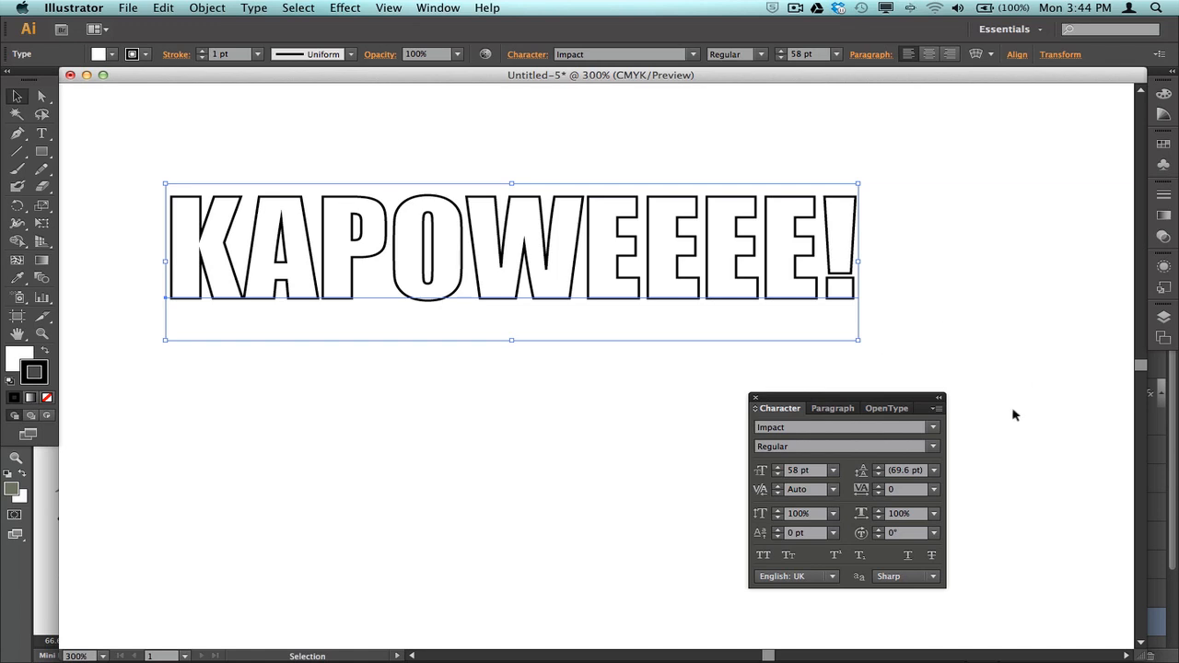
pyautogui.moveTo(1004, 401)
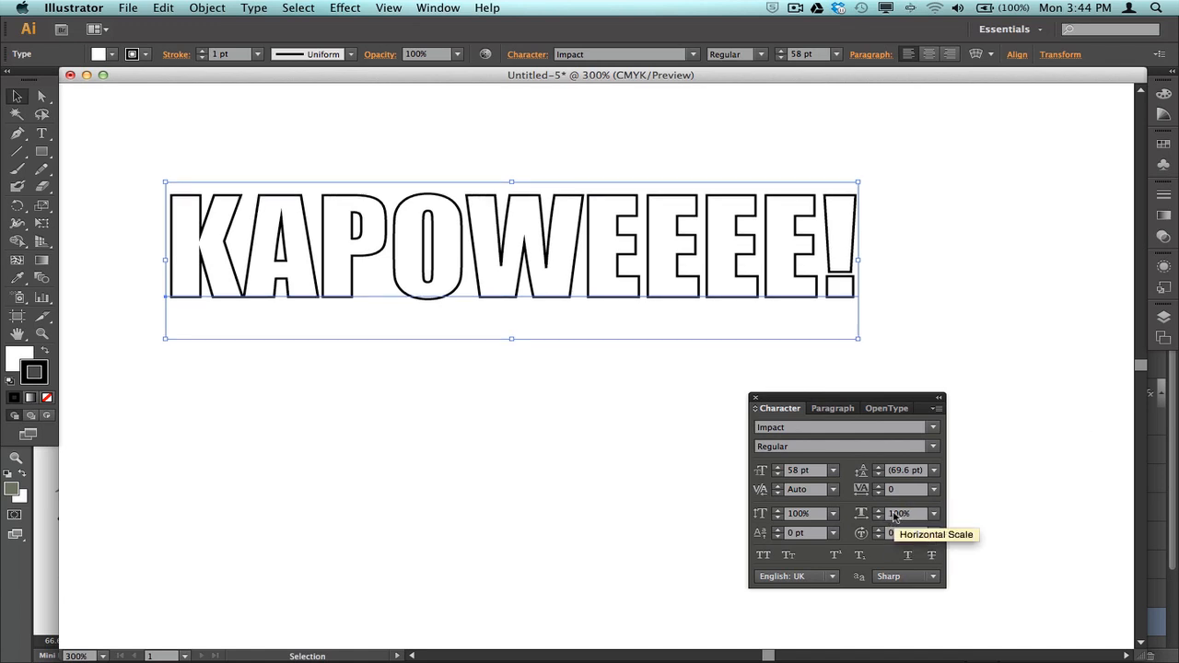
# Set the lettering's horizontal scale to 70% in the Character panel
pyautogui.click(908, 513)
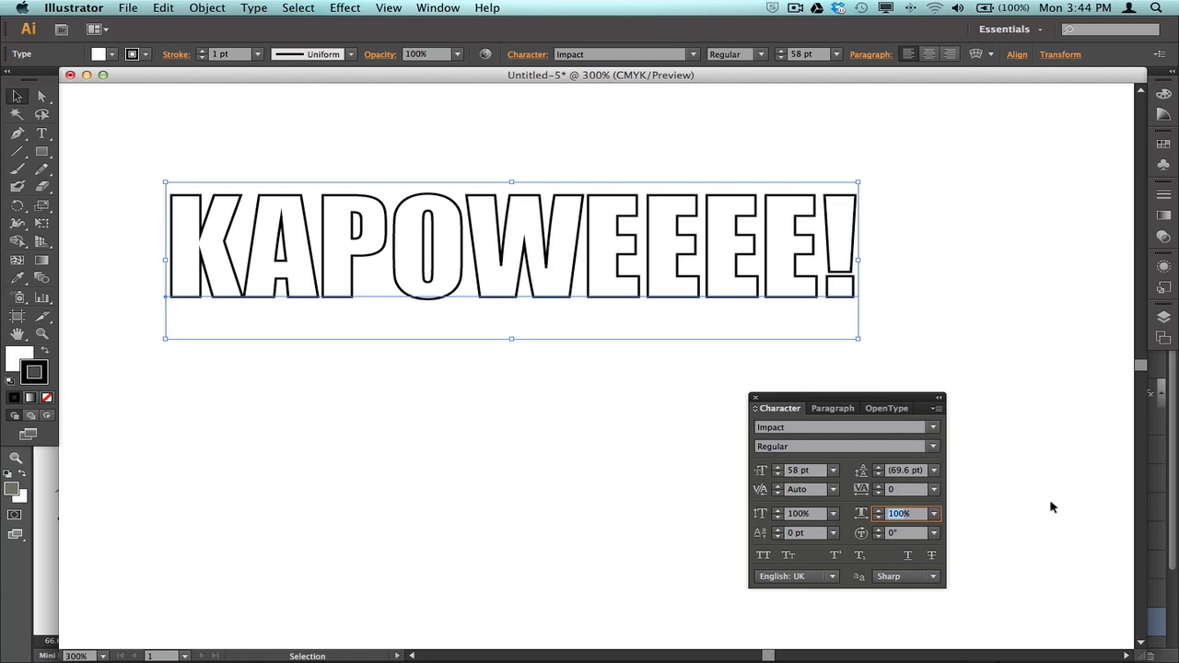
pyautogui.write('70')
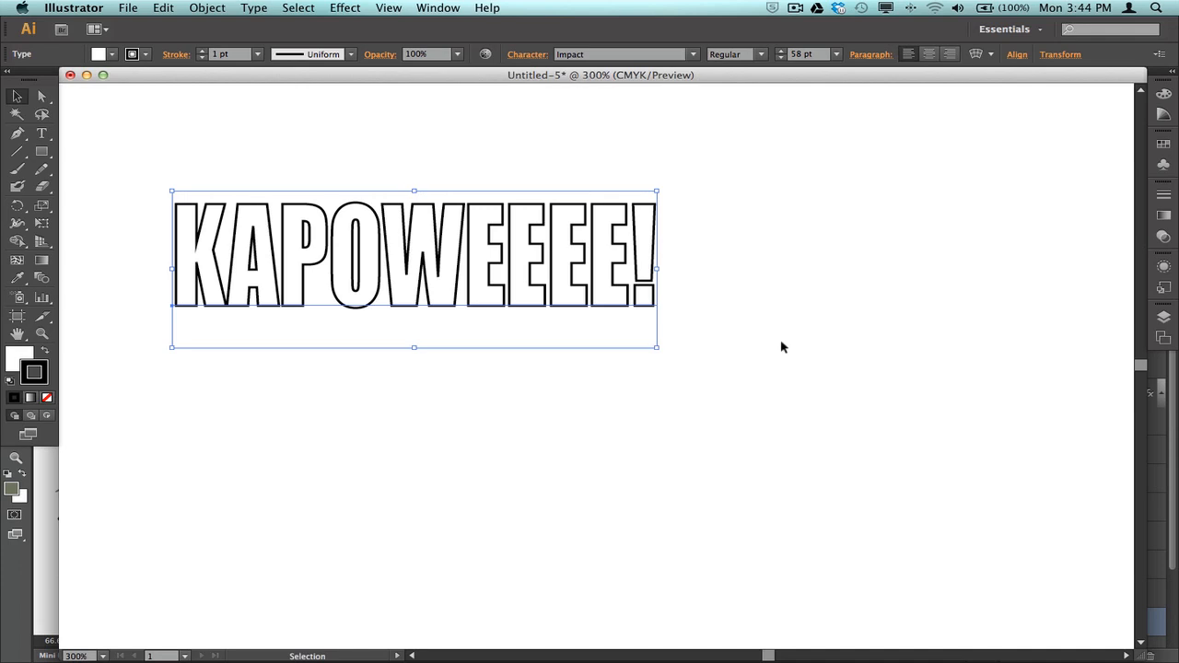
pyautogui.moveTo(783, 343)
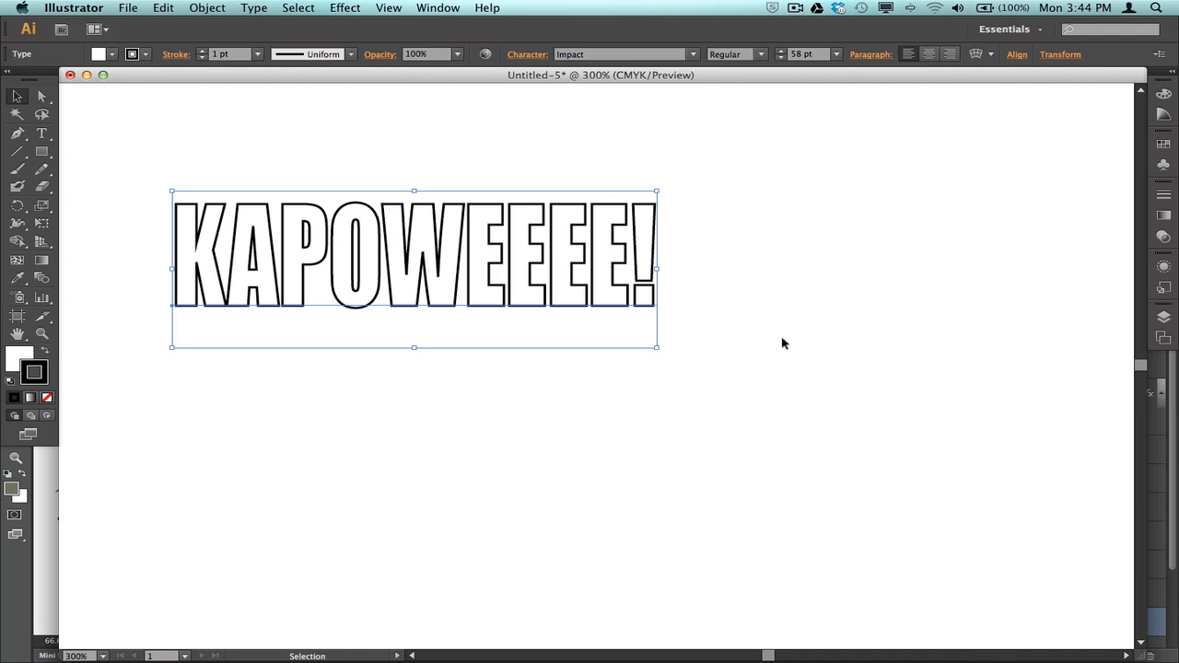
pyautogui.moveTo(781, 343)
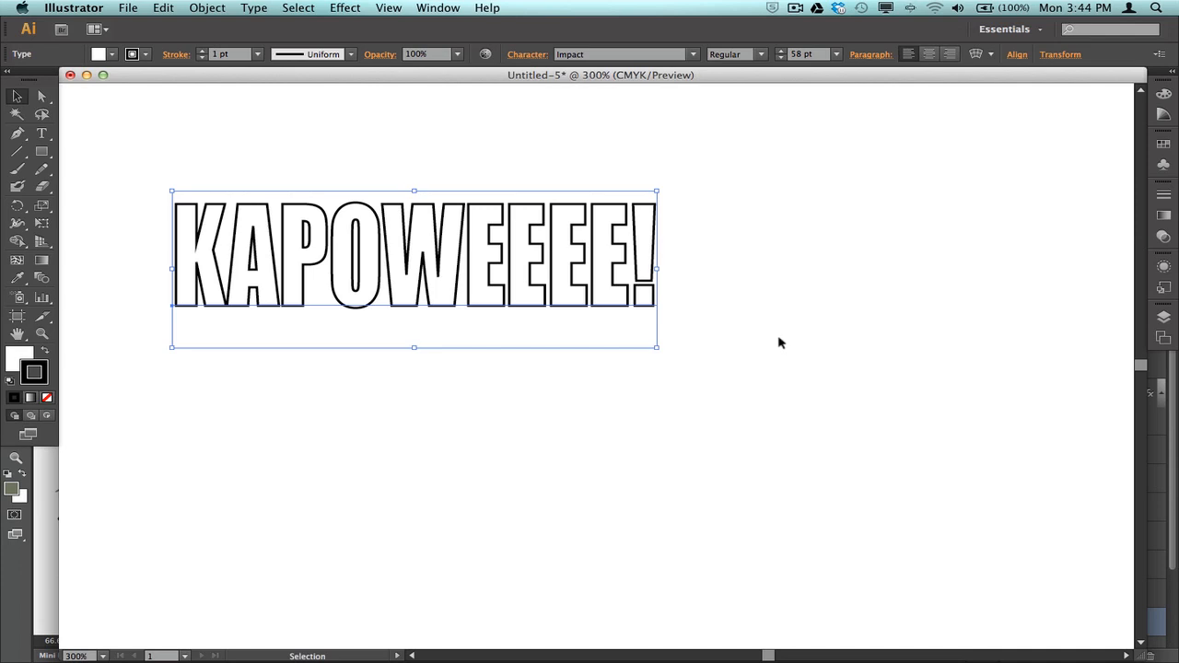
pyautogui.moveTo(771, 253)
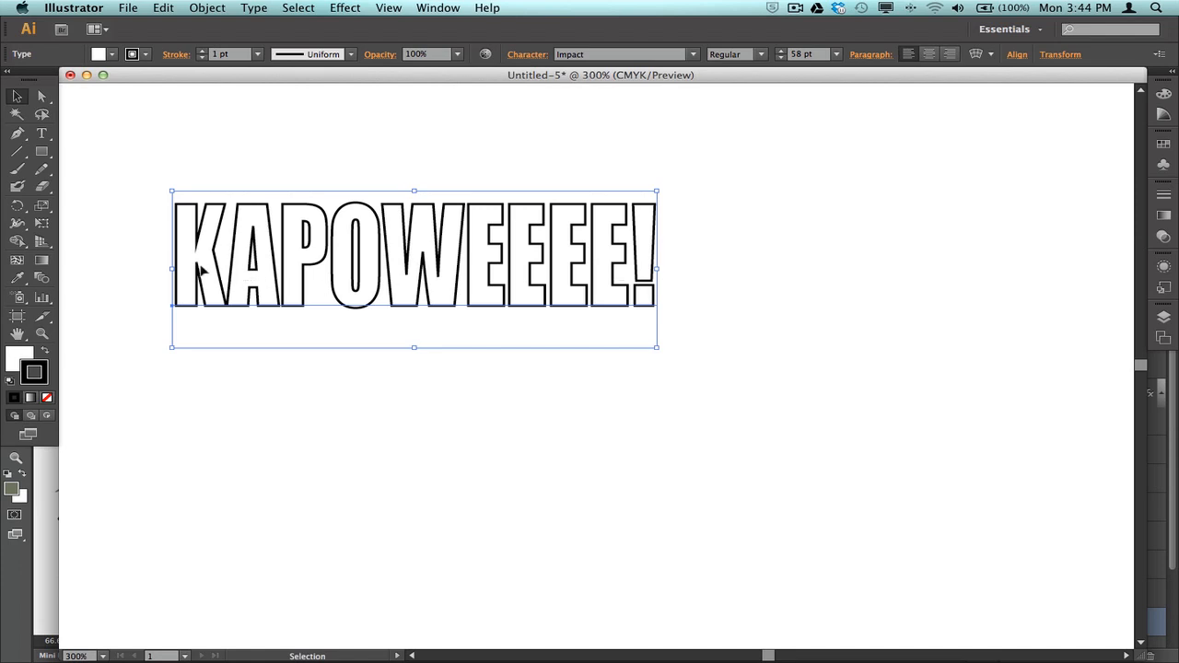
pyautogui.moveTo(782, 301)
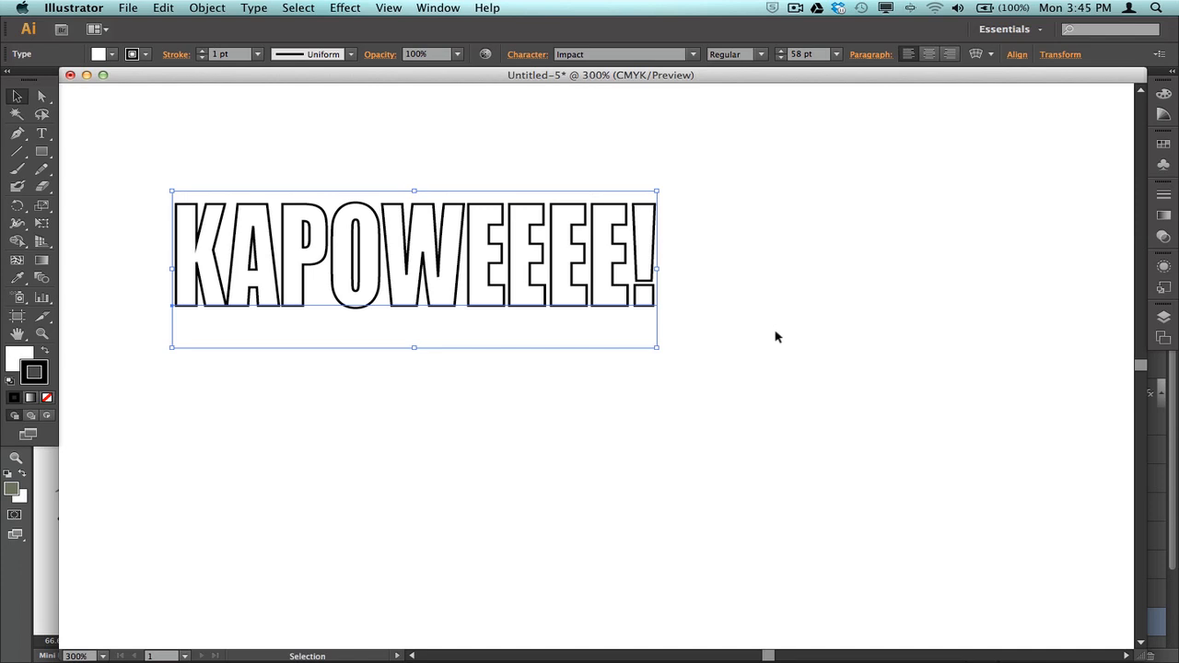
pyautogui.moveTo(232, 83)
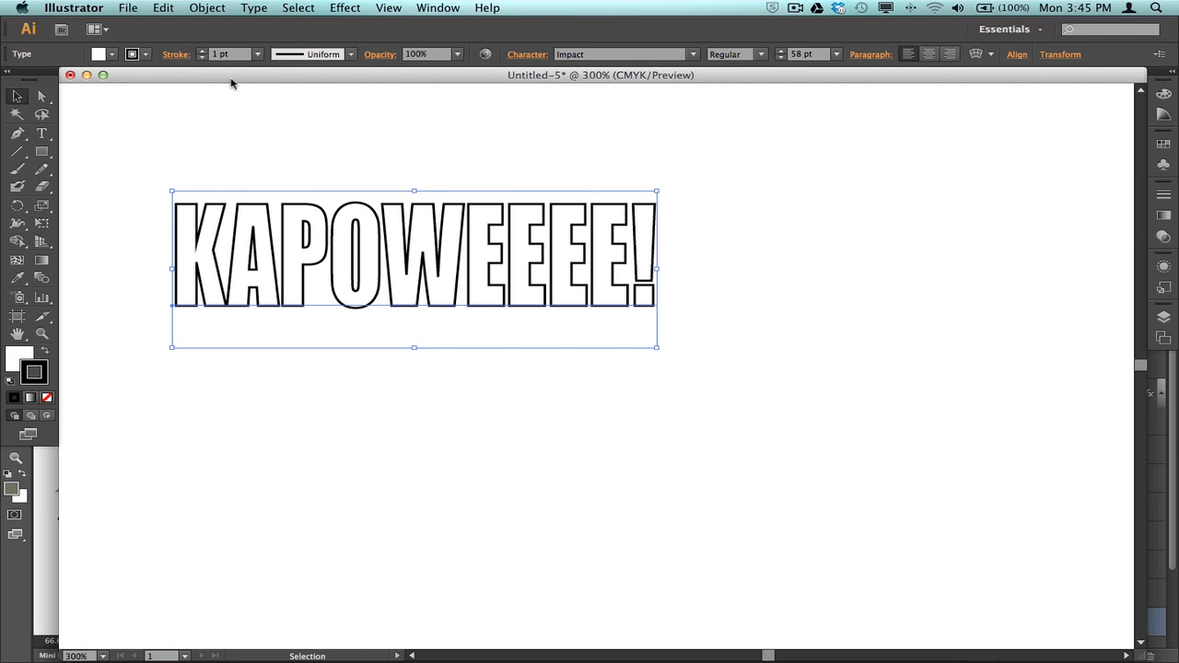
# Show the Object menu's Envelope Distort submenu for the lettering
pyautogui.click(207, 7)
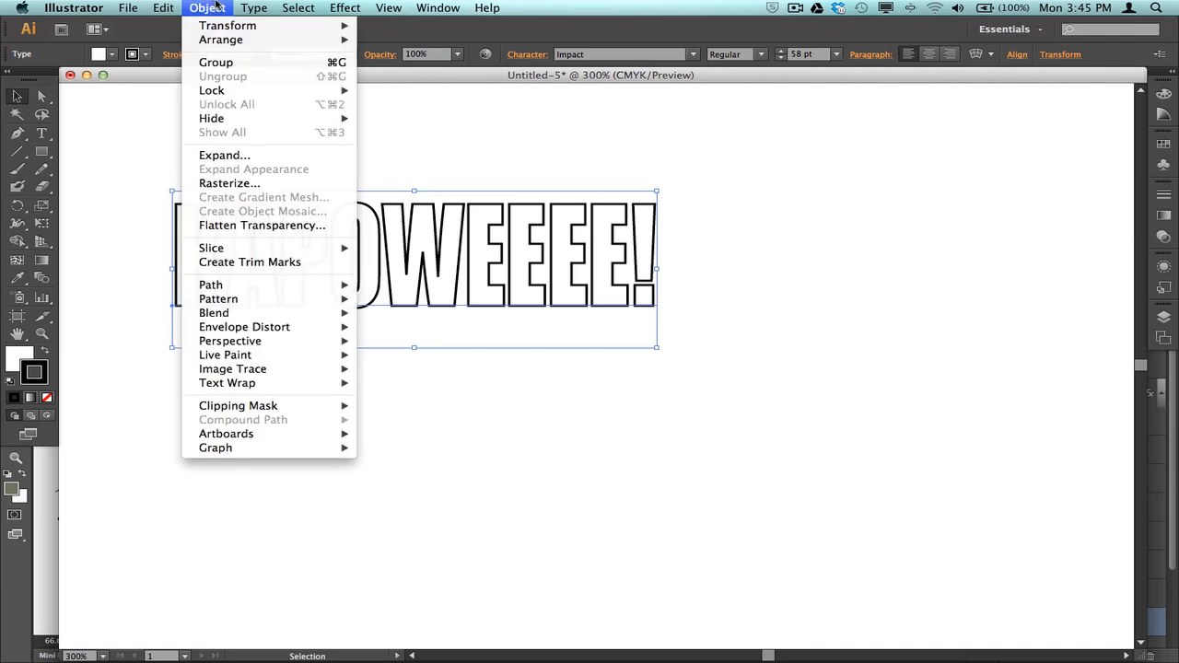
pyautogui.moveTo(244, 326)
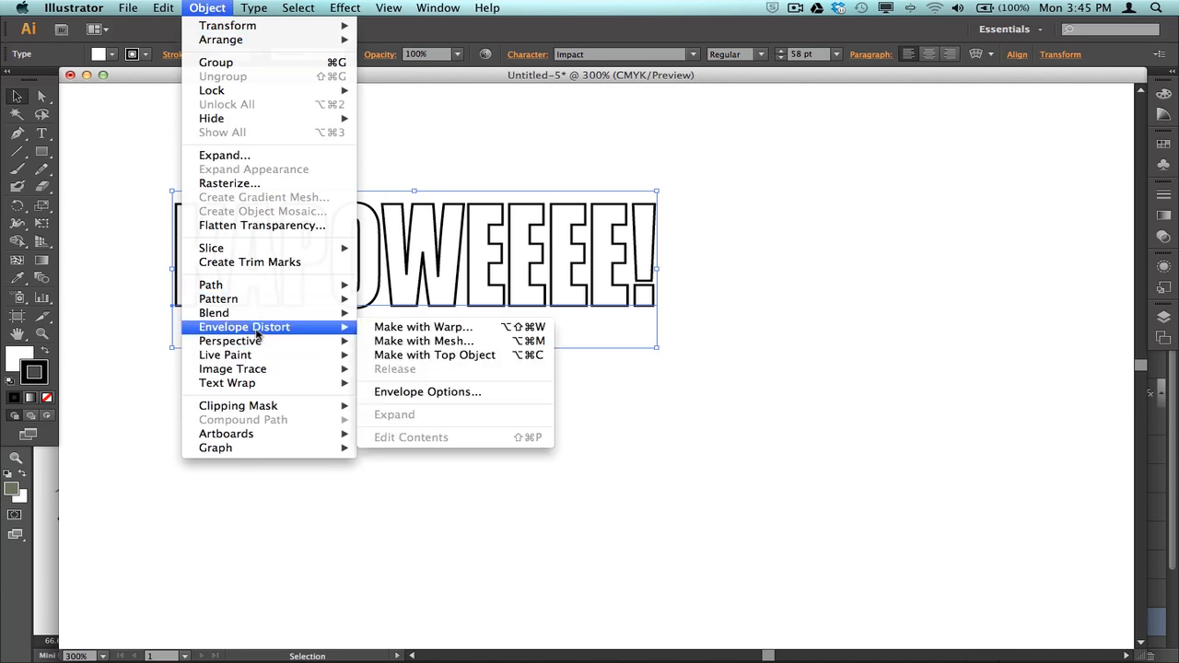
pyautogui.moveTo(422, 341)
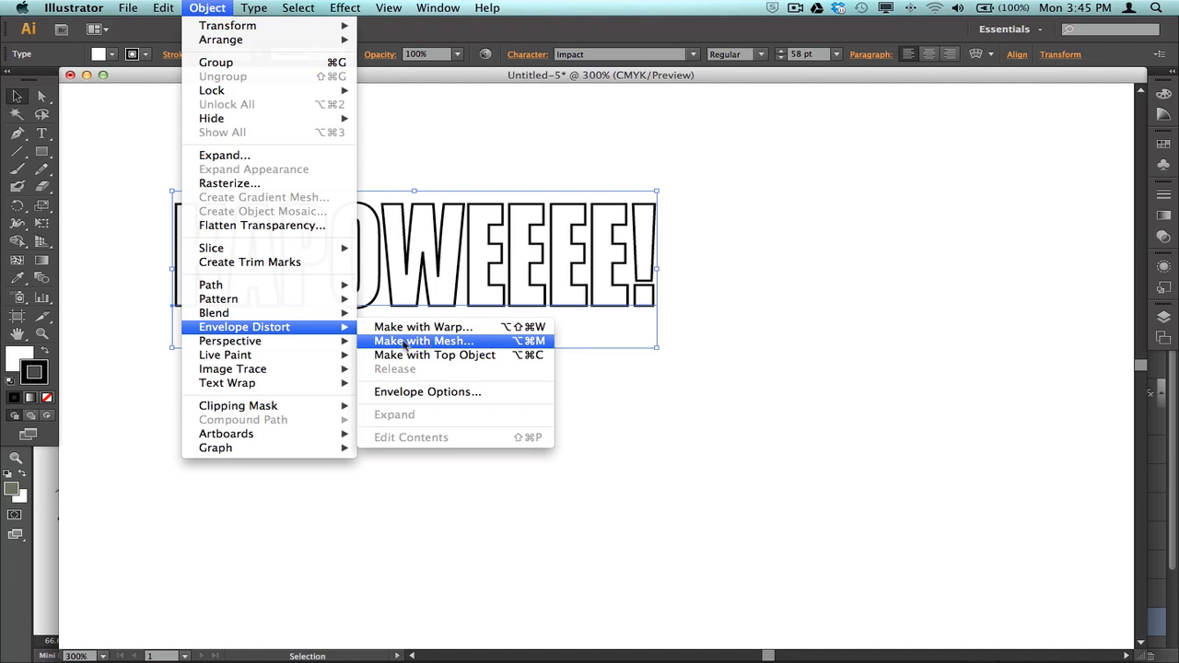
pyautogui.moveTo(460, 348)
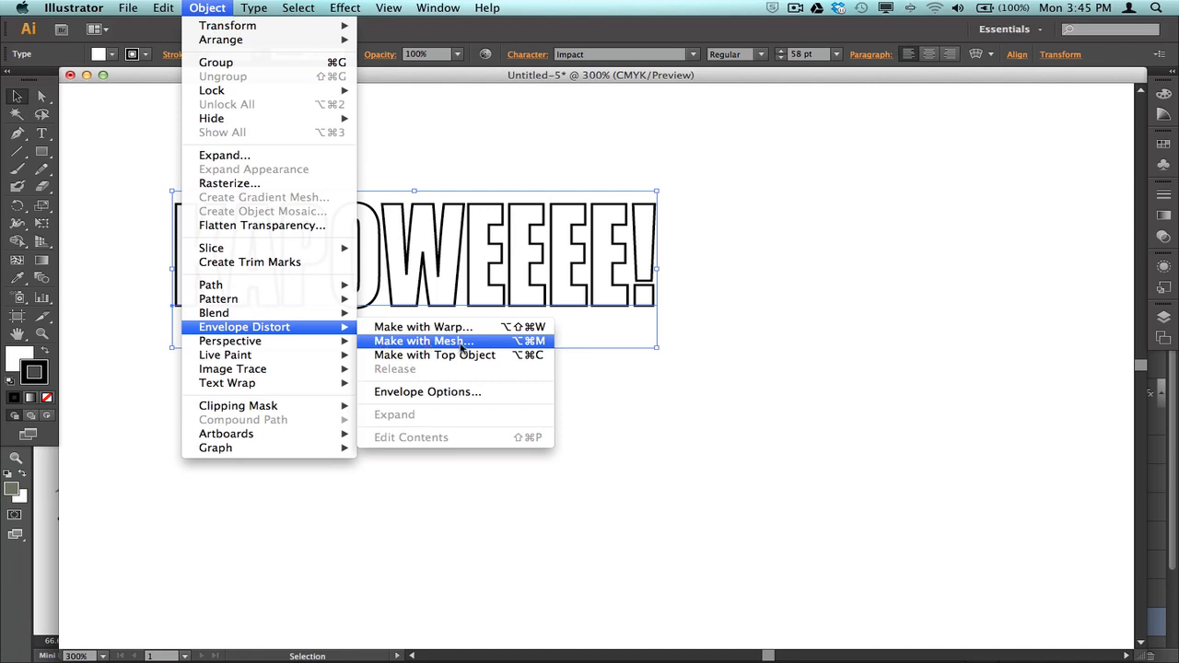
pyautogui.moveTo(424, 327)
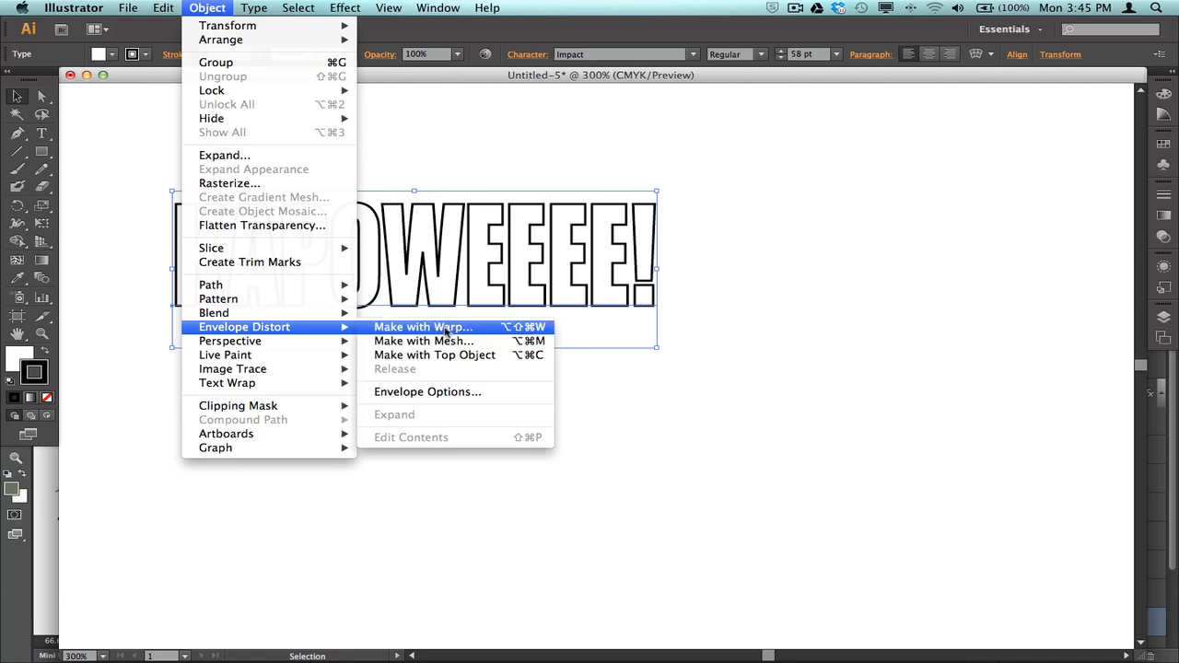
# Start an Arc-style Make with Warp envelope with Preview turned on
pyautogui.click(423, 327)
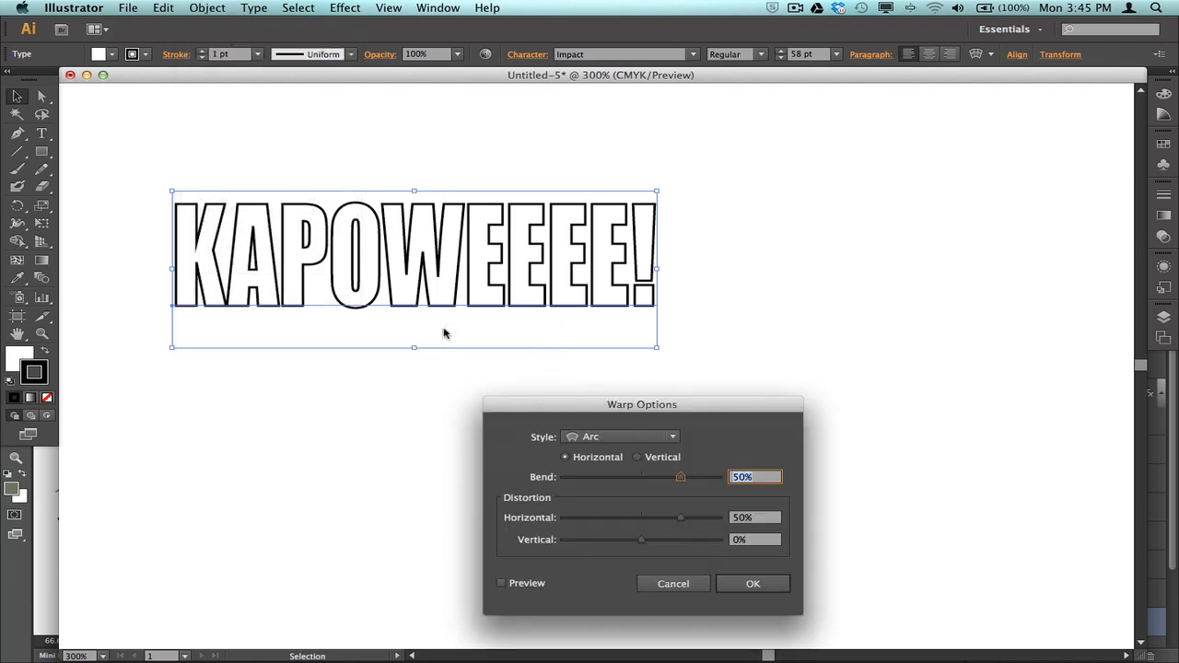
pyautogui.moveTo(642, 405); pyautogui.dragTo(637, 378)
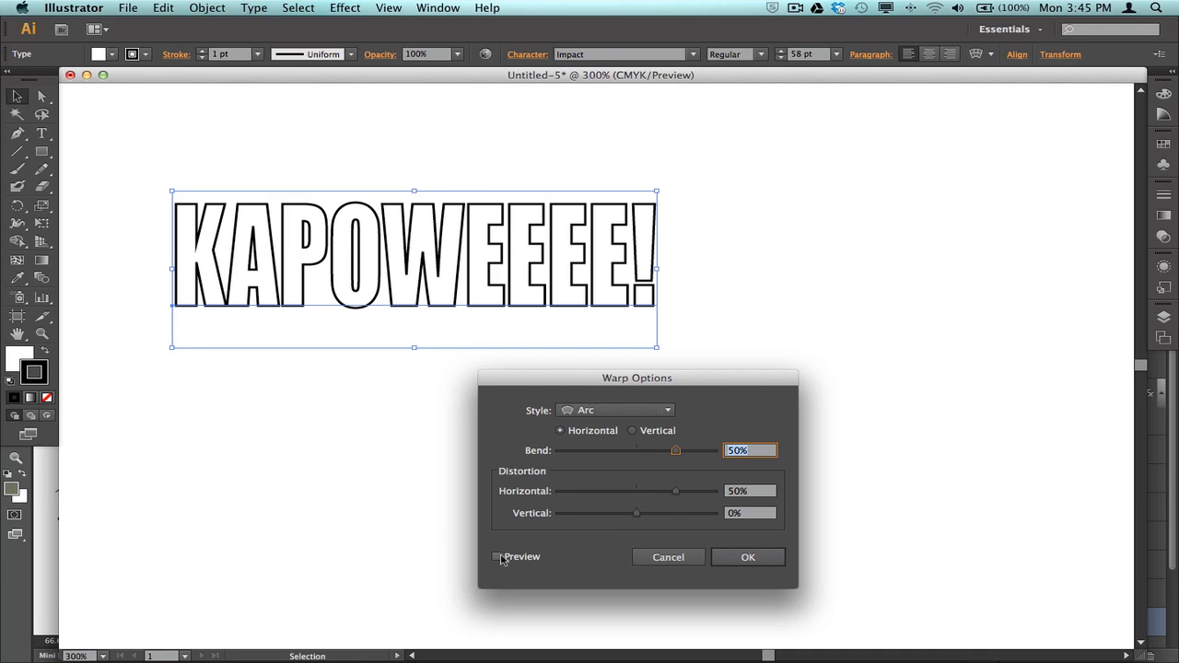
pyautogui.click(496, 556)
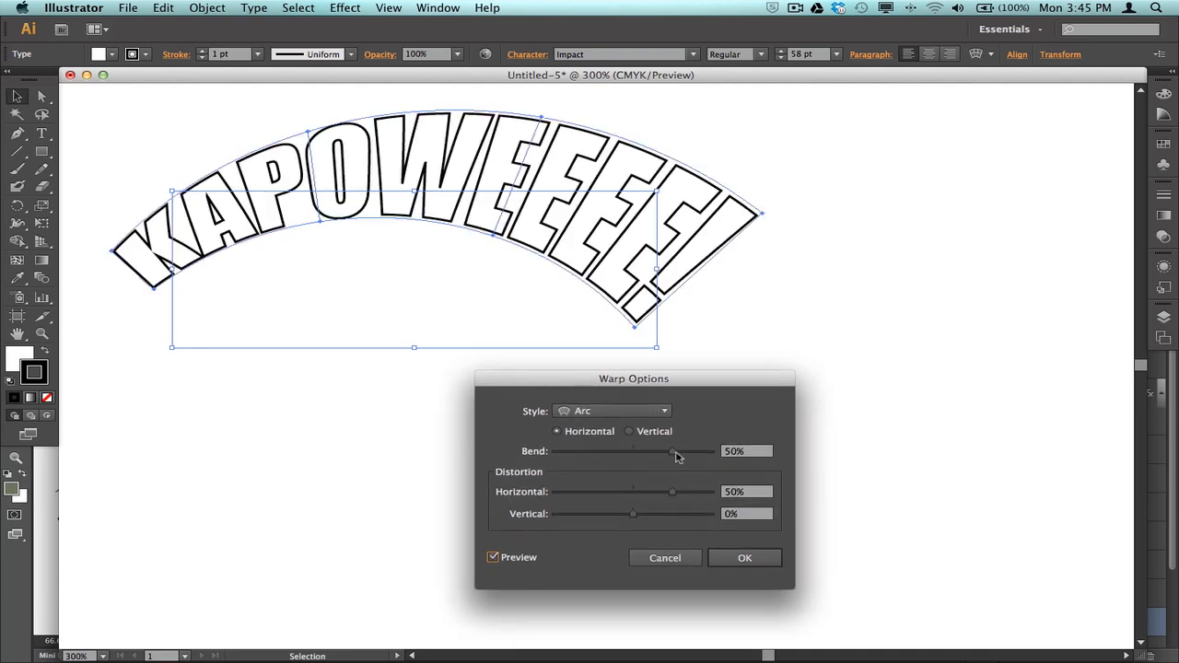
# Try various bend and distortion values, ending at 47% bend, 37% horizontal distortion
pyautogui.moveTo(673, 451); pyautogui.dragTo(642, 451)
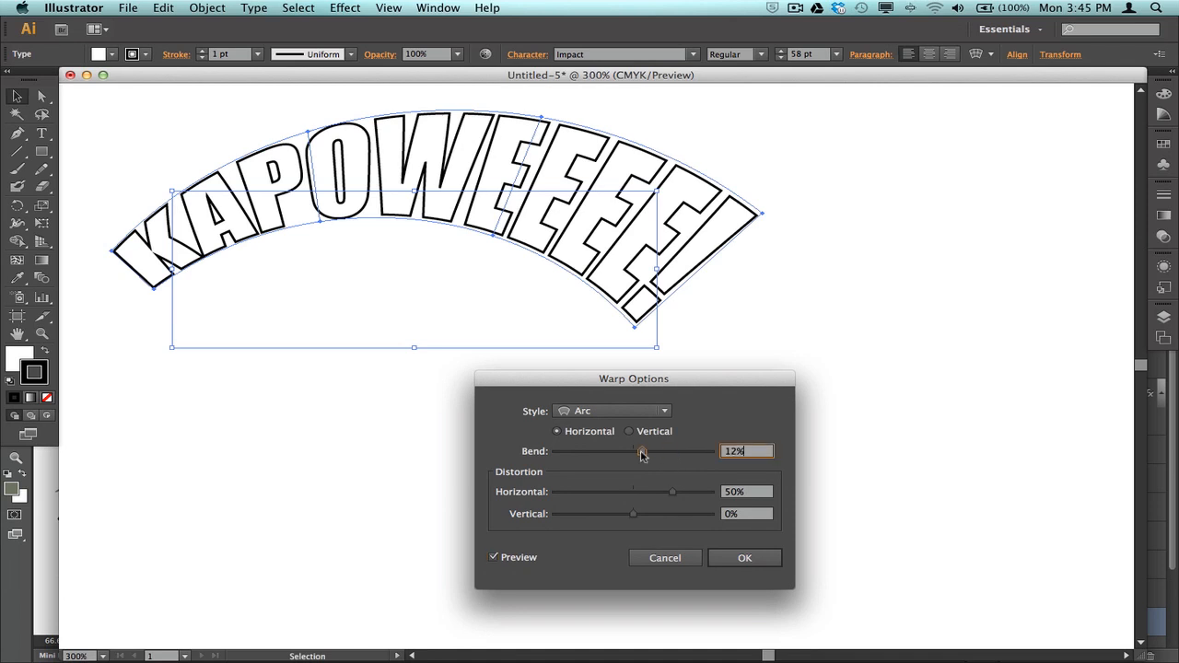
pyautogui.moveTo(643, 450); pyautogui.dragTo(634, 451)
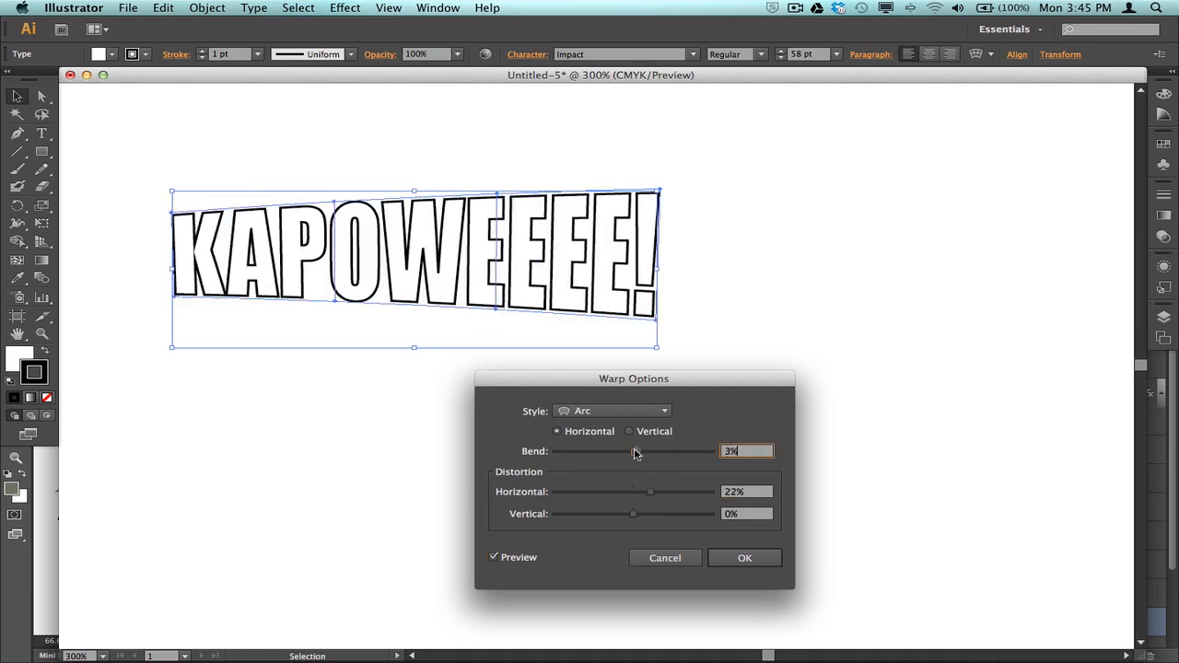
pyautogui.moveTo(635, 451); pyautogui.dragTo(669, 451)
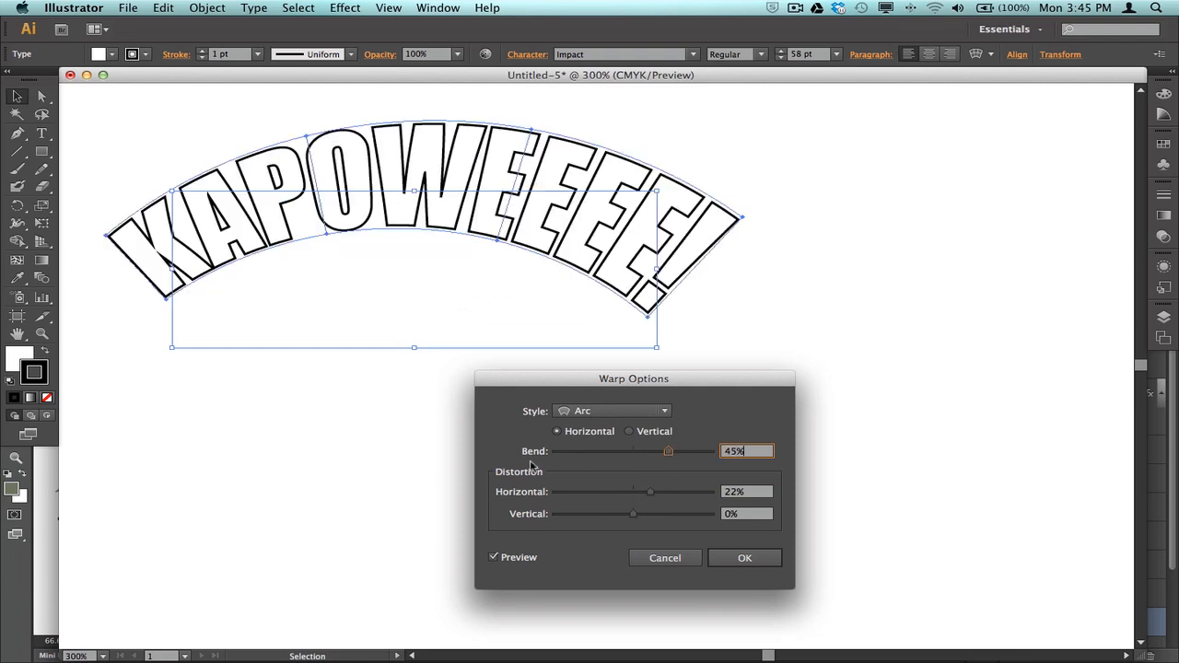
pyautogui.moveTo(668, 451); pyautogui.dragTo(594, 450)
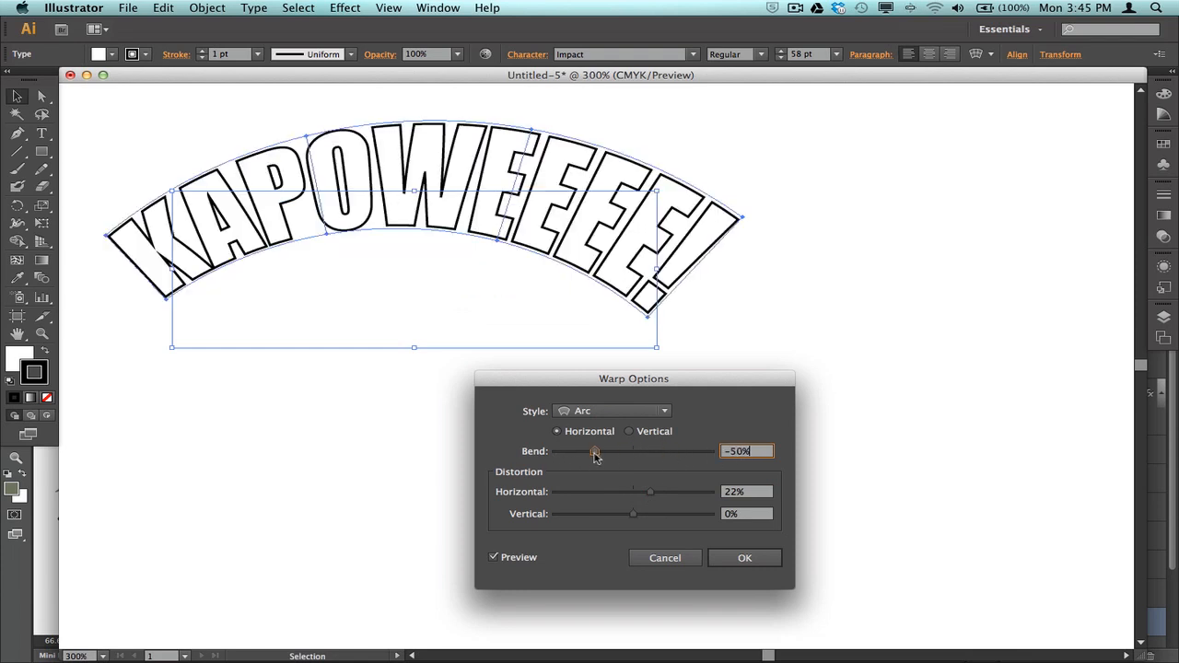
pyautogui.moveTo(595, 451); pyautogui.dragTo(670, 450)
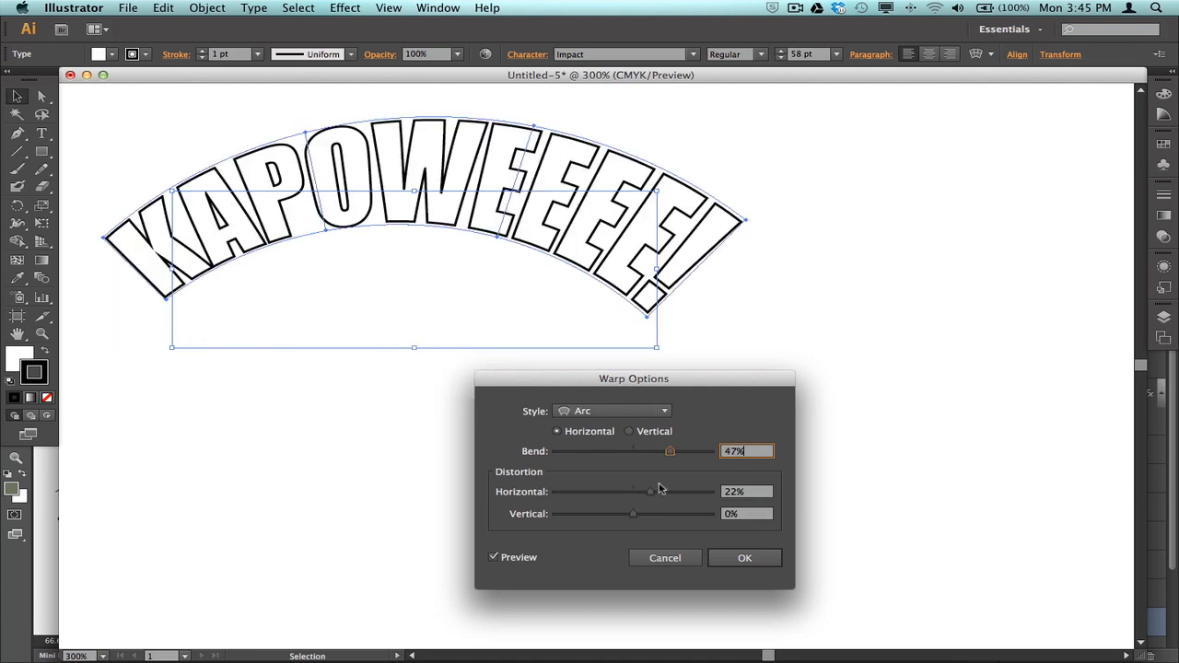
pyautogui.moveTo(650, 491); pyautogui.dragTo(603, 491)
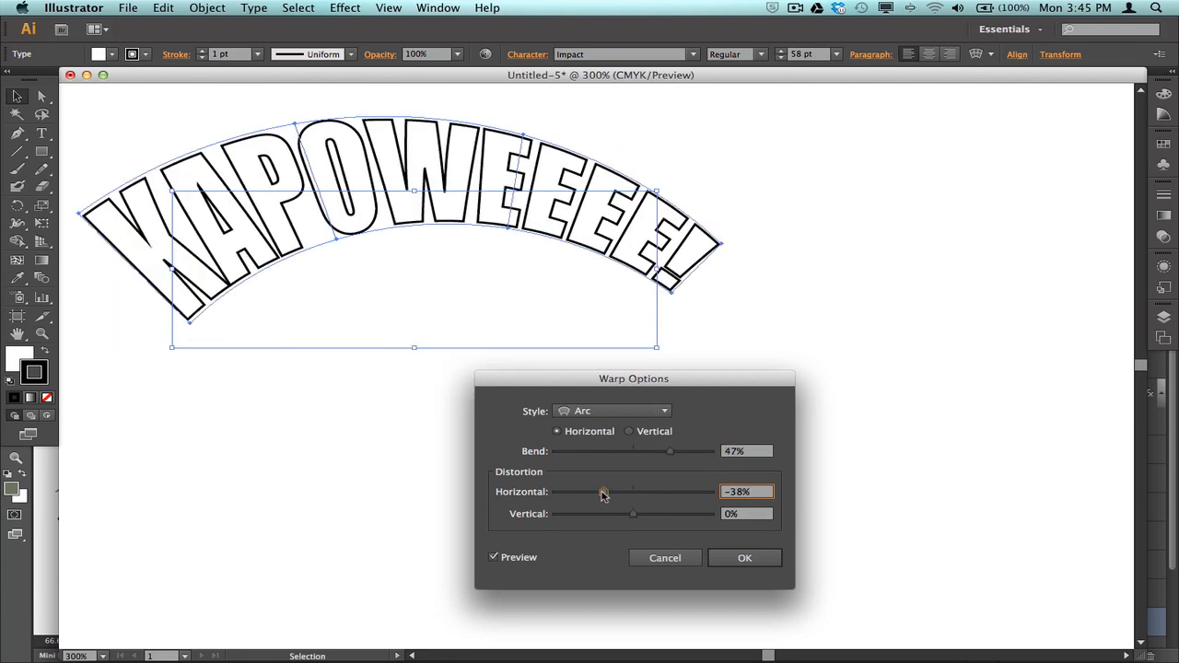
pyautogui.moveTo(632, 514); pyautogui.dragTo(642, 514)
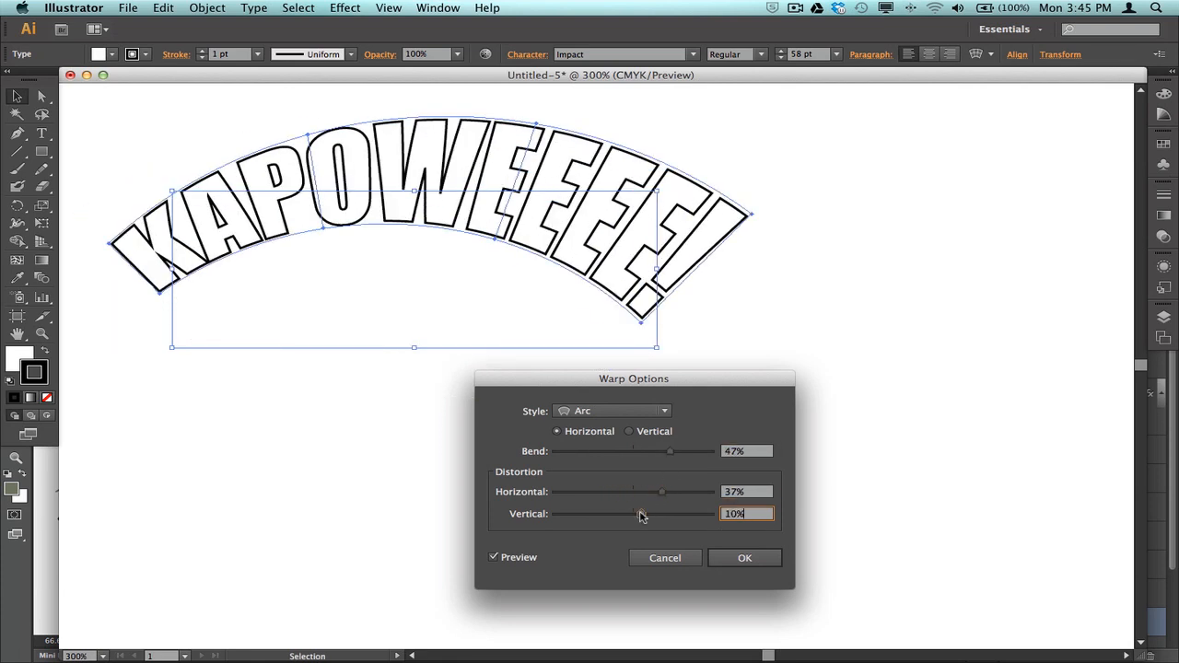
pyautogui.moveTo(660, 514); pyautogui.dragTo(603, 514)
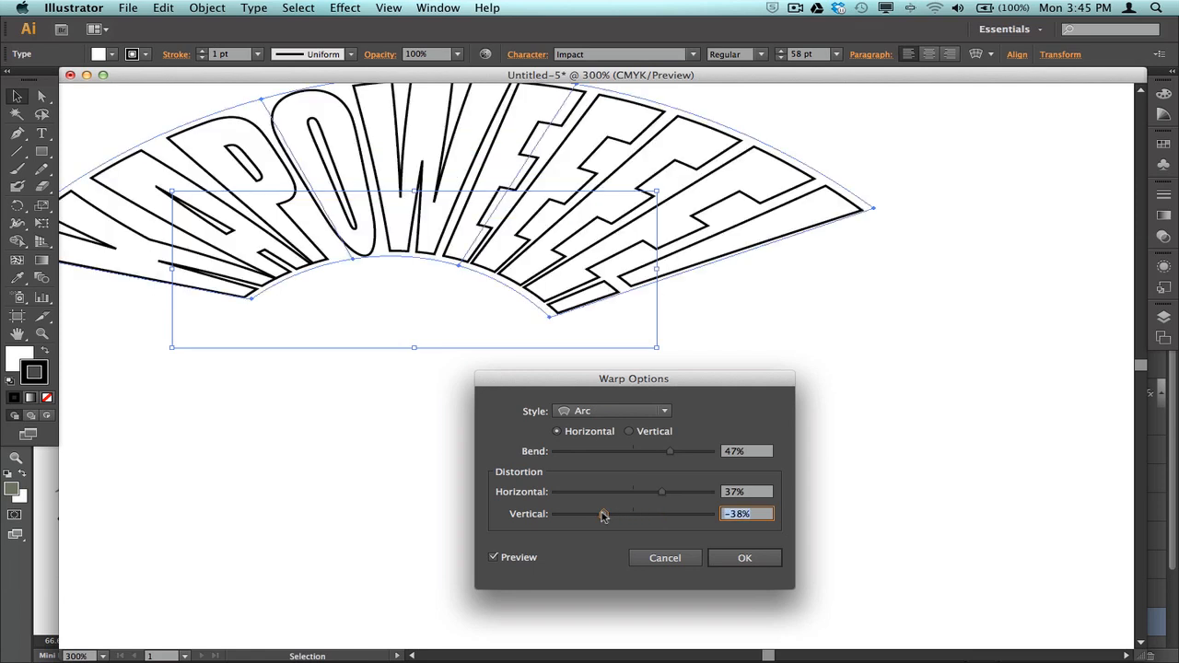
pyautogui.moveTo(604, 514); pyautogui.dragTo(633, 514)
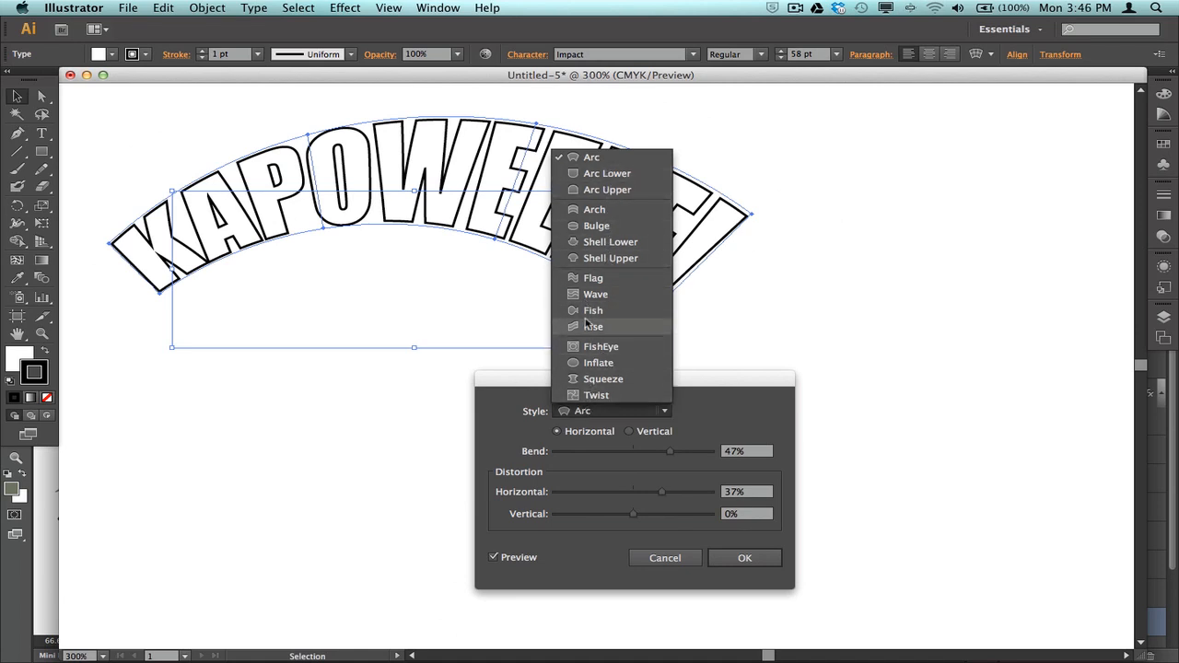
pyautogui.click(593, 326)
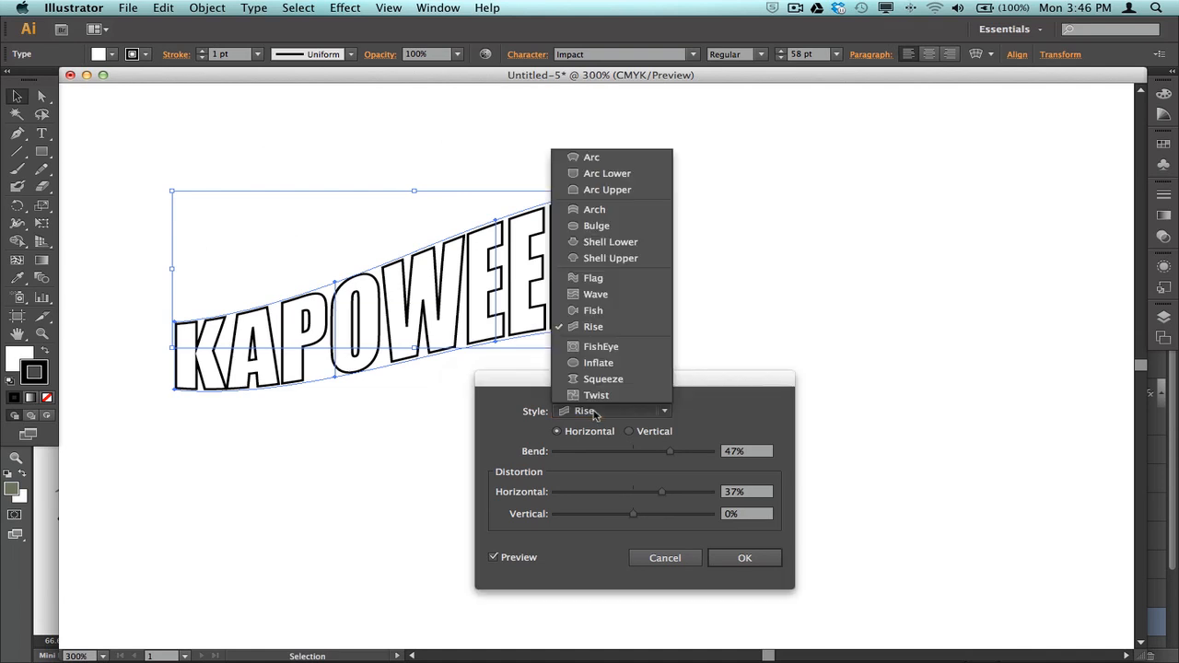
pyautogui.moveTo(591, 157)
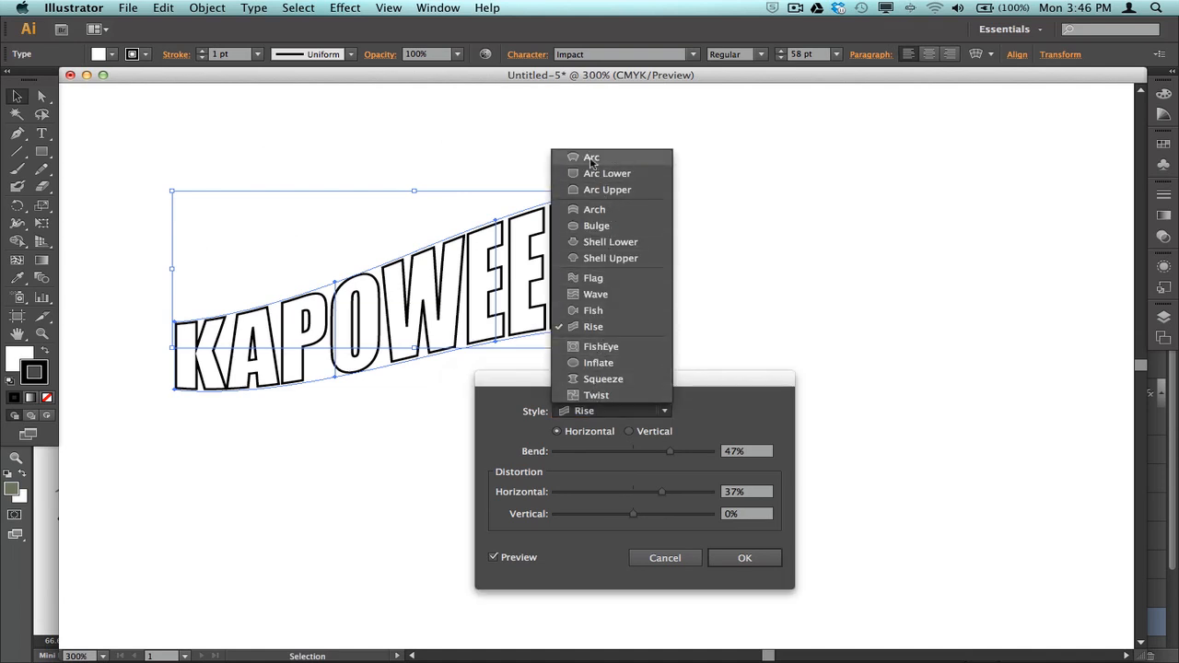
pyautogui.click(591, 157)
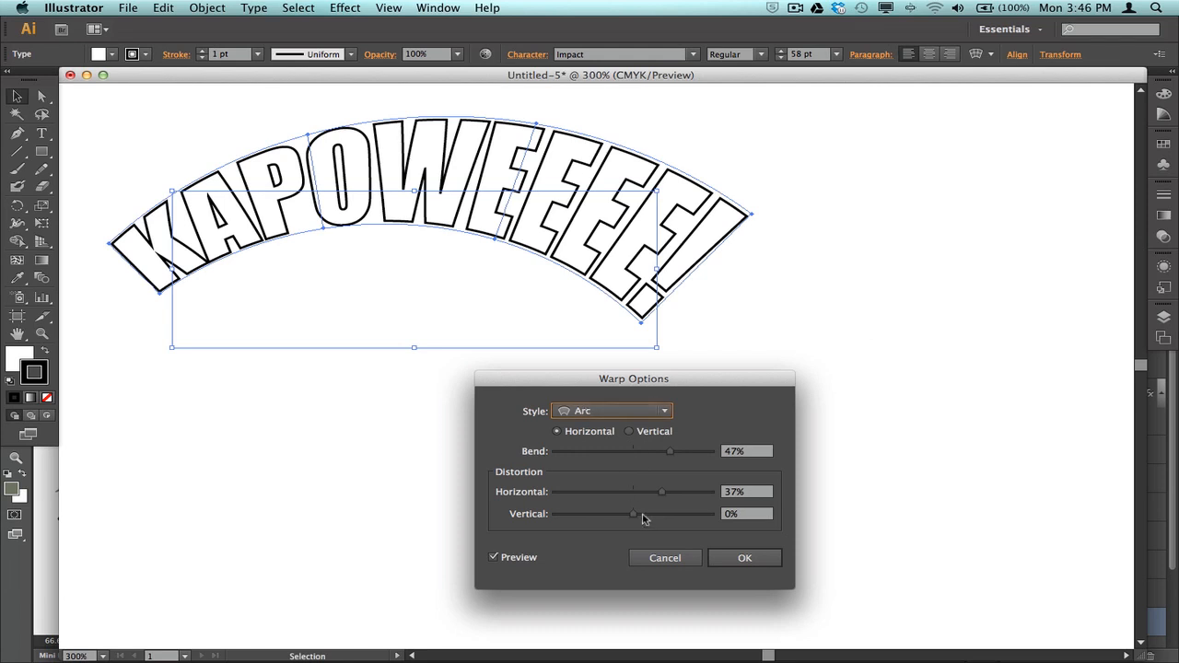
# Apply the Arc warp with 50% bend, 50% horizontal and 0% vertical distortion
pyautogui.moveTo(670, 450); pyautogui.dragTo(674, 451)
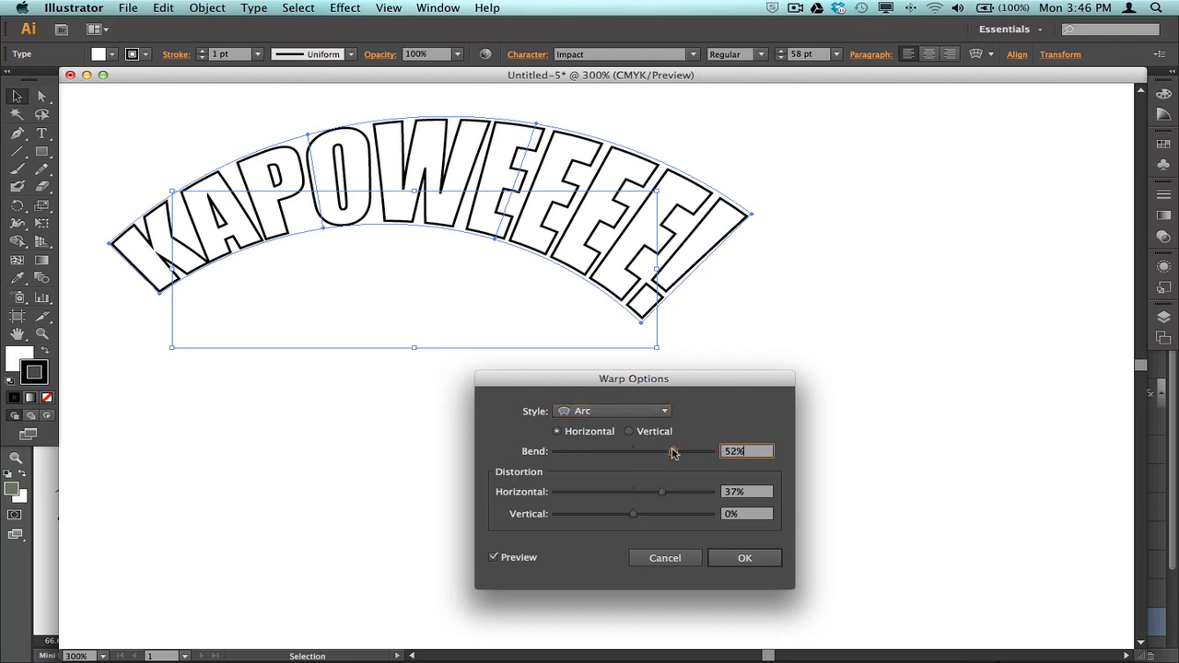
pyautogui.moveTo(673, 451); pyautogui.dragTo(673, 450)
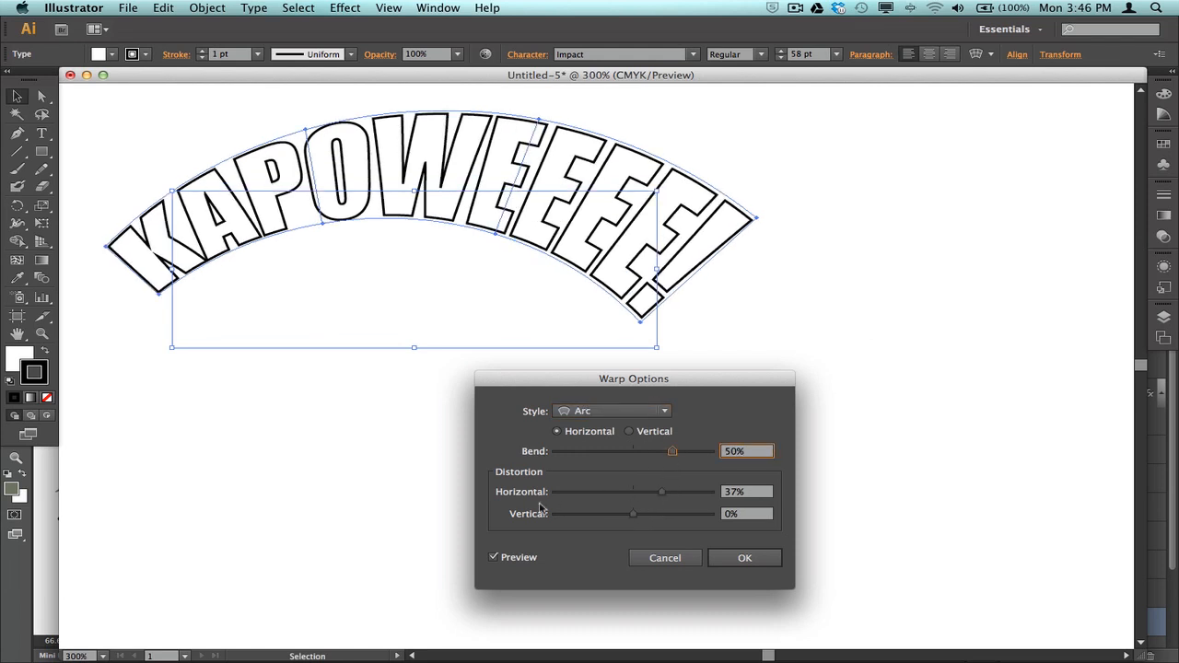
pyautogui.moveTo(661, 491); pyautogui.dragTo(670, 491)
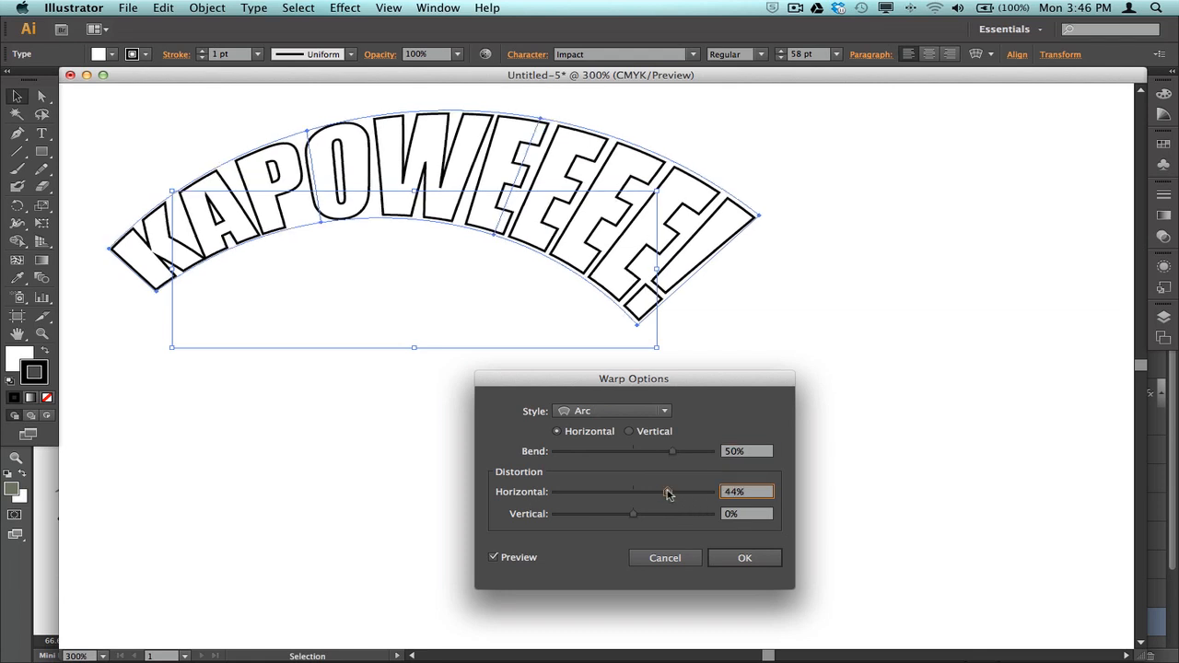
pyautogui.moveTo(632, 513); pyautogui.dragTo(617, 514)
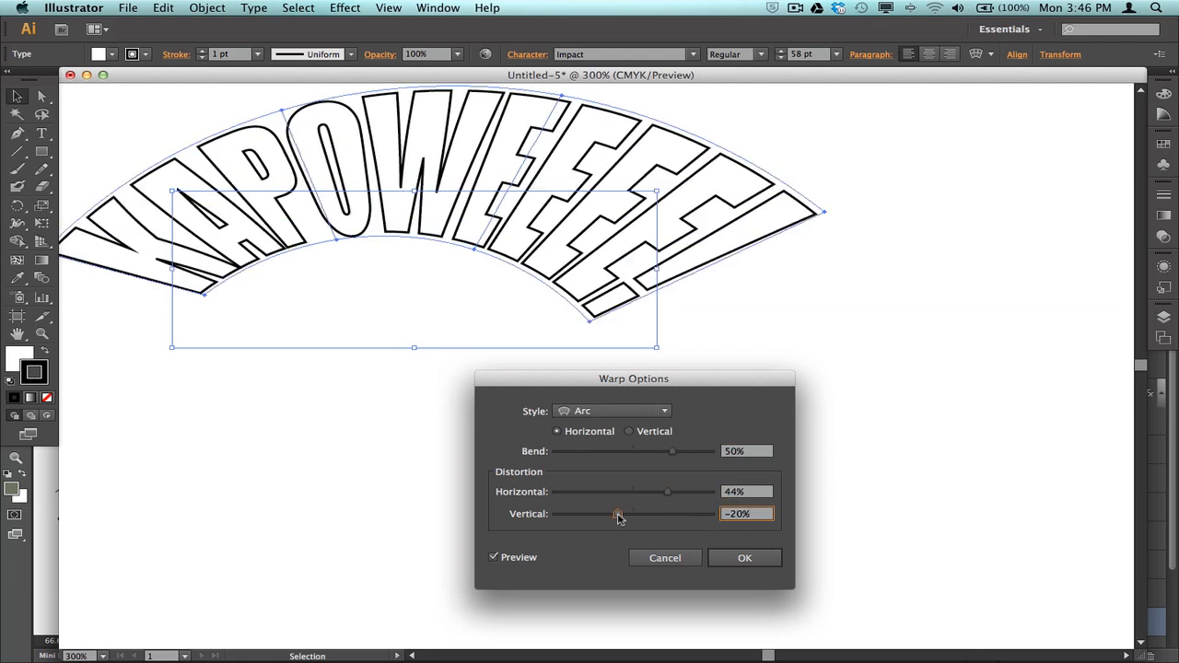
pyautogui.moveTo(617, 514); pyautogui.dragTo(640, 514)
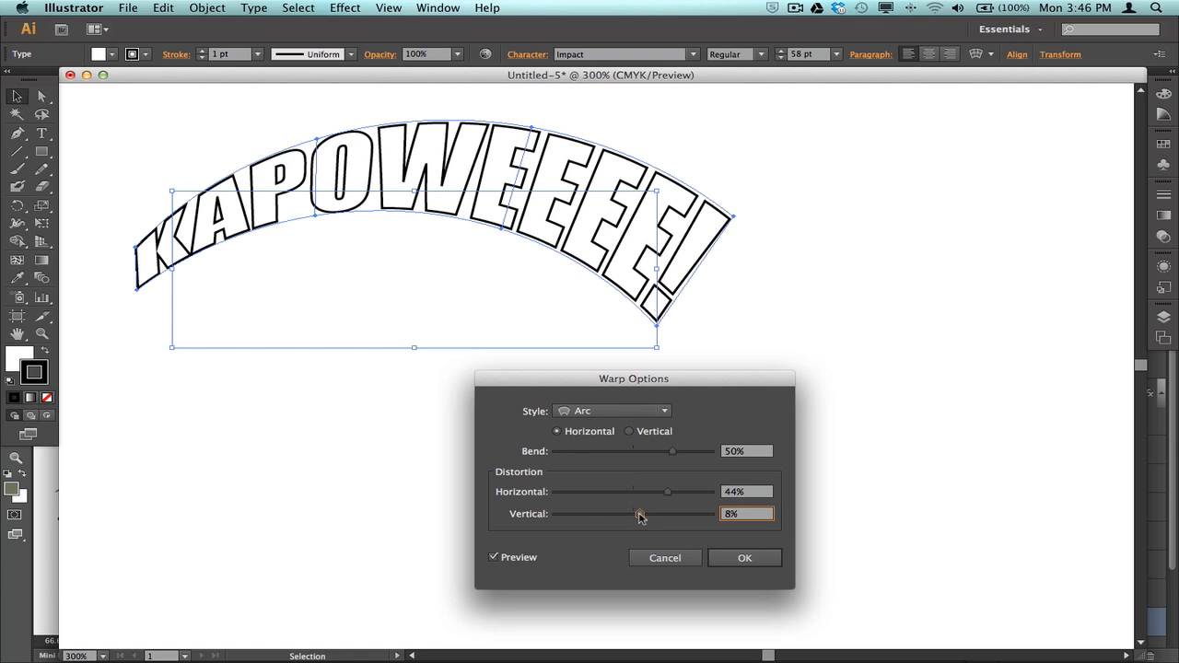
pyautogui.moveTo(640, 513); pyautogui.dragTo(634, 513)
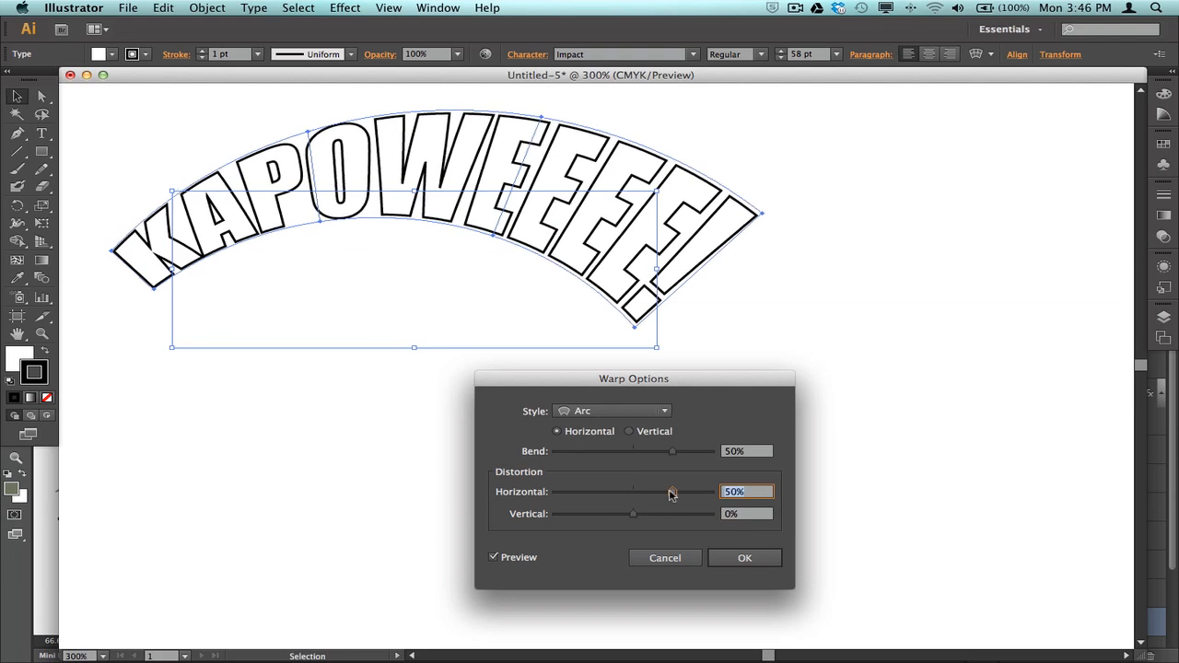
pyautogui.click(744, 557)
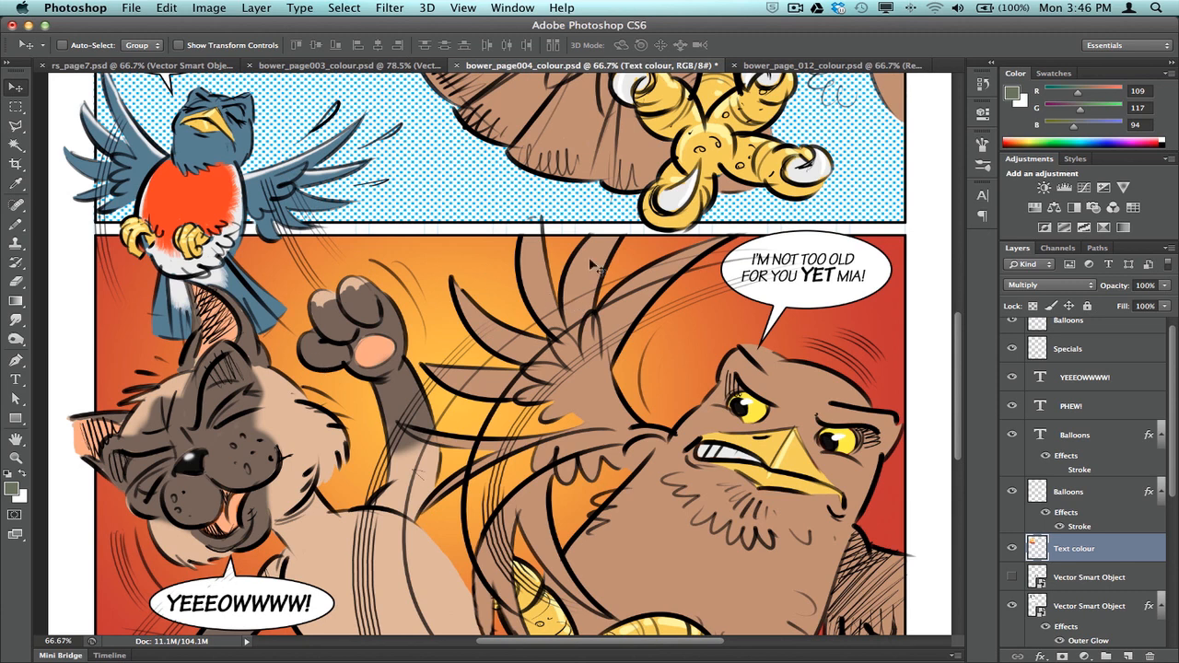
pyautogui.moveTo(539, 281)
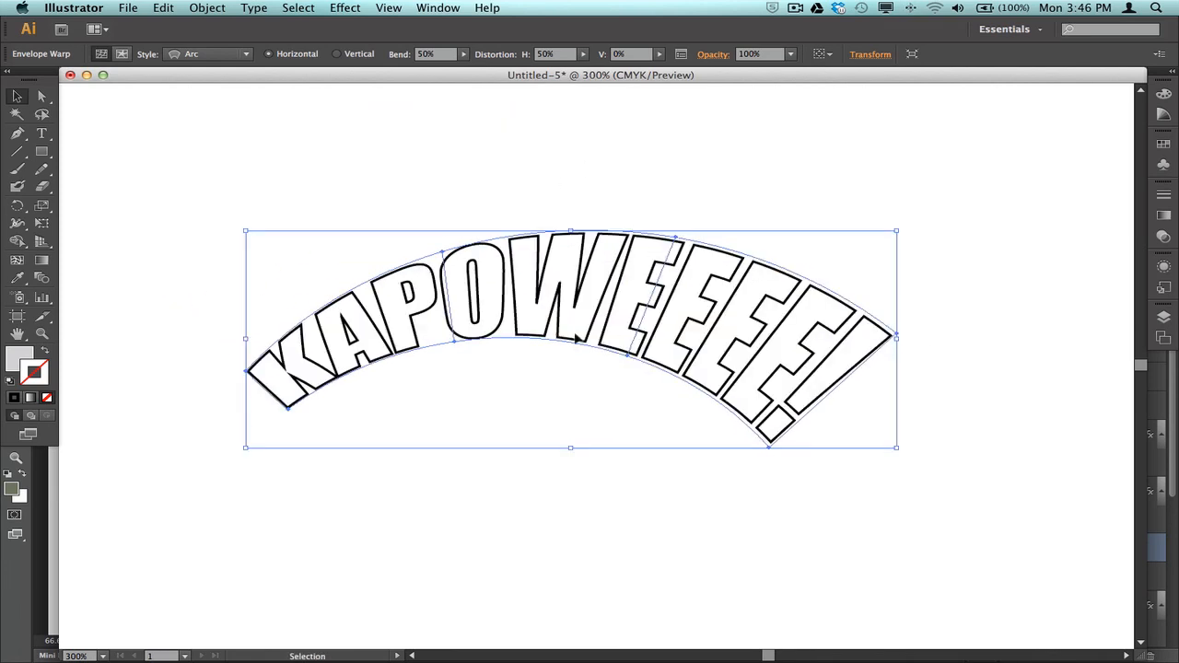
pyautogui.moveTo(468, 127)
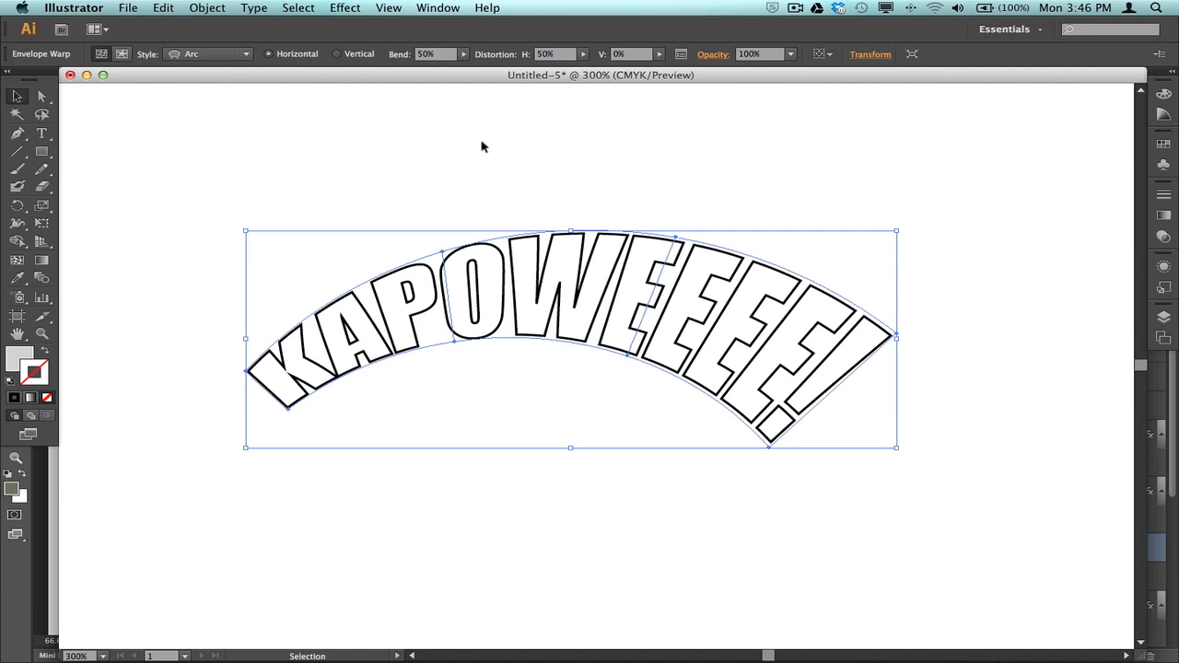
pyautogui.moveTo(477, 163)
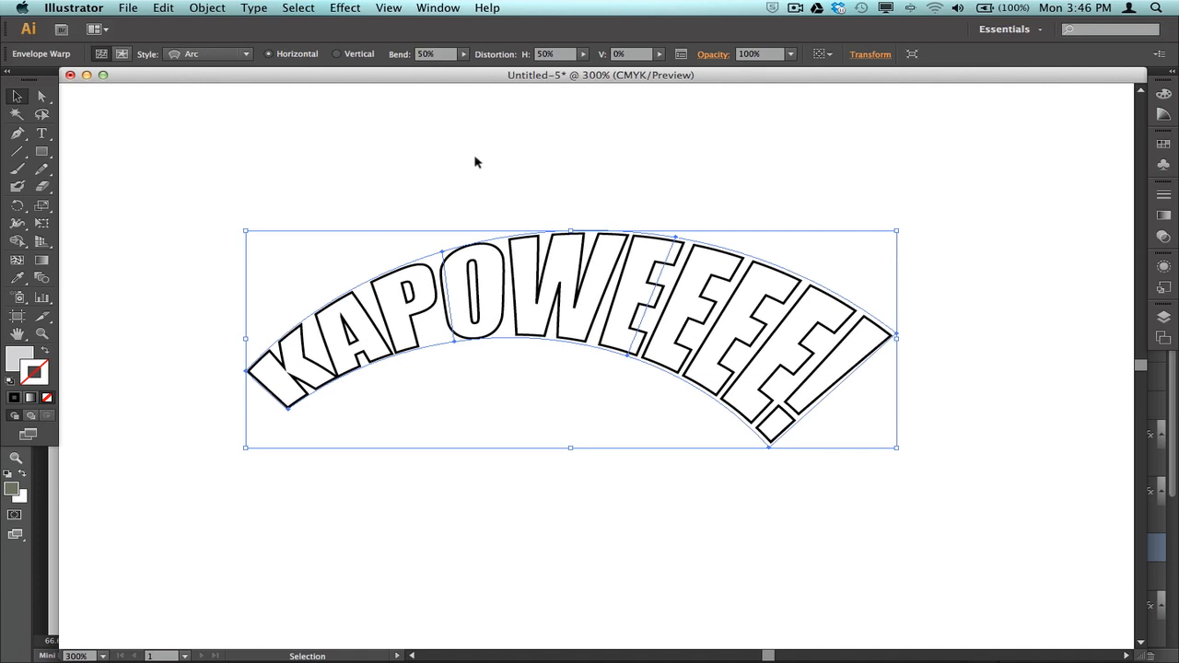
pyautogui.moveTo(482, 152)
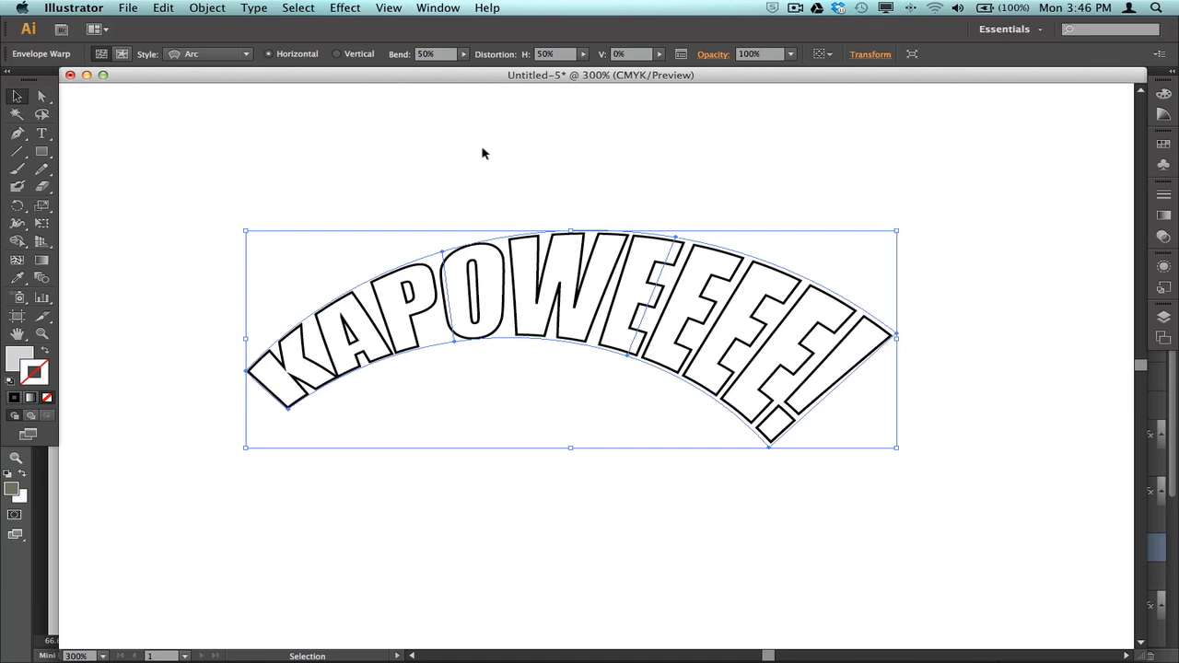
pyautogui.moveTo(617, 175)
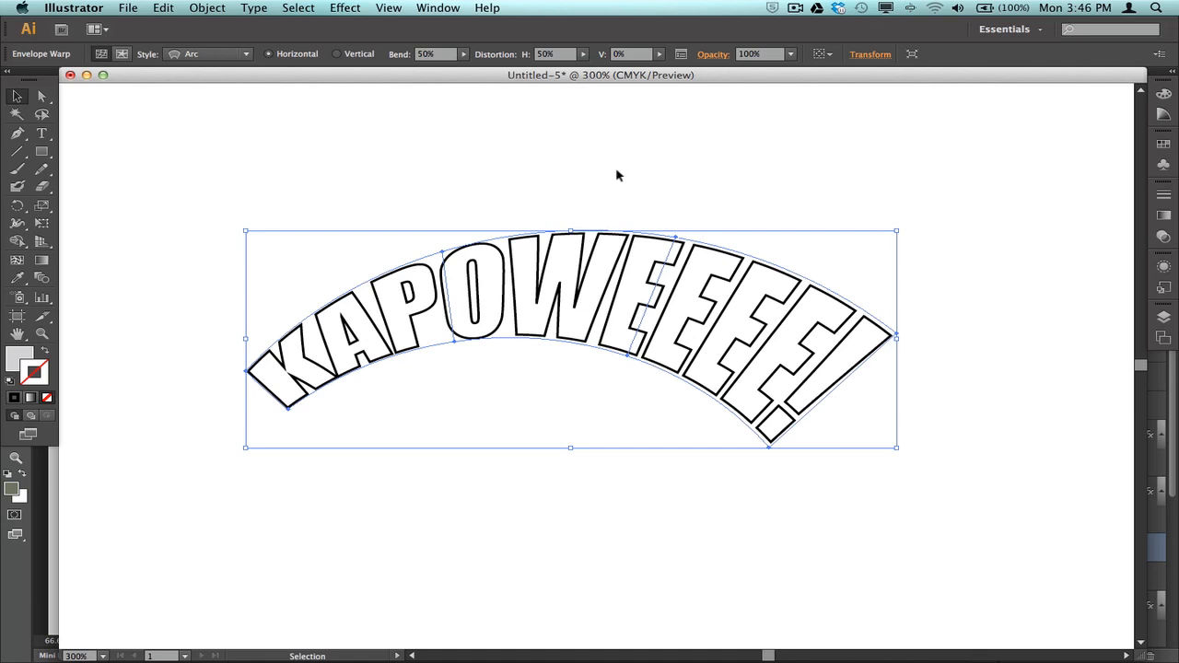
pyautogui.moveTo(741, 287)
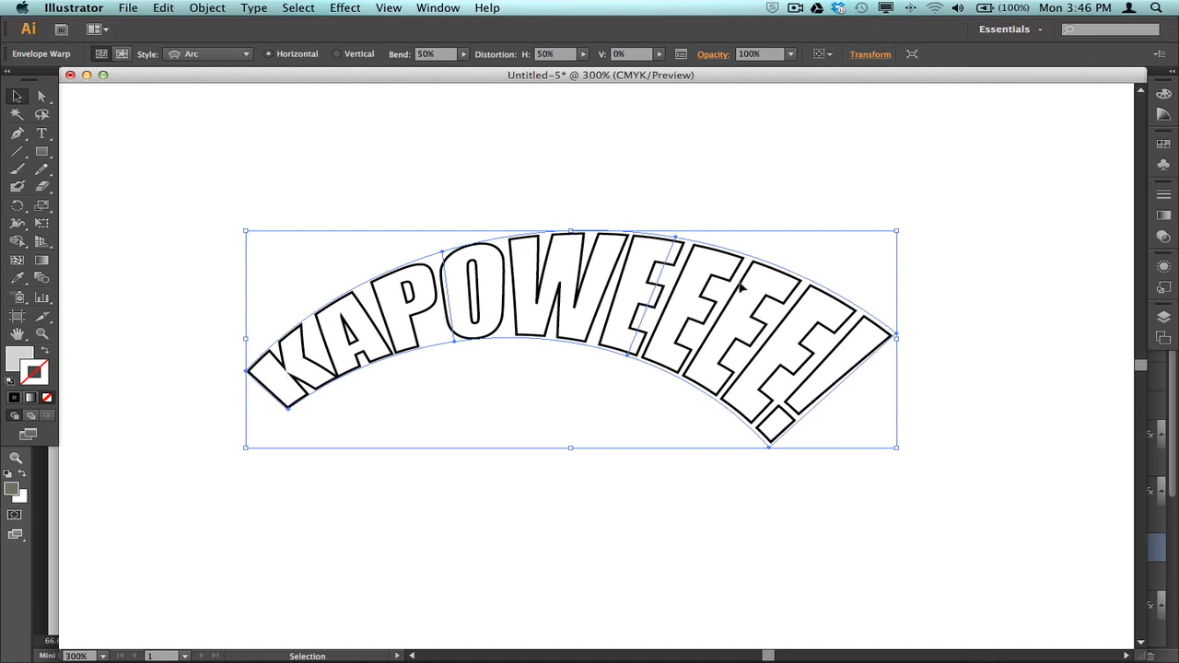
# Deselect the arc-warped KAPOWEEEE! lettering to view it
pyautogui.click(748, 175)
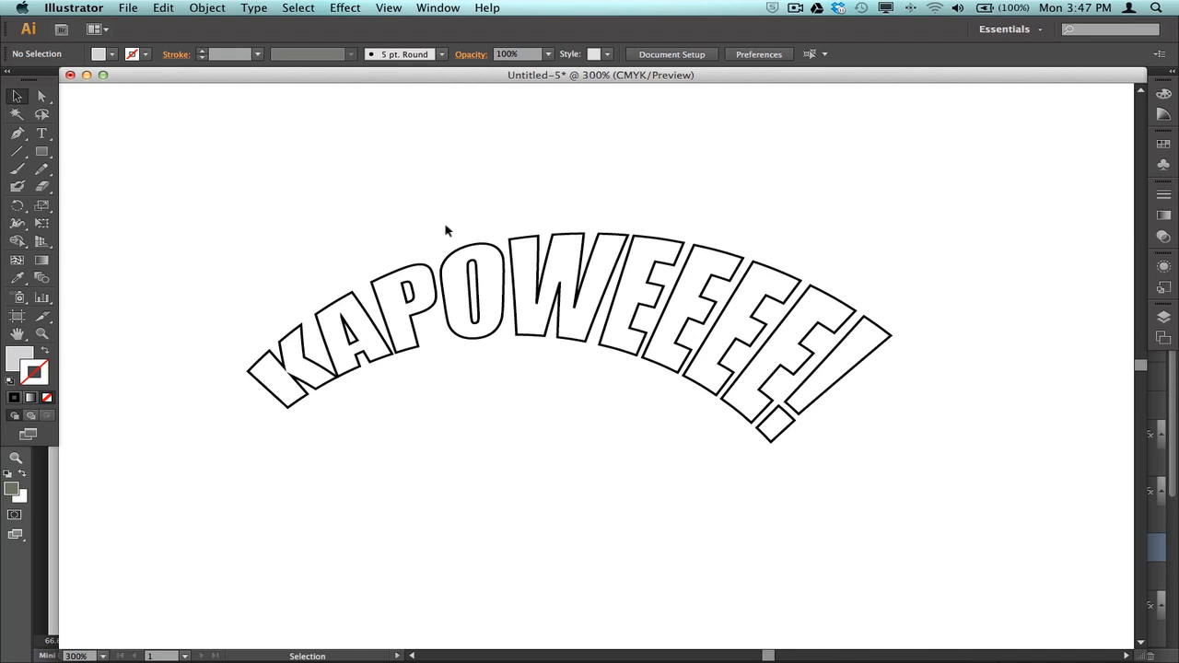
pyautogui.moveTo(424, 248)
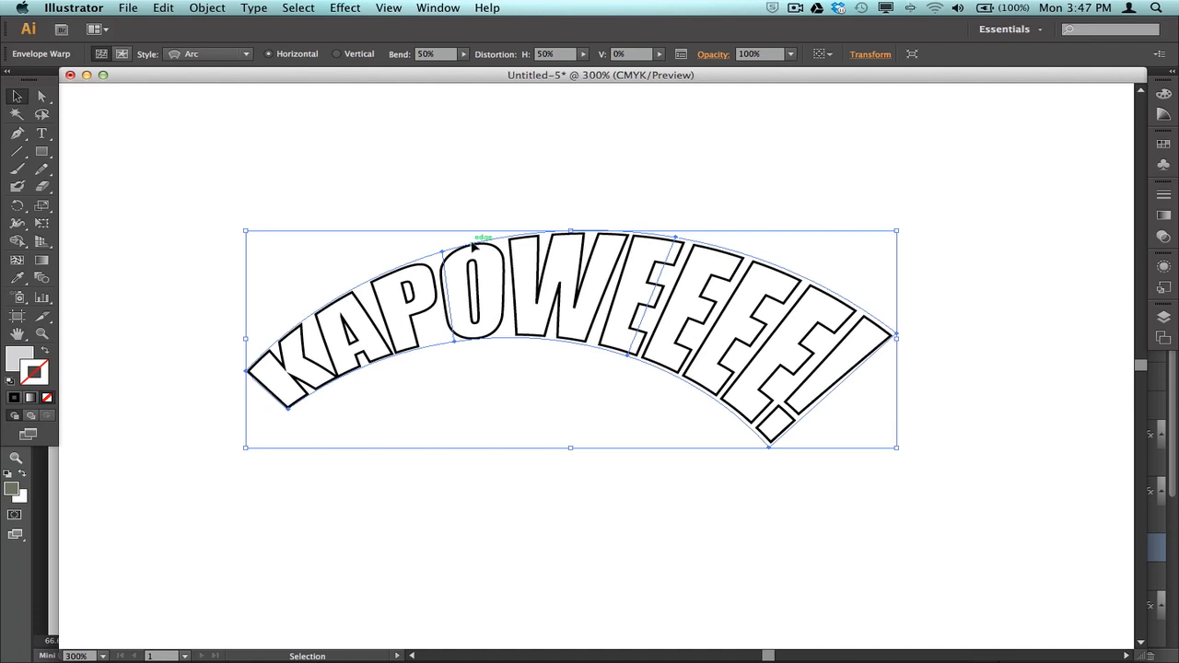
pyautogui.moveTo(417, 135)
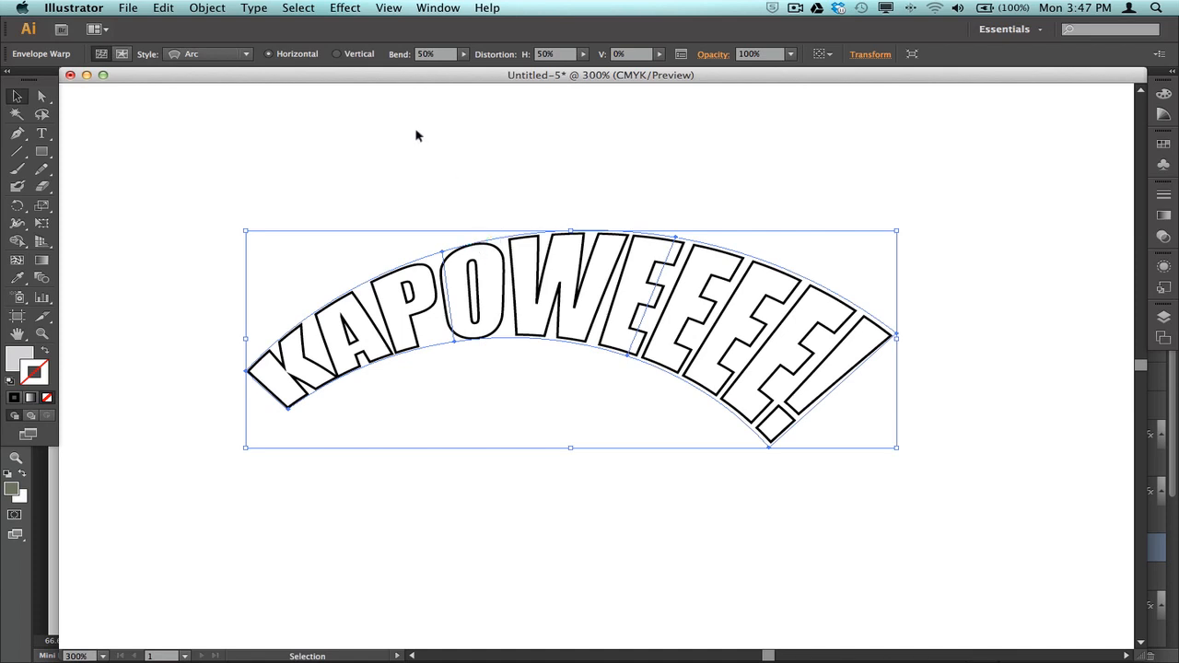
pyautogui.moveTo(370, 345)
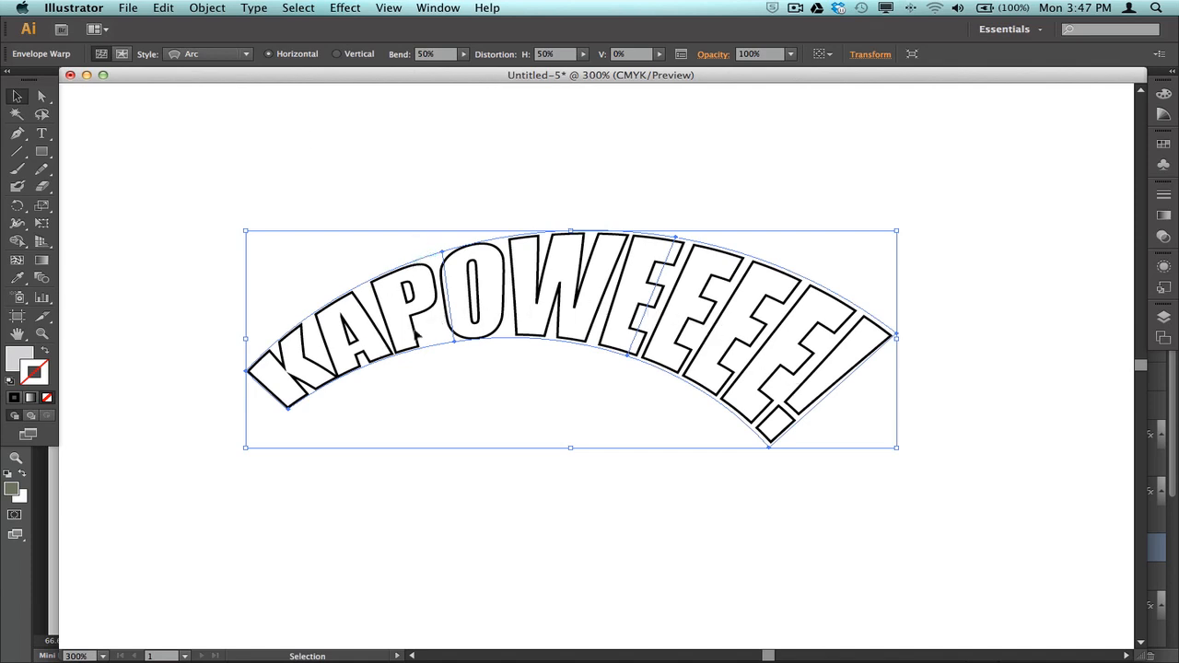
pyautogui.moveTo(398, 322)
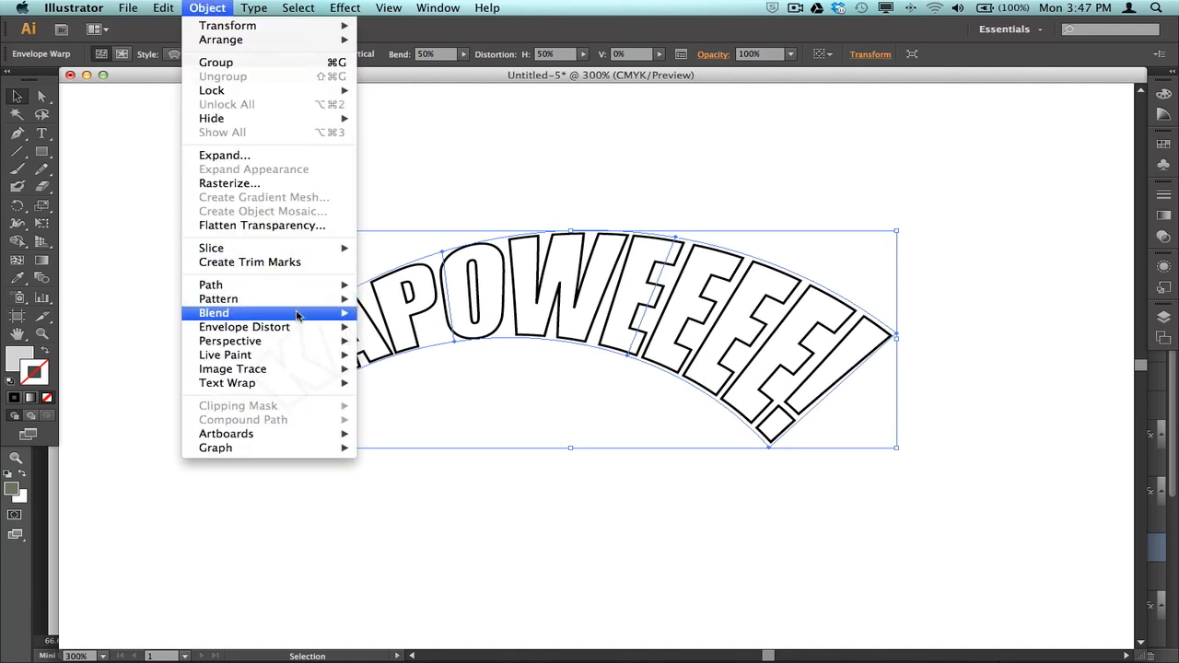
pyautogui.moveTo(244, 327)
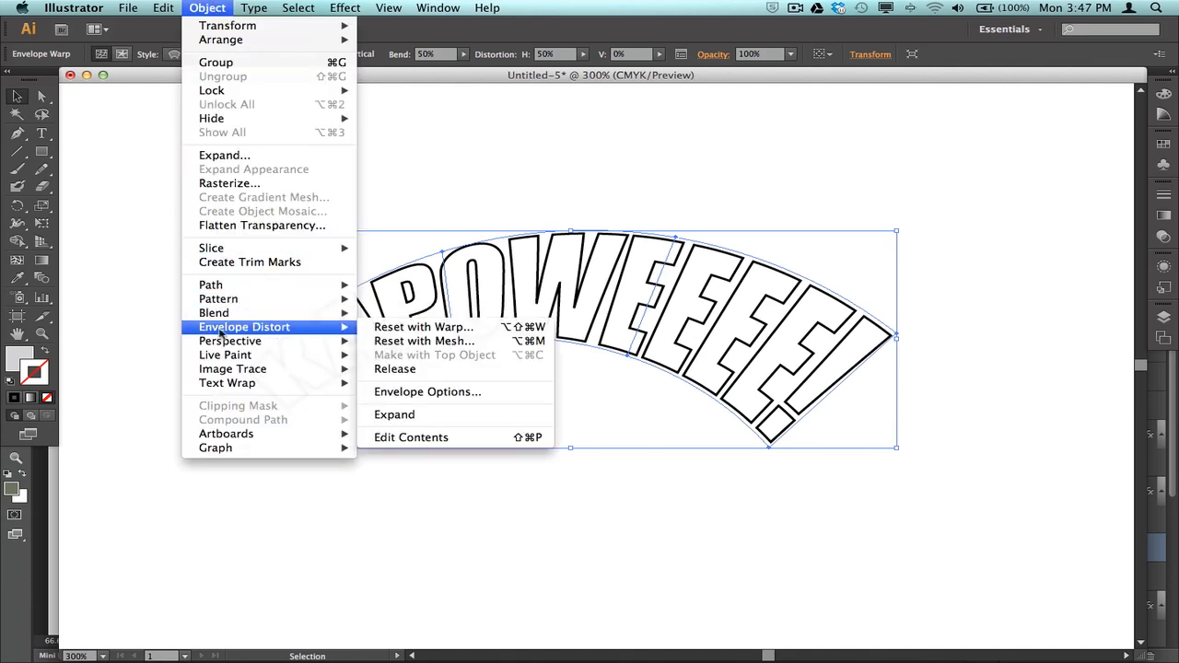
pyautogui.moveTo(394, 368)
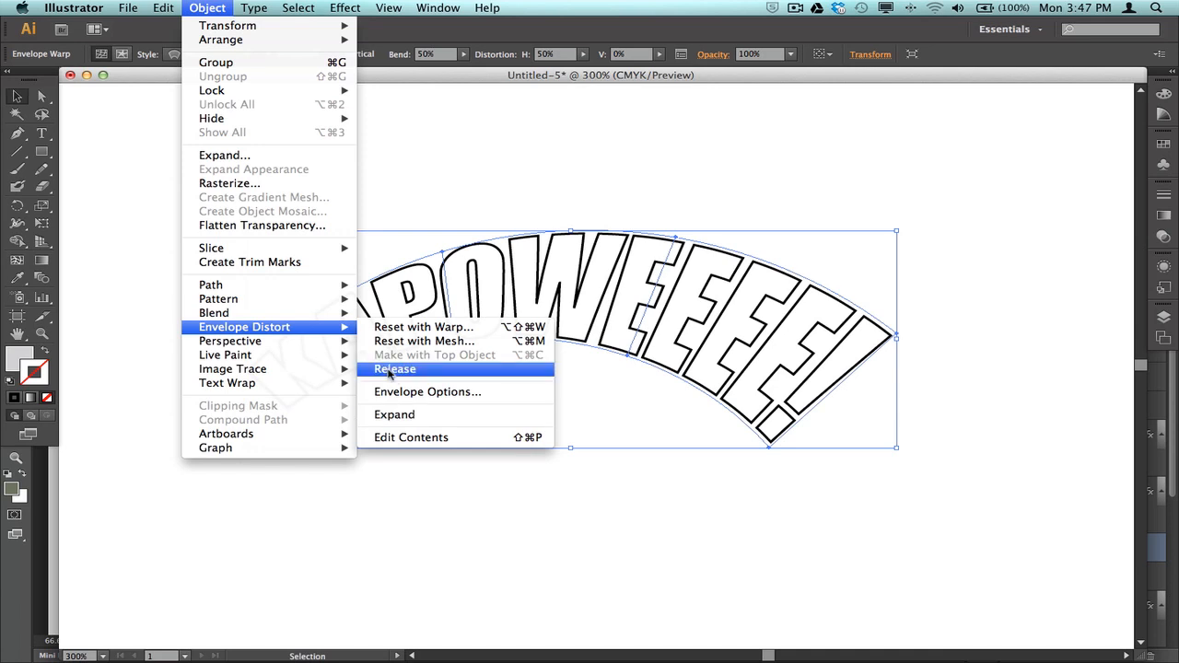
pyautogui.moveTo(394, 414)
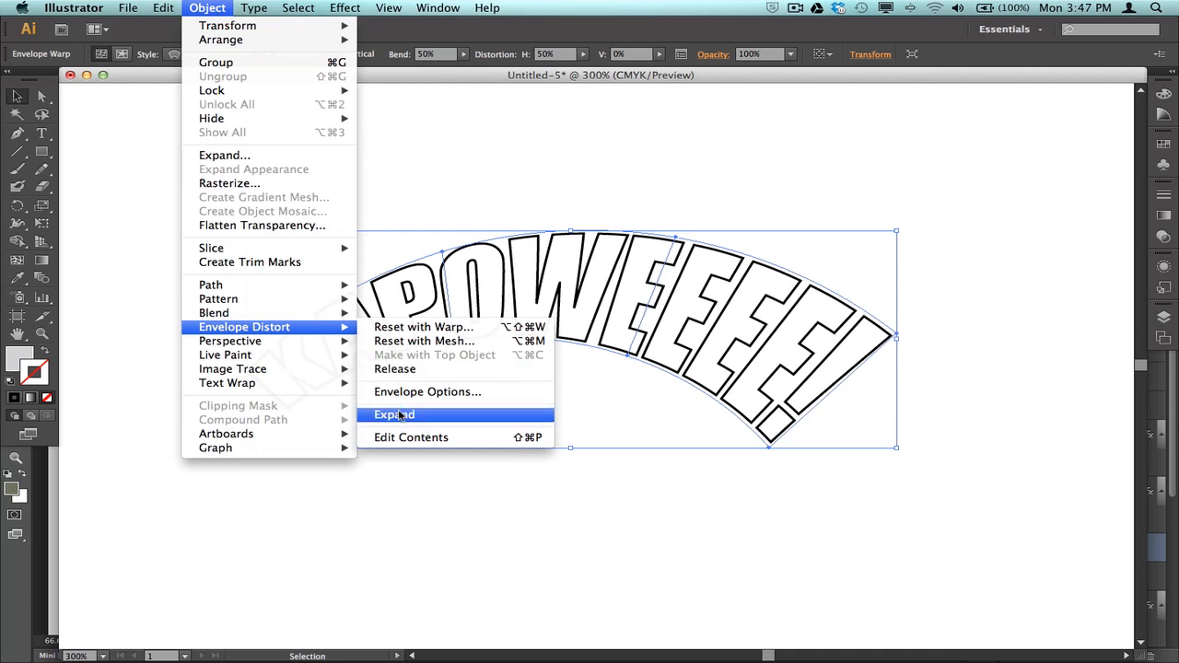
# Expand the Arc envelope into fixed, arched KAPOWEEEE! letter shapes
pyautogui.click(394, 415)
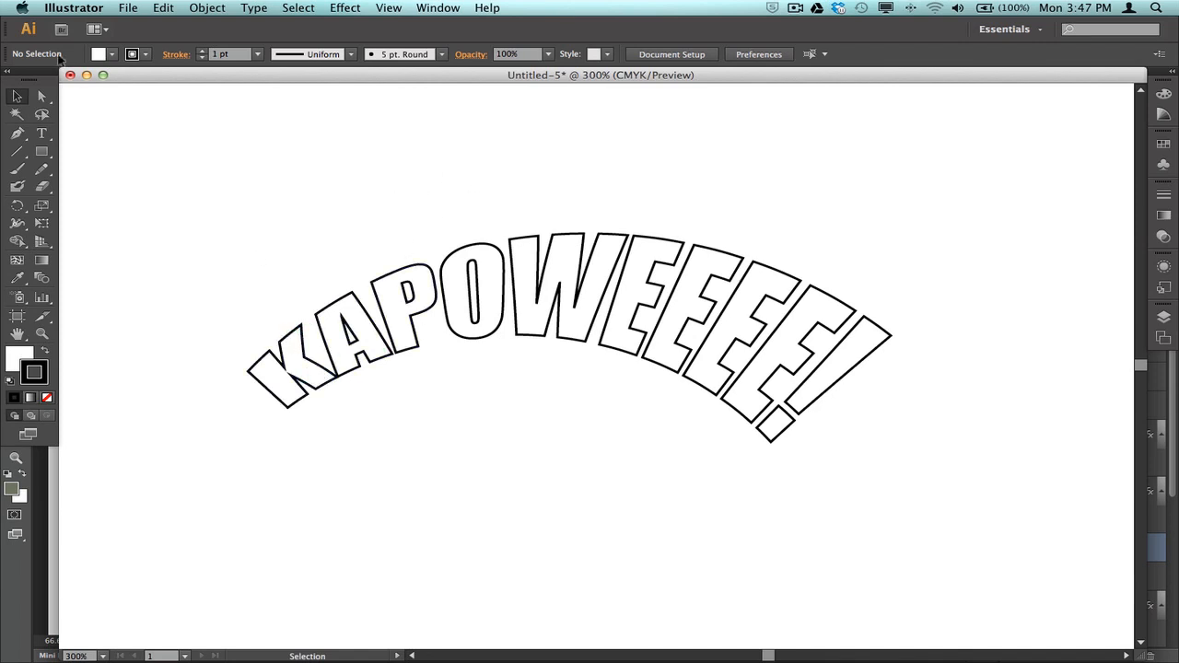
# Switch to the Group Selection tool and pick individual letters inside the outlined lettering
pyautogui.click(42, 96)
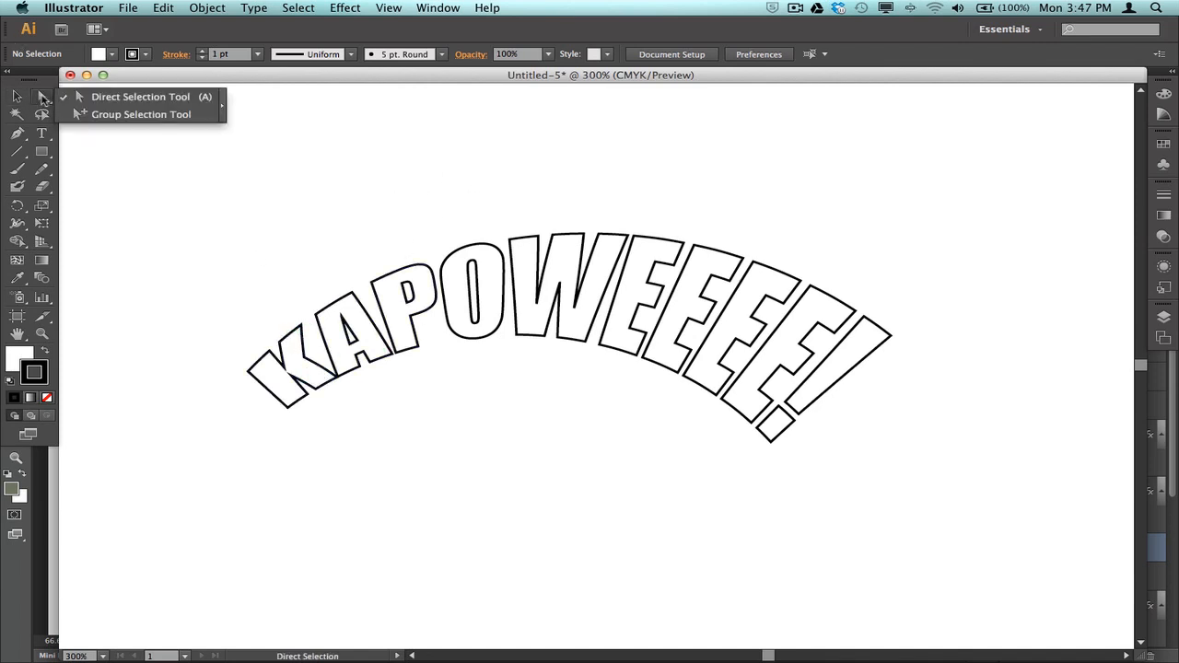
pyautogui.click(141, 114)
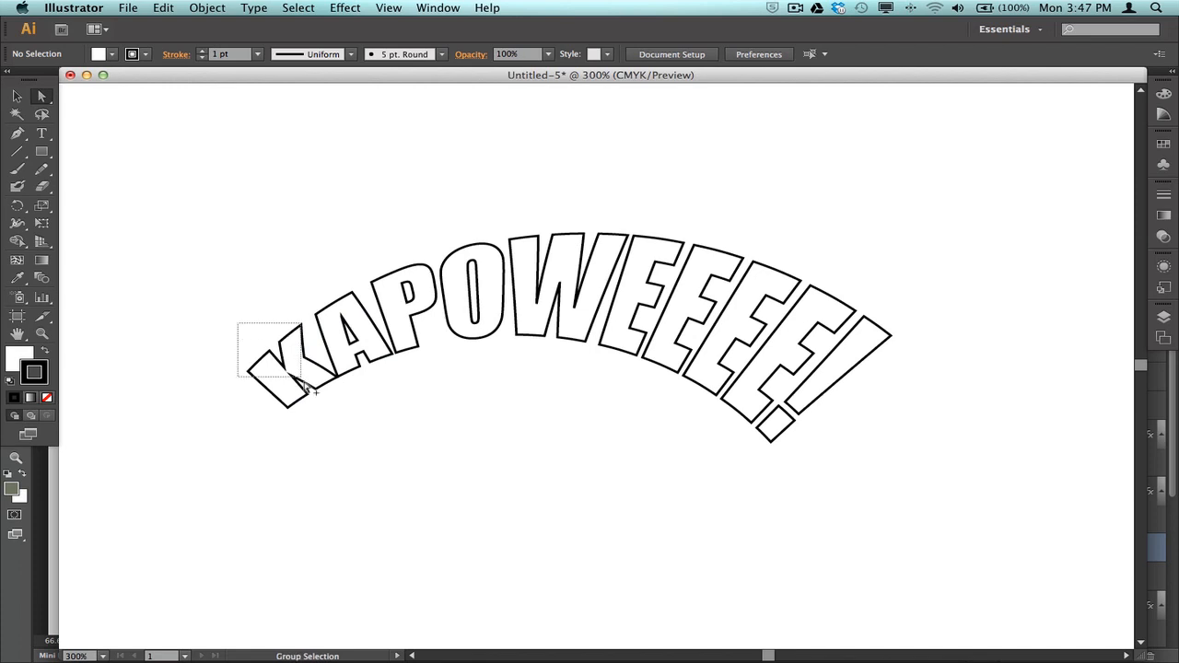
pyautogui.click(290, 368)
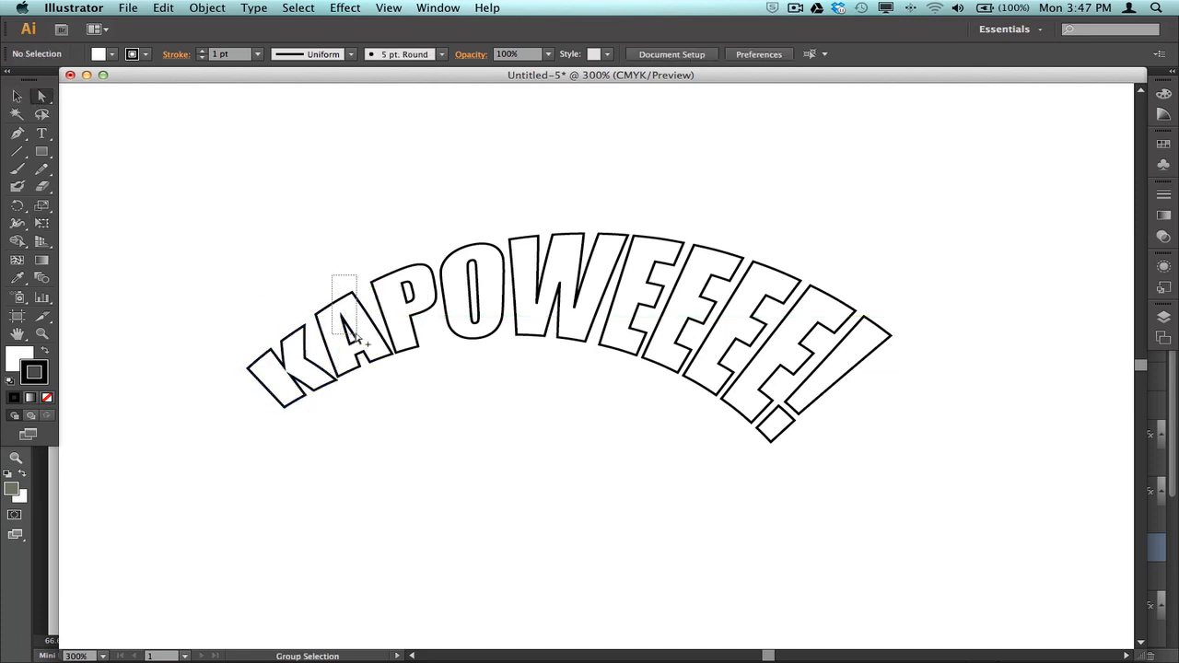
pyautogui.click(350, 332)
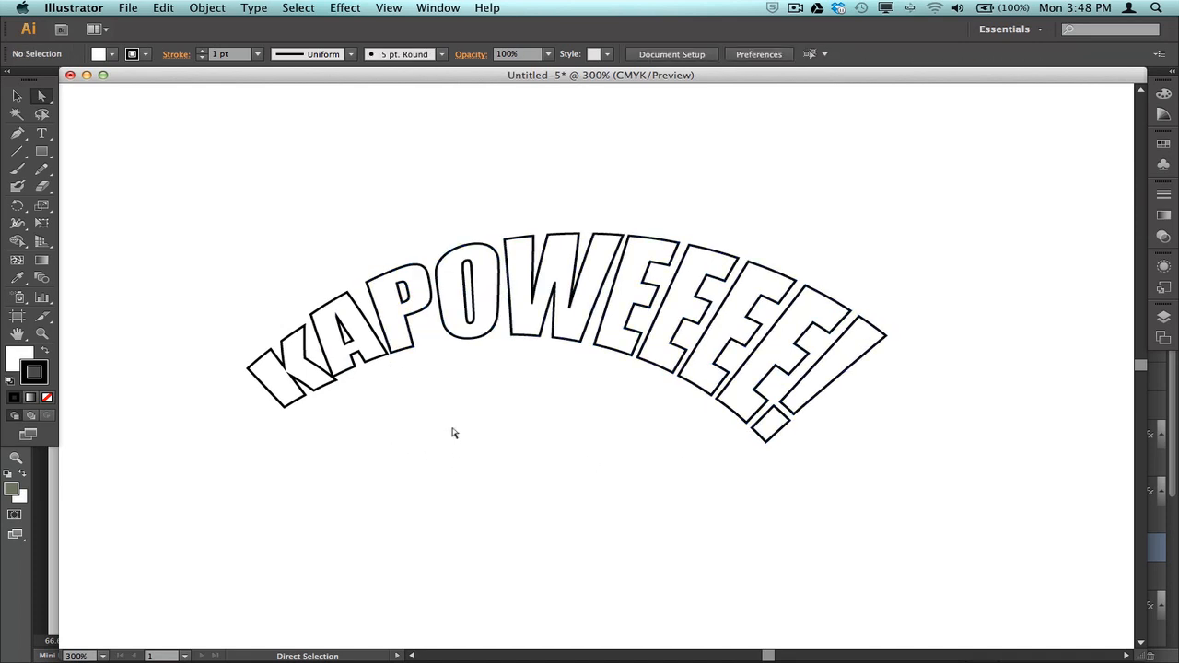
# Select the letter O with transform handles, then pick the E letters to adjust
pyautogui.click(472, 293)
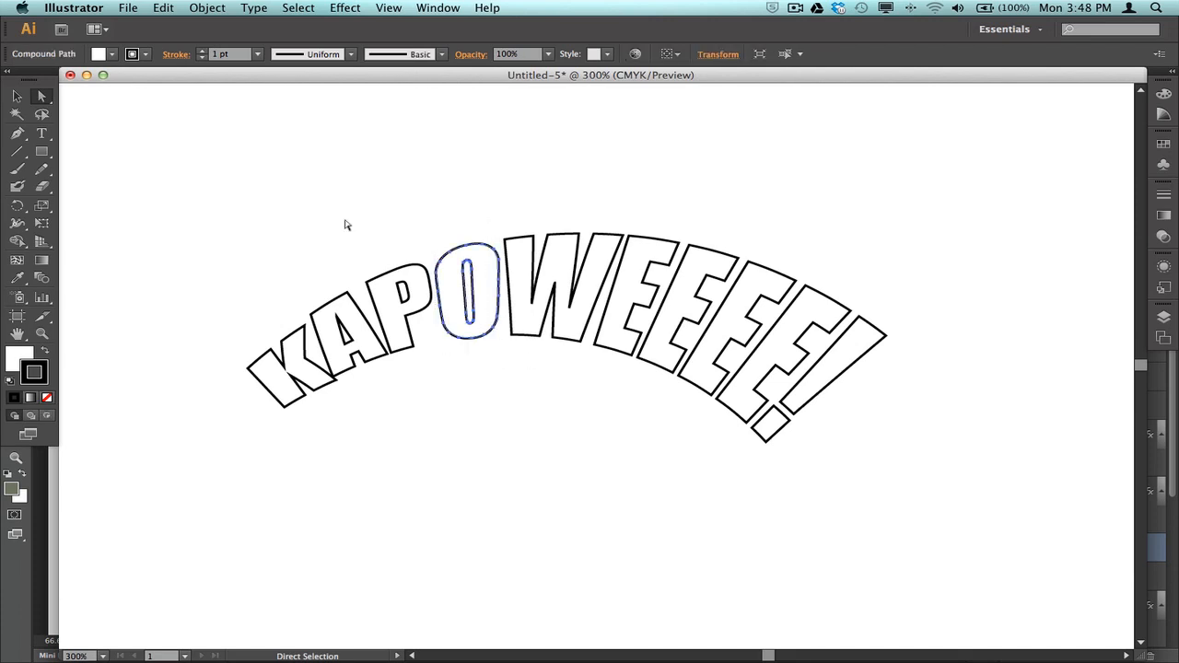
pyautogui.click(42, 223)
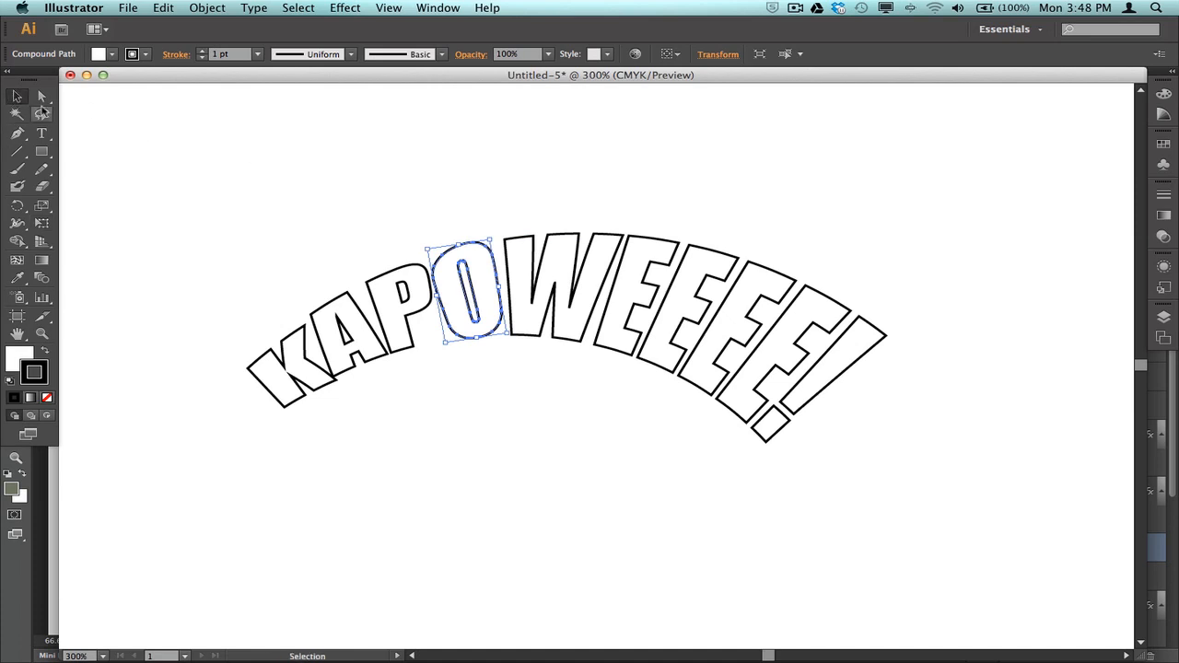
pyautogui.moveTo(41, 97)
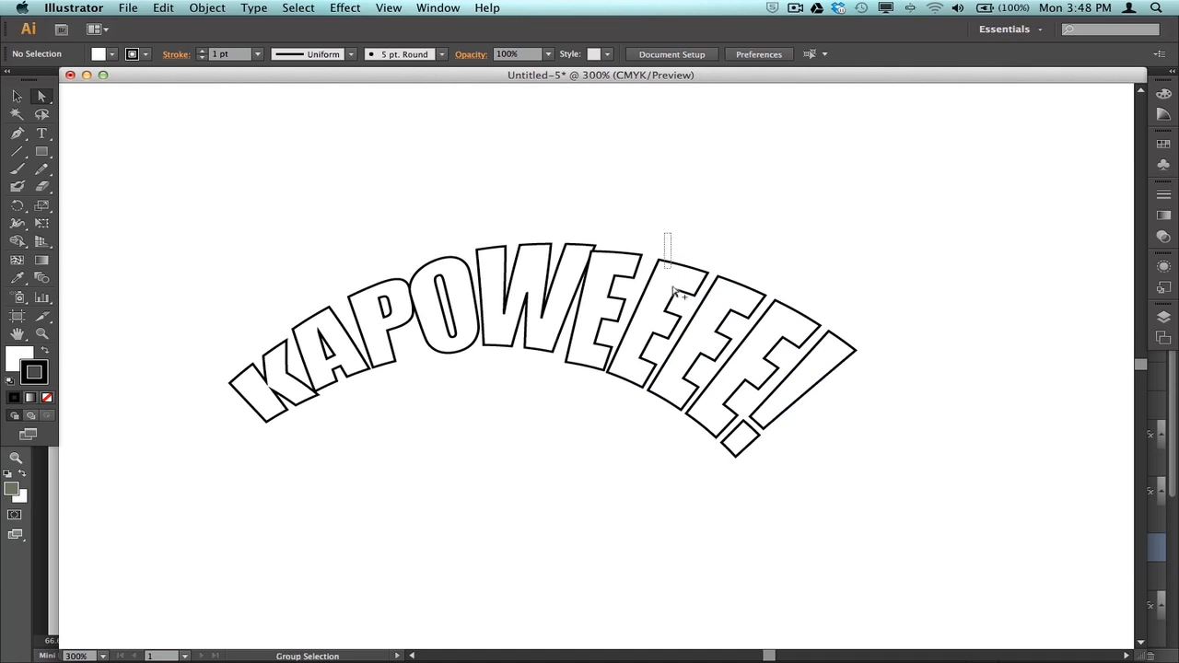
pyautogui.click(668, 313)
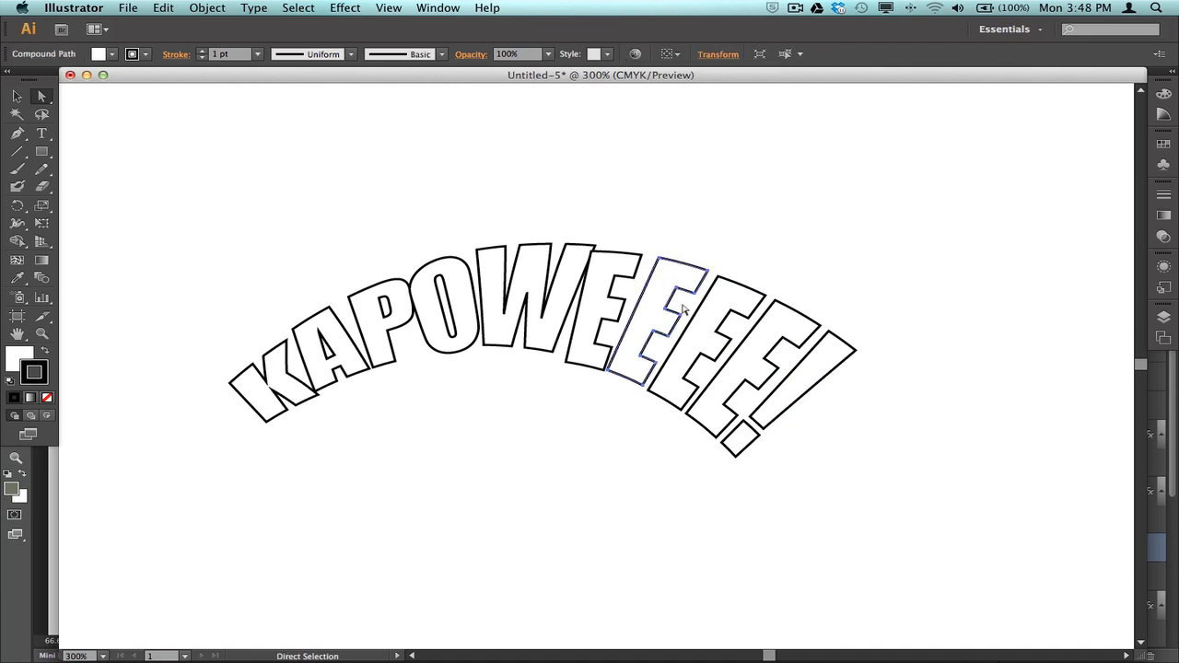
pyautogui.click(778, 277)
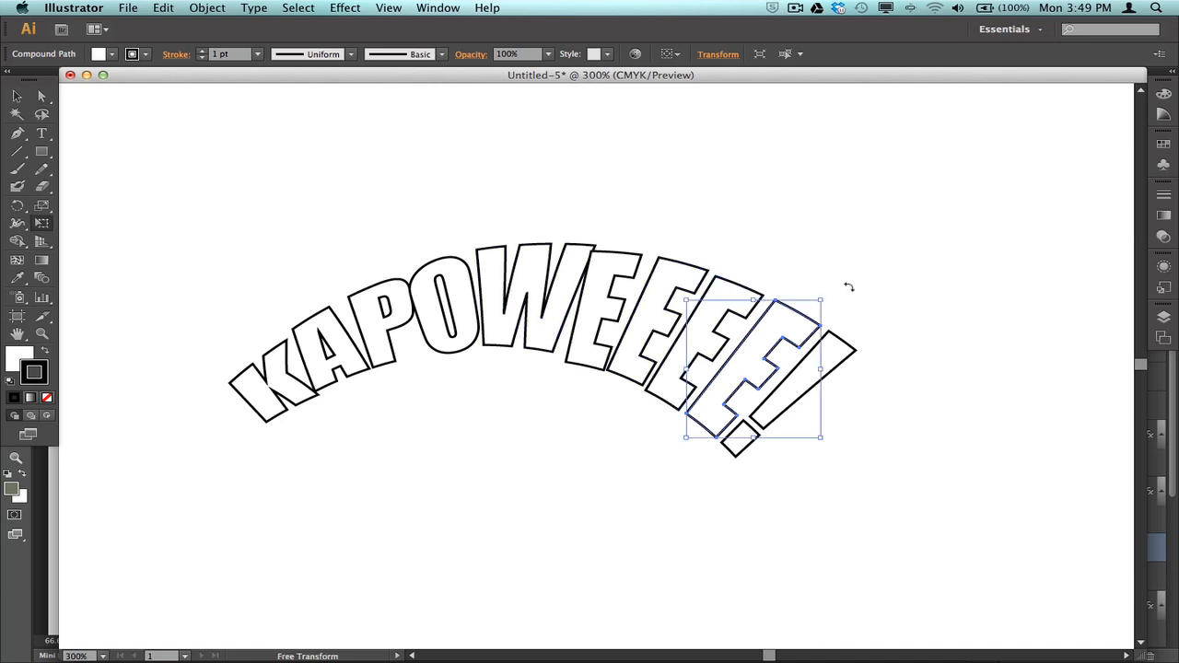
# Tilt the last E and the exclamation mark further apart to follow the arc
pyautogui.moveTo(818, 301); pyautogui.dragTo(822, 290)
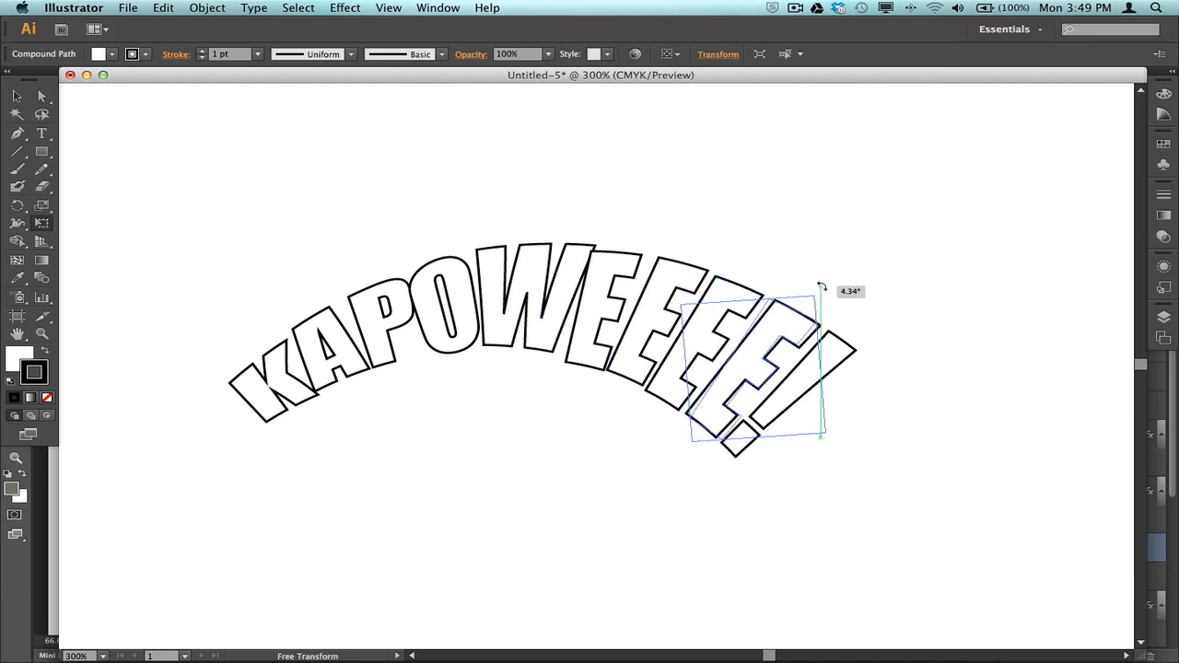
pyautogui.moveTo(820, 290); pyautogui.dragTo(804, 296)
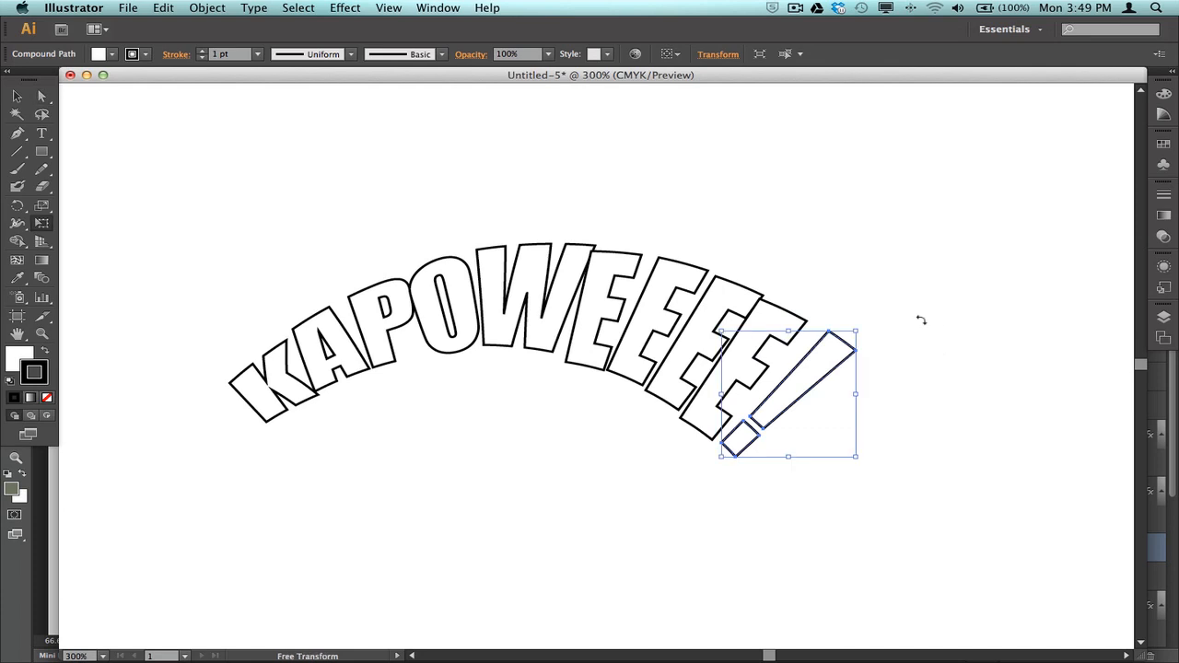
pyautogui.moveTo(854, 330); pyautogui.dragTo(875, 327)
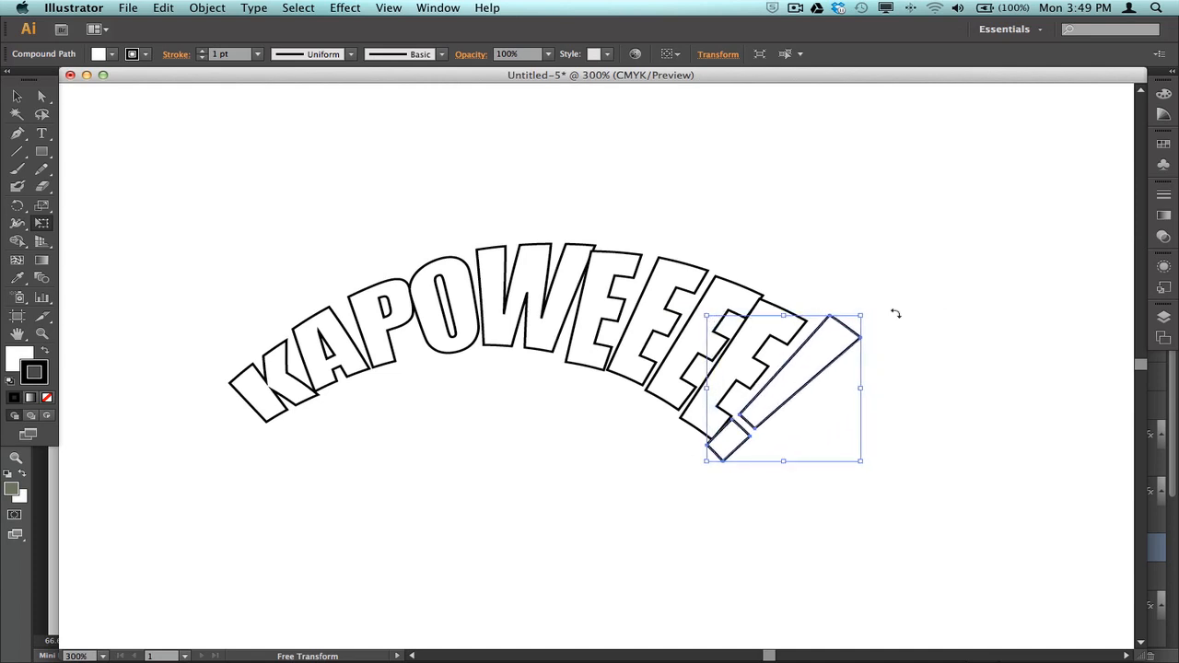
pyautogui.moveTo(16, 96)
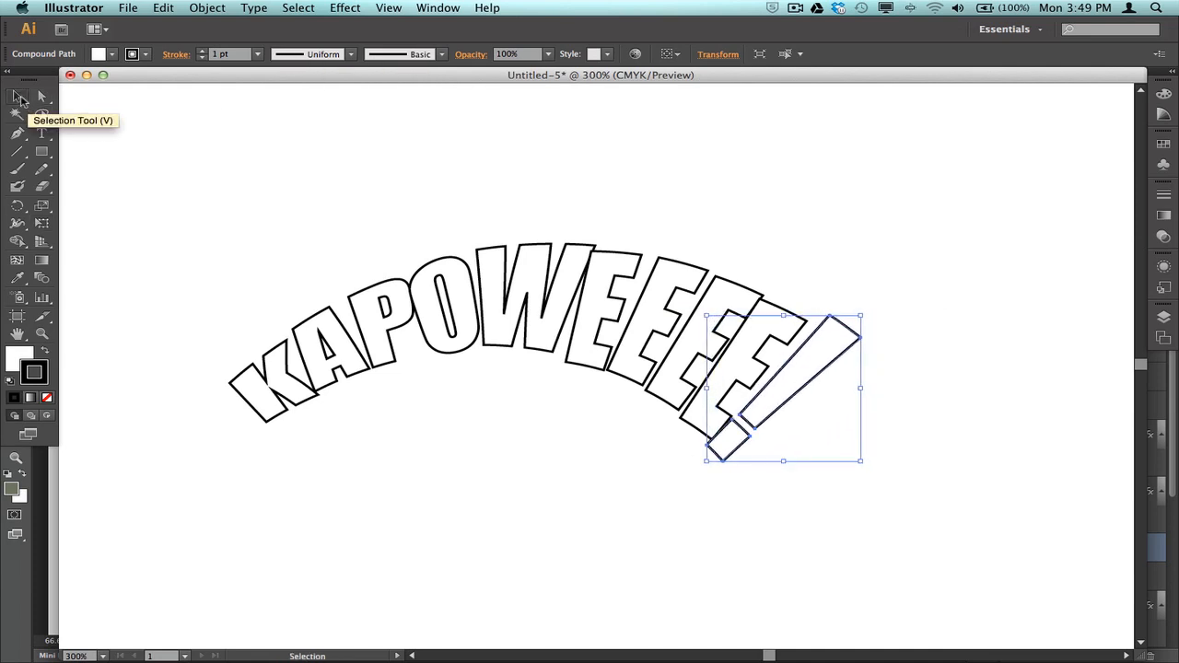
pyautogui.click(41, 96)
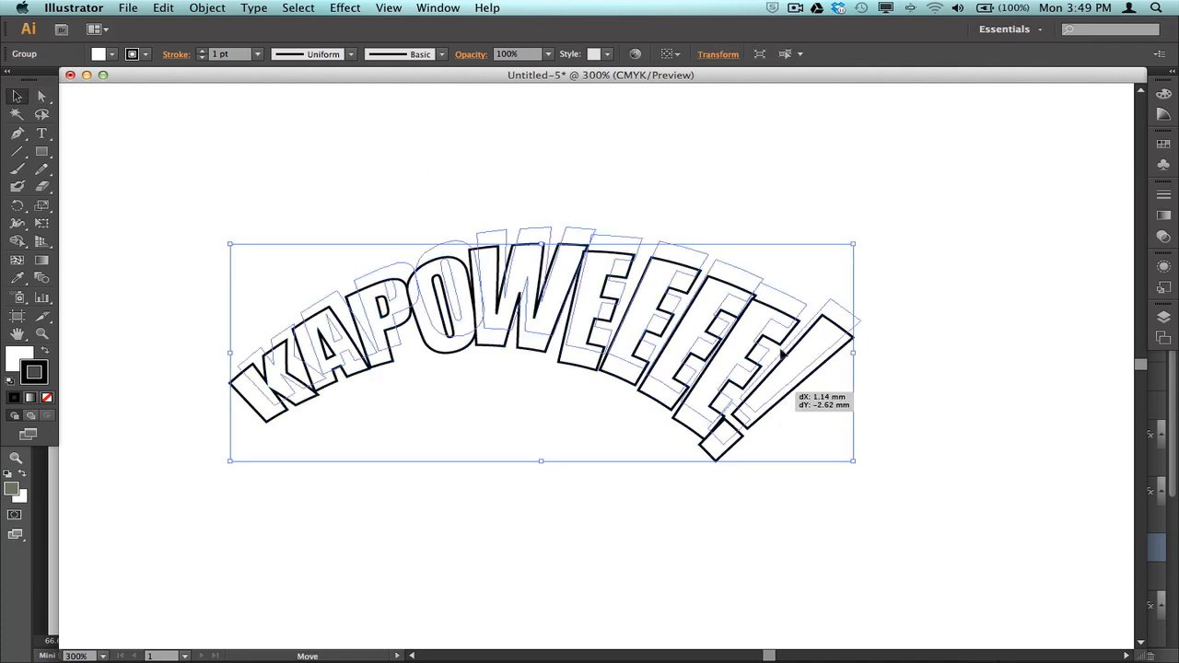
# Raise the KAPOWEEEE! lettering and Alt+Shift-drag a duplicate straight below it
pyautogui.moveTo(540, 353); pyautogui.dragTo(543, 274)
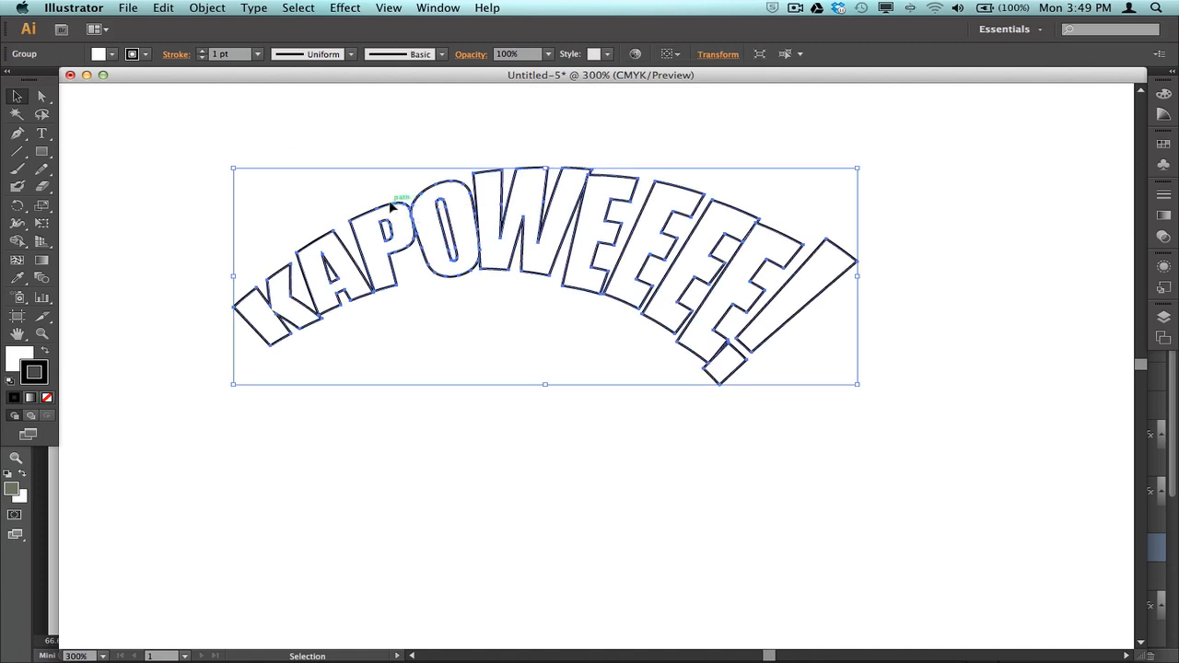
pyautogui.moveTo(396, 207); pyautogui.dragTo(396, 290)
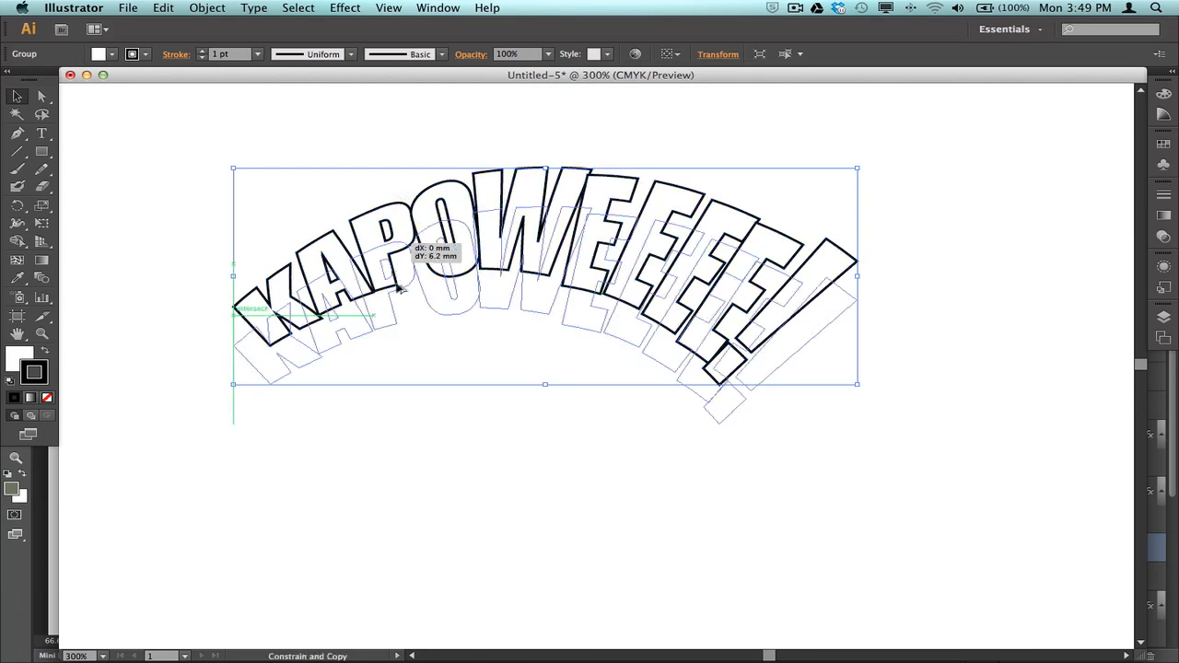
pyautogui.moveTo(396, 286); pyautogui.dragTo(410, 410)
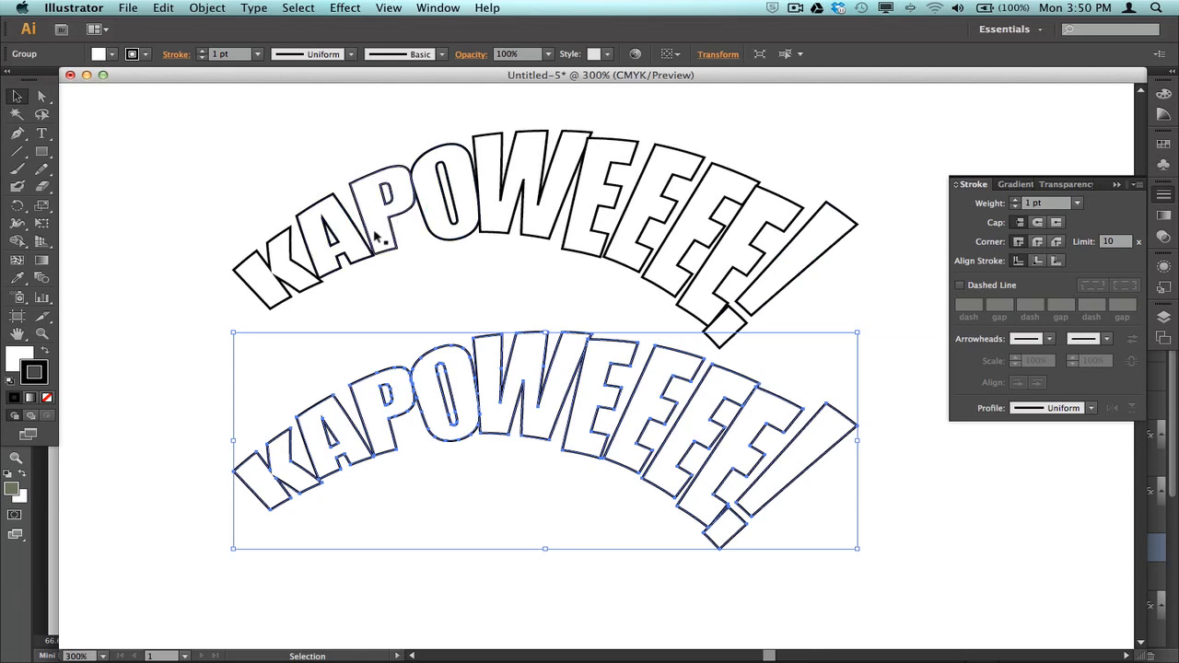
pyautogui.moveTo(879, 179)
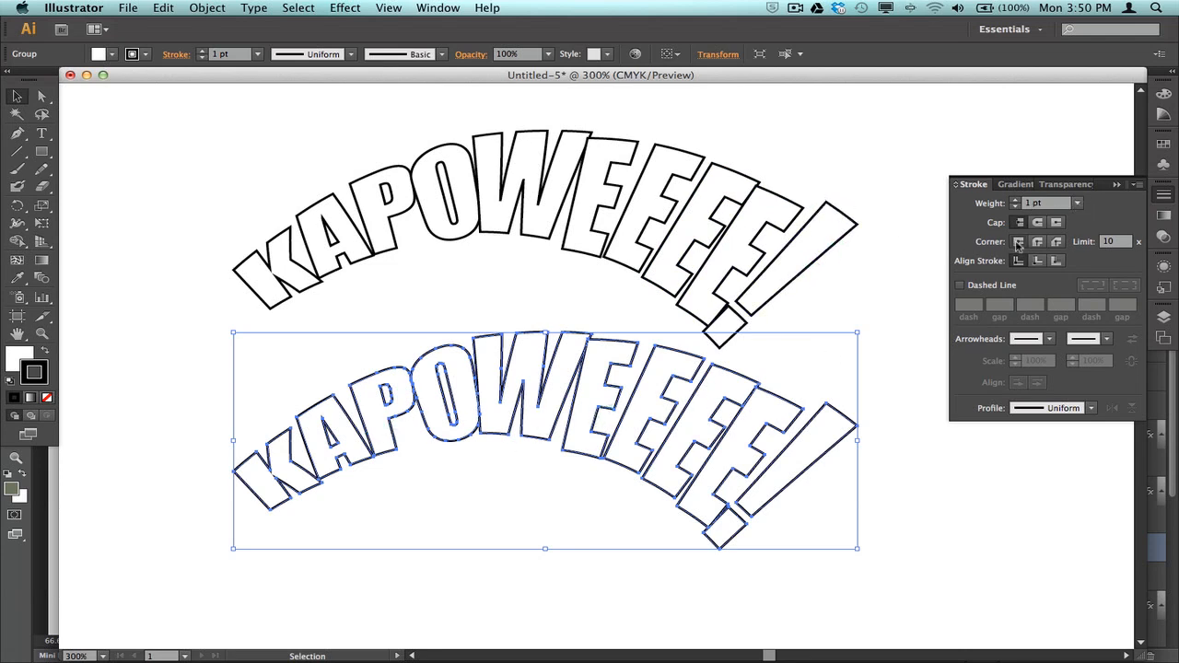
# Give the lower copy a miter-join stroke with 7 pt weight
pyautogui.click(1077, 203)
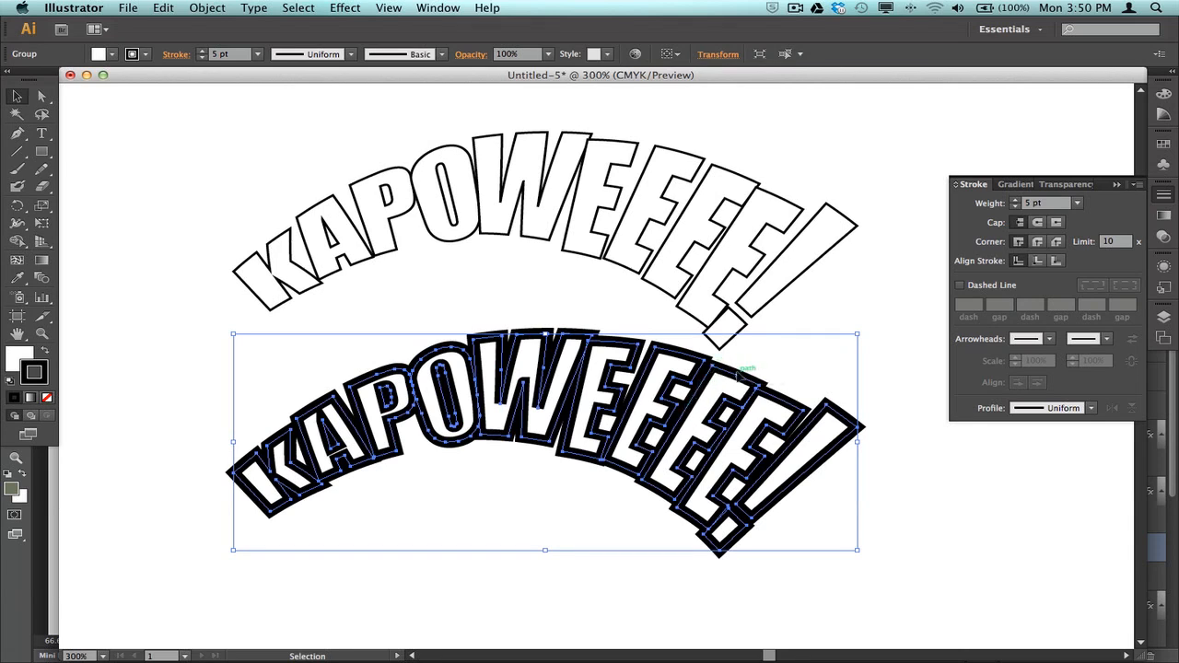
pyautogui.click(1077, 203)
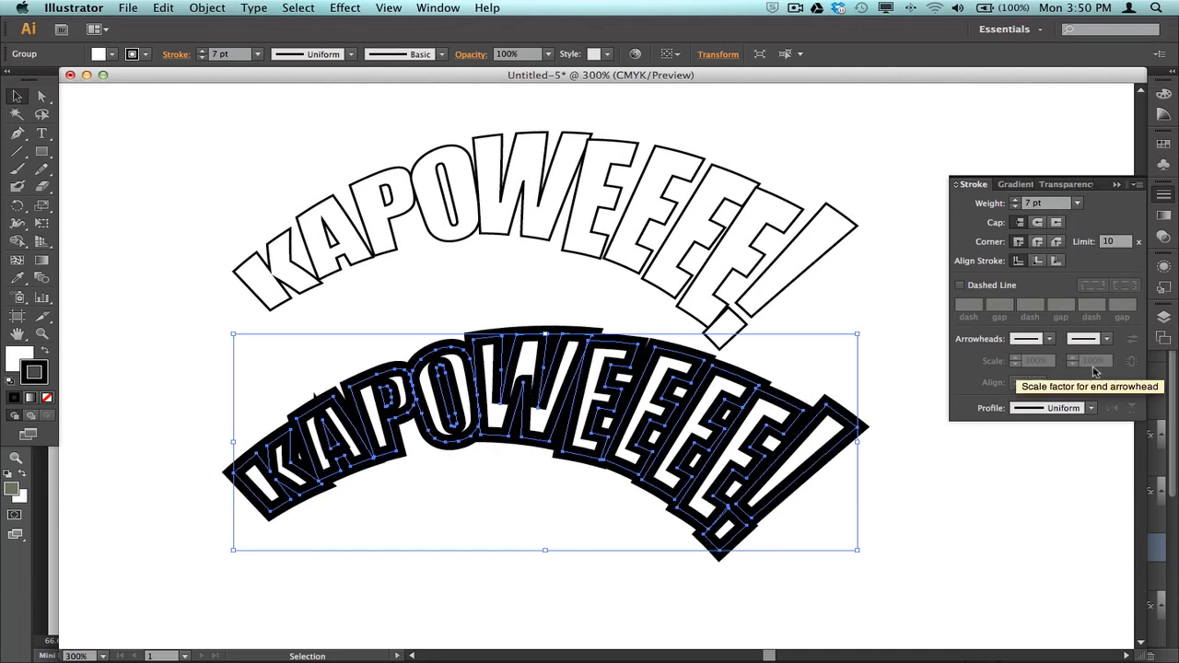
pyautogui.moveTo(962, 316)
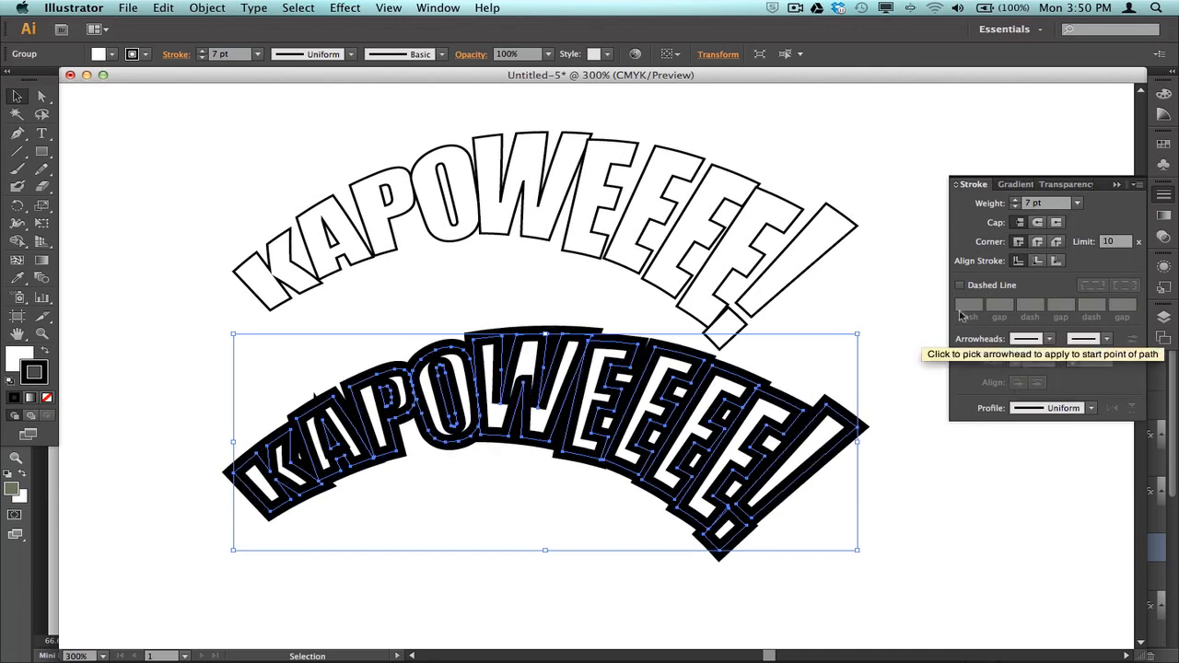
pyautogui.moveTo(247, 307)
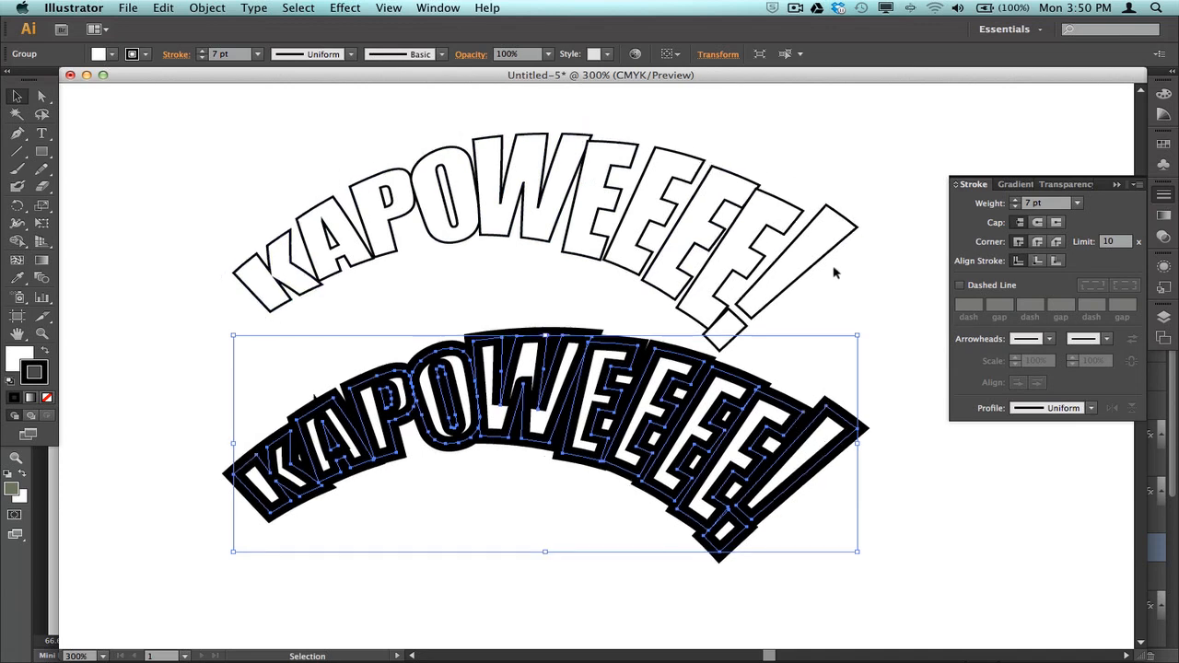
pyautogui.moveTo(671, 246)
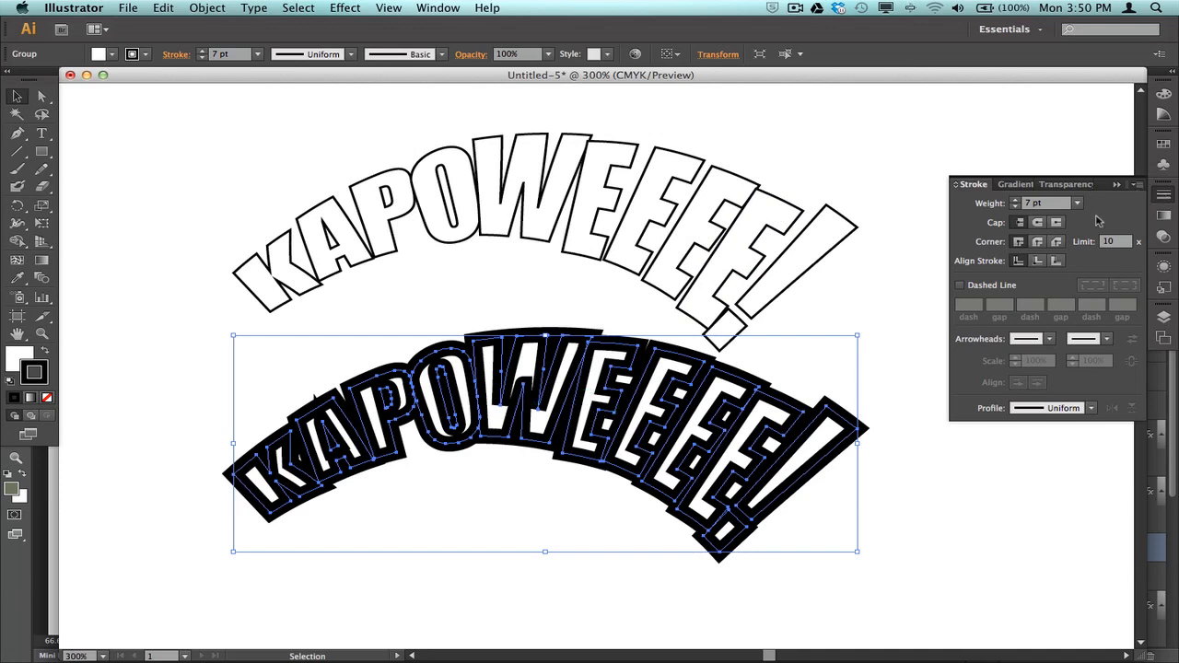
# Reduce the copy's stroke weight to 4 pt from the Weight dropdown
pyautogui.click(1077, 202)
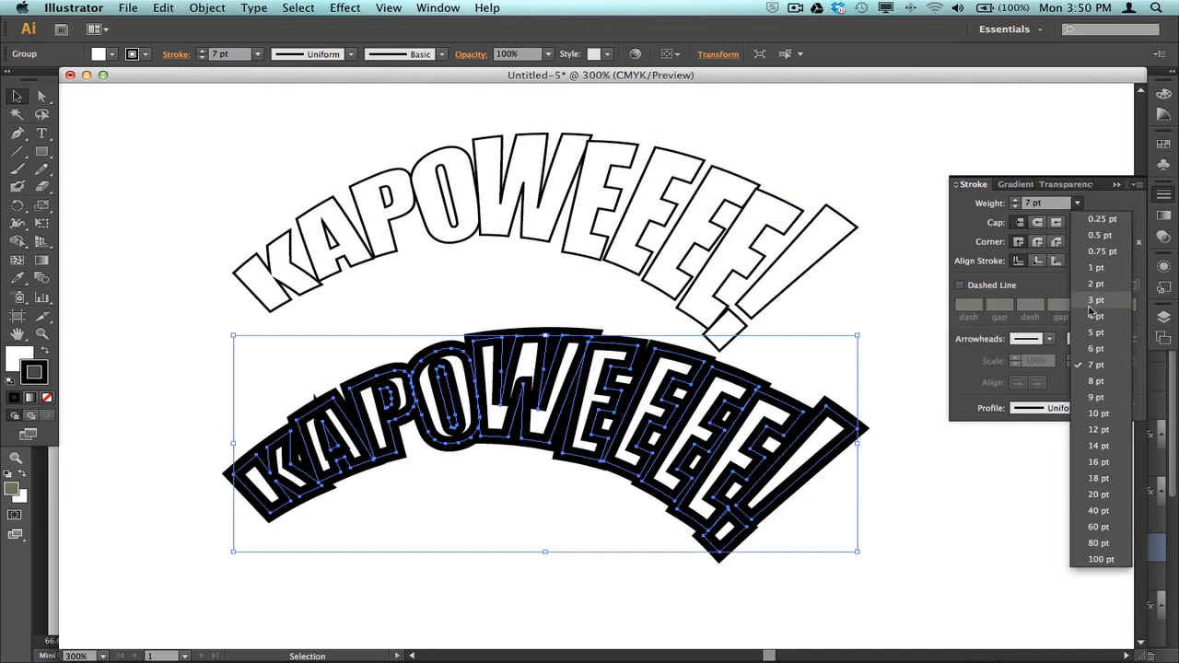
pyautogui.click(1096, 300)
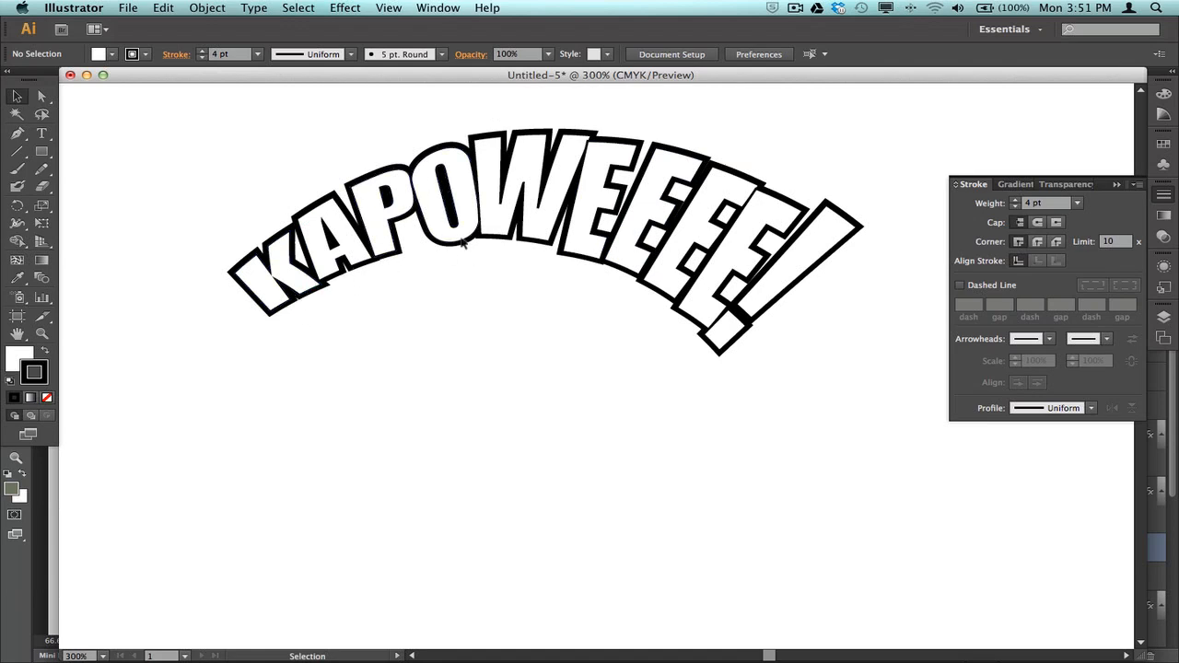
pyautogui.moveTo(654, 319)
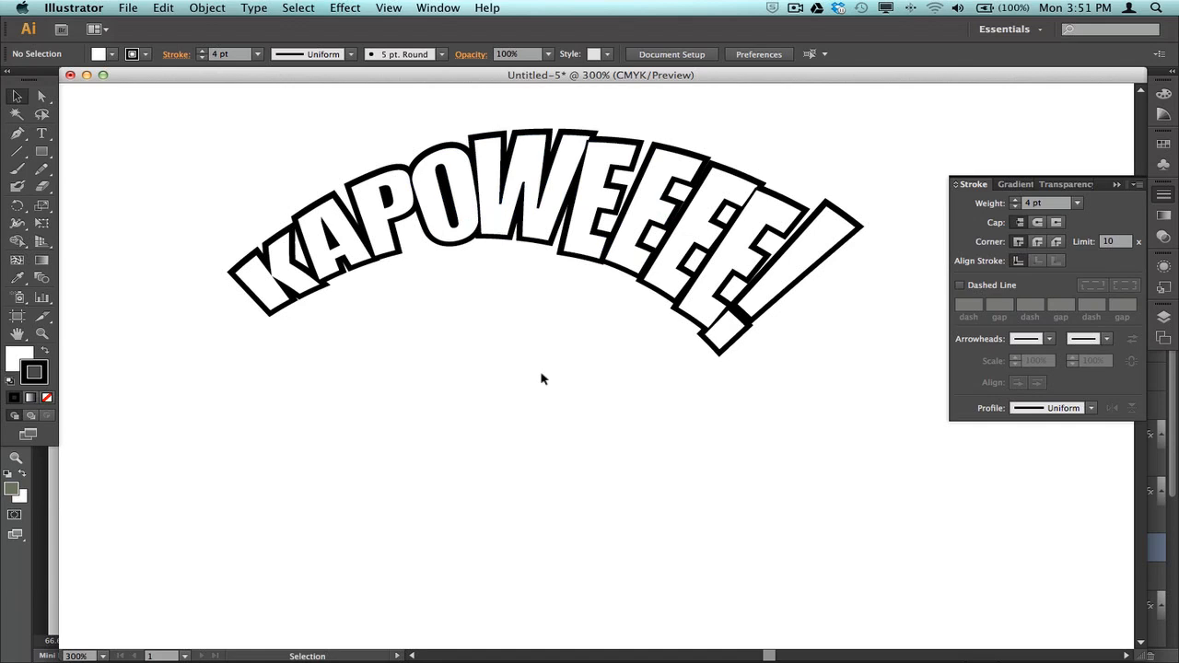
pyautogui.moveTo(550, 377)
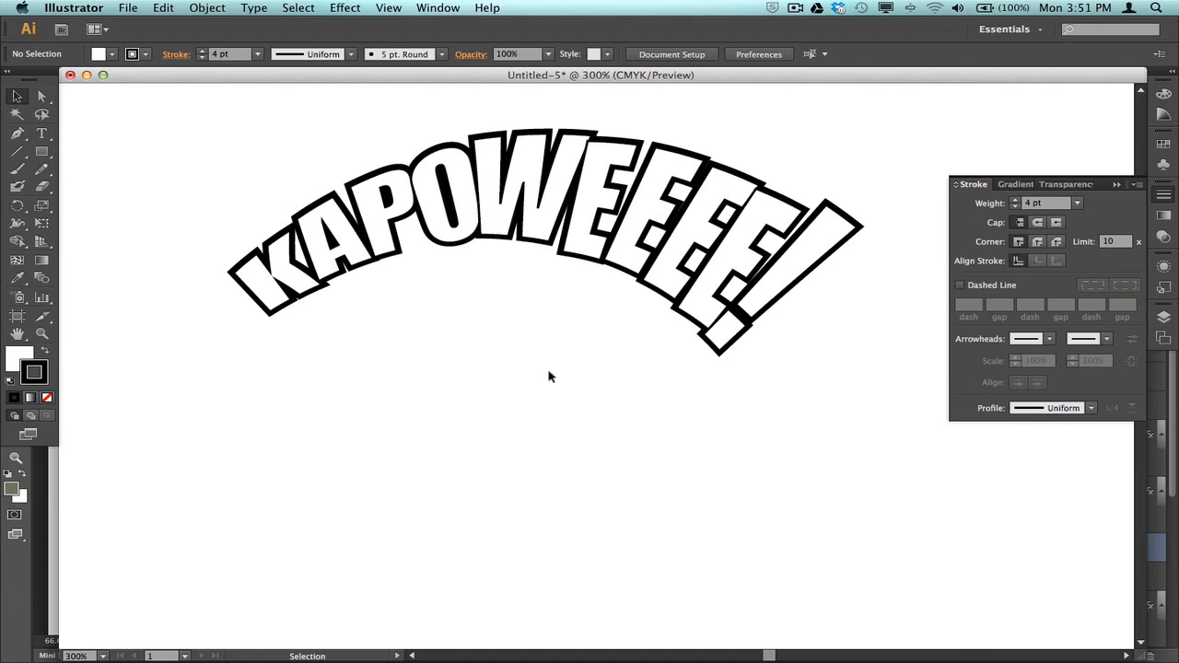
pyautogui.moveTo(554, 382)
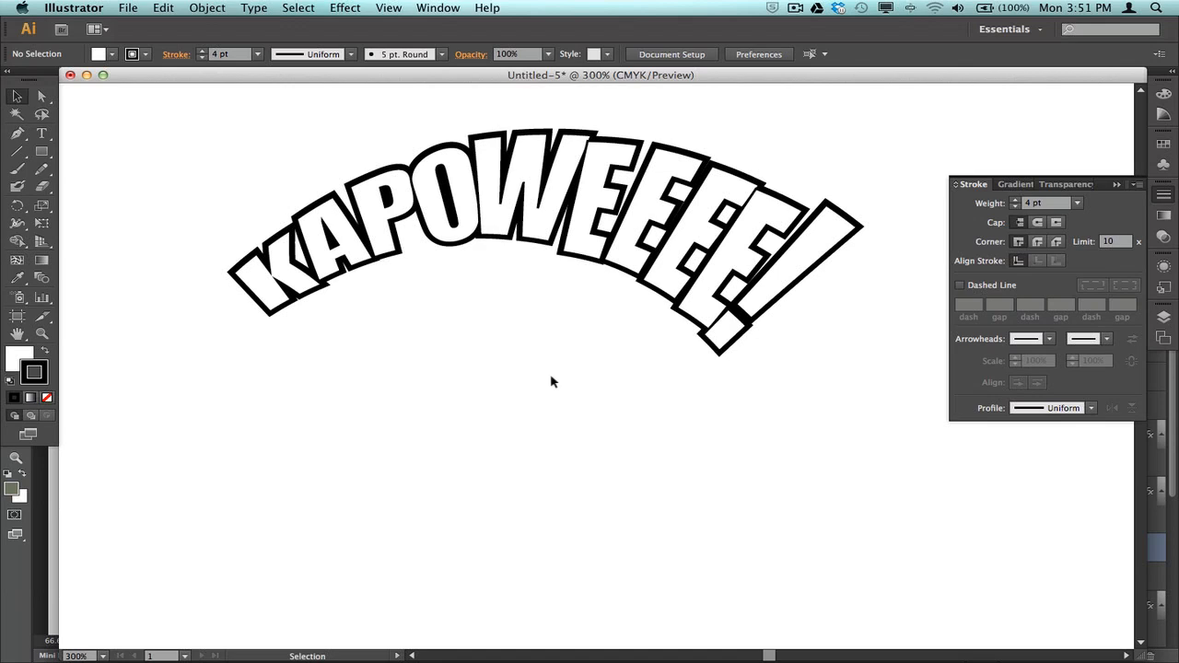
pyautogui.moveTo(1161, 266)
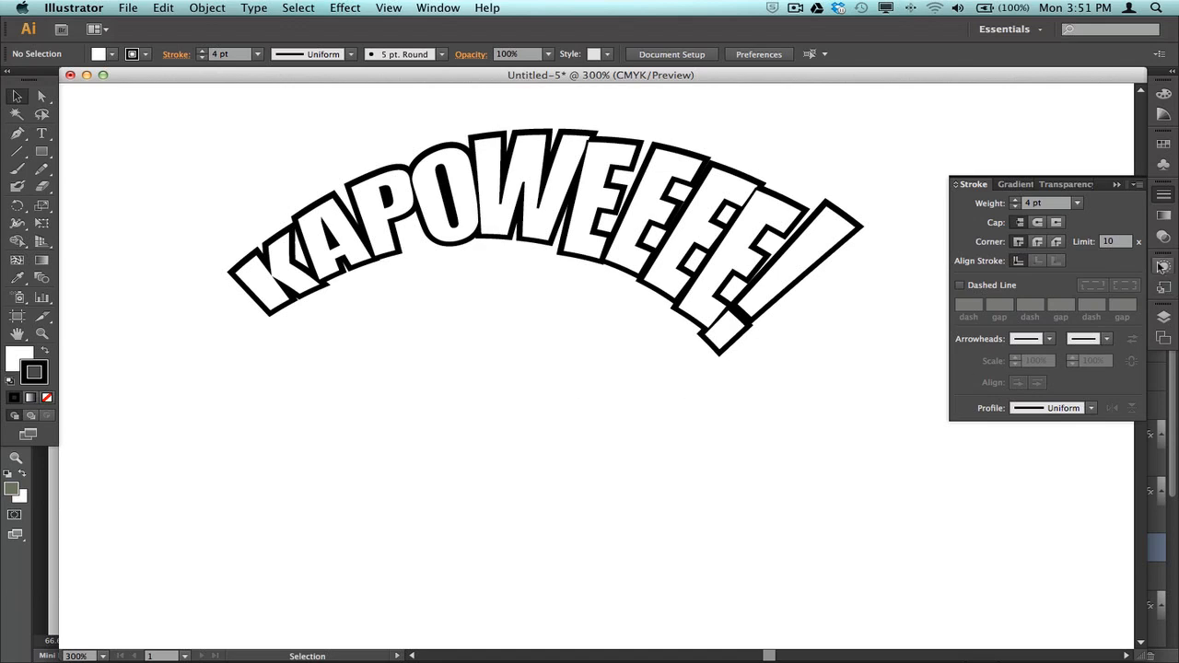
pyautogui.moveTo(1163, 266)
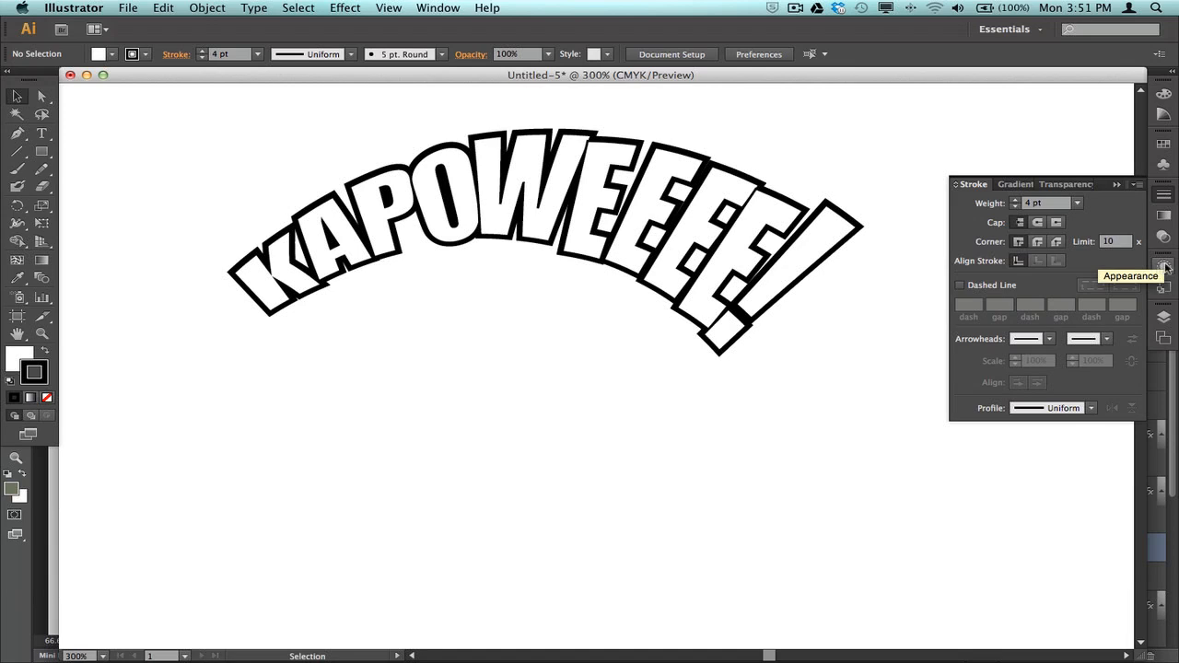
pyautogui.moveTo(1156, 267)
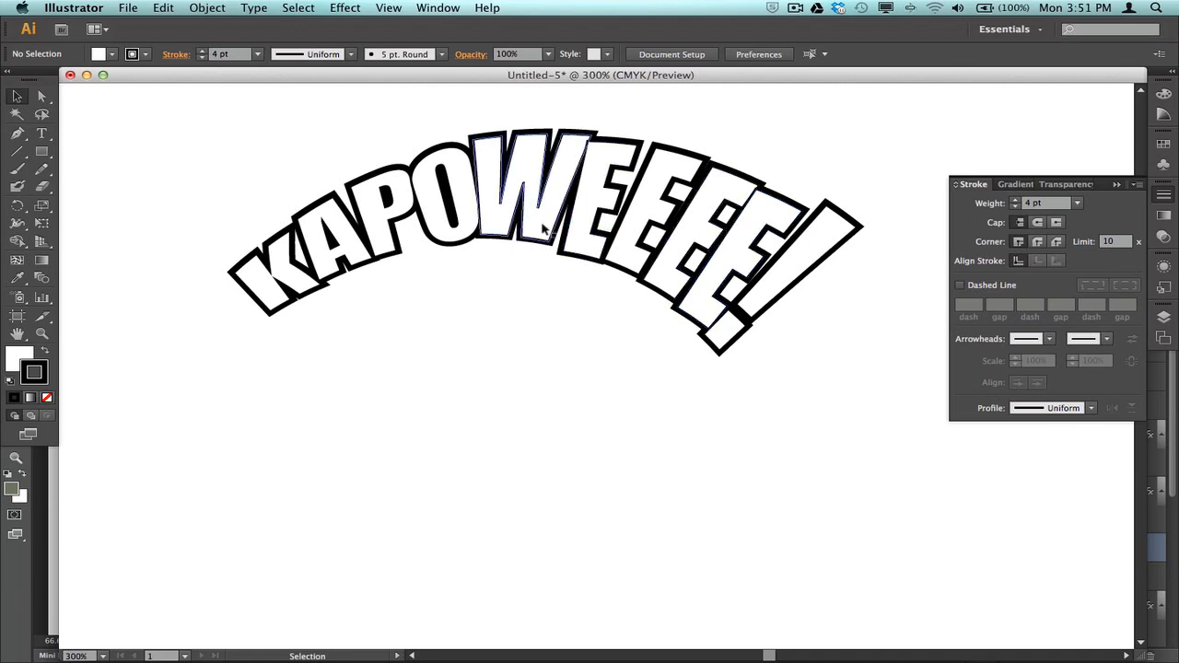
# Select the front KAPOWEEEE! group and fill it with the red swatch
pyautogui.click(539, 231)
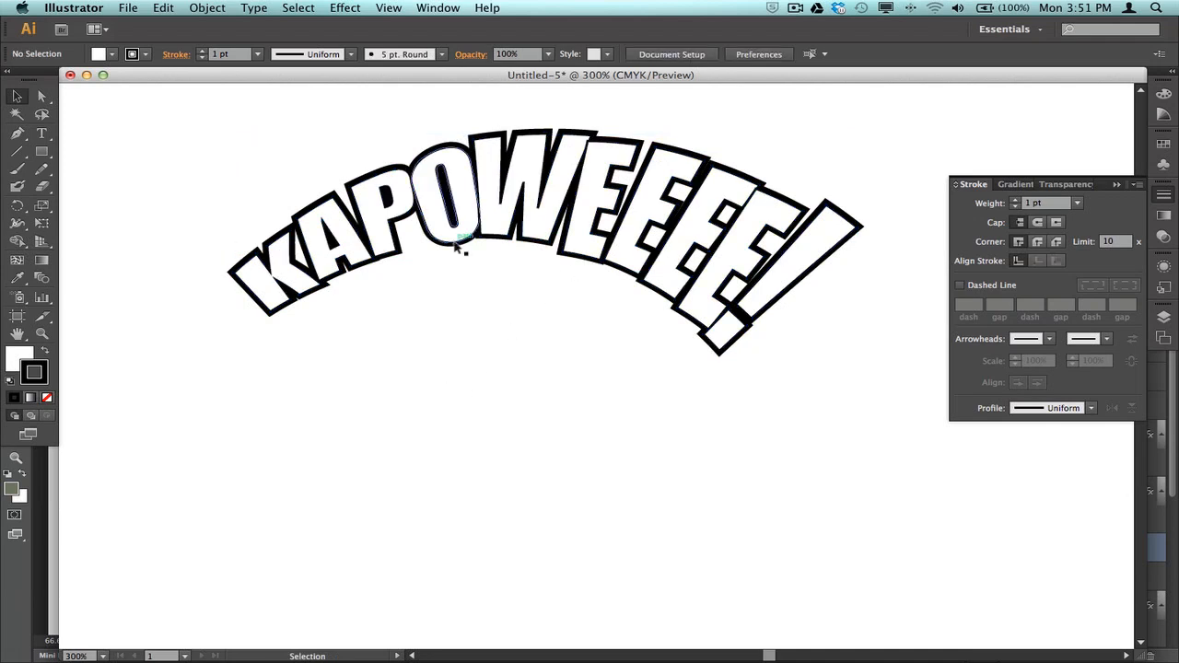
pyautogui.click(461, 240)
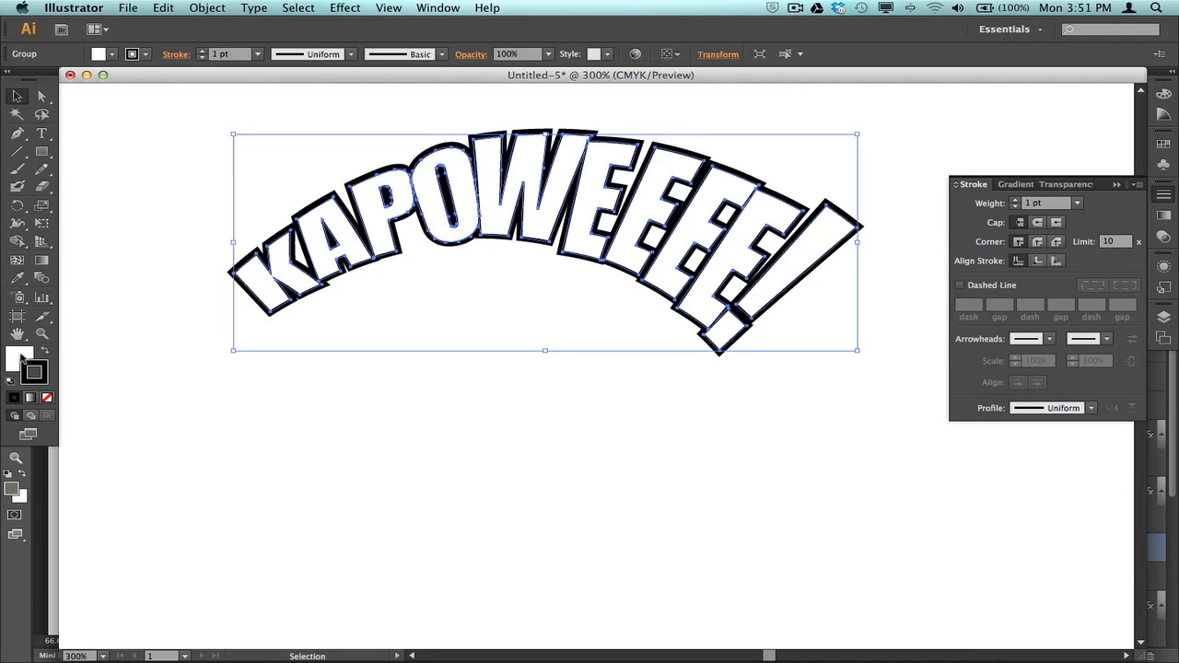
pyautogui.click(1163, 143)
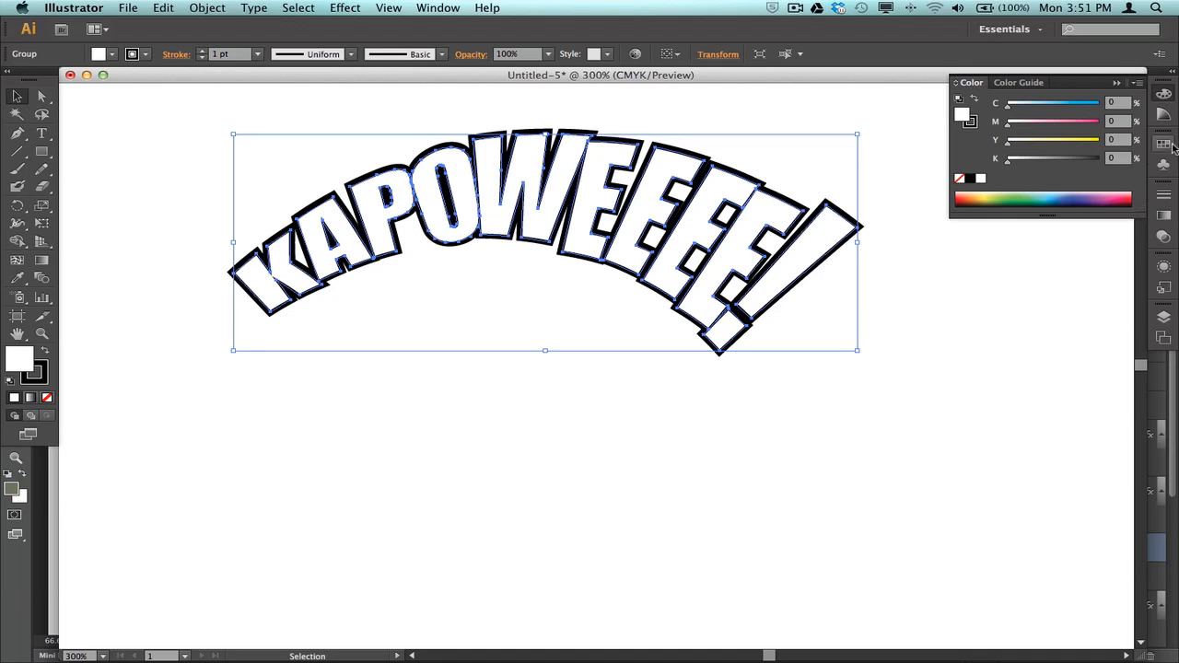
pyautogui.click(1162, 144)
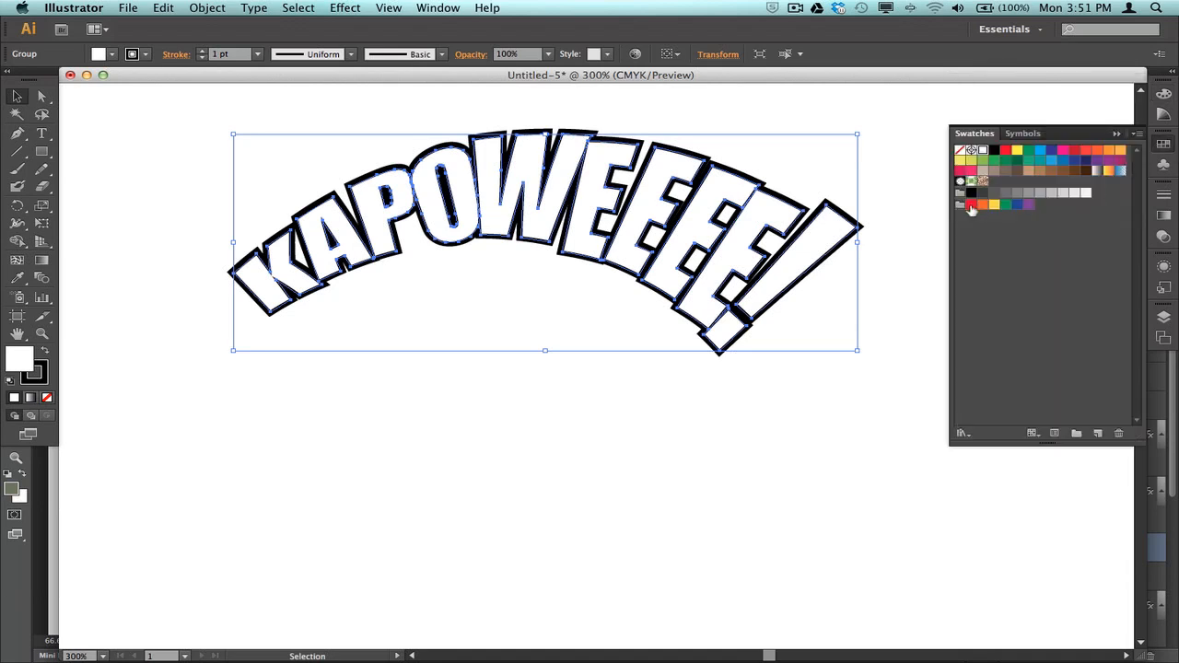
pyautogui.click(971, 205)
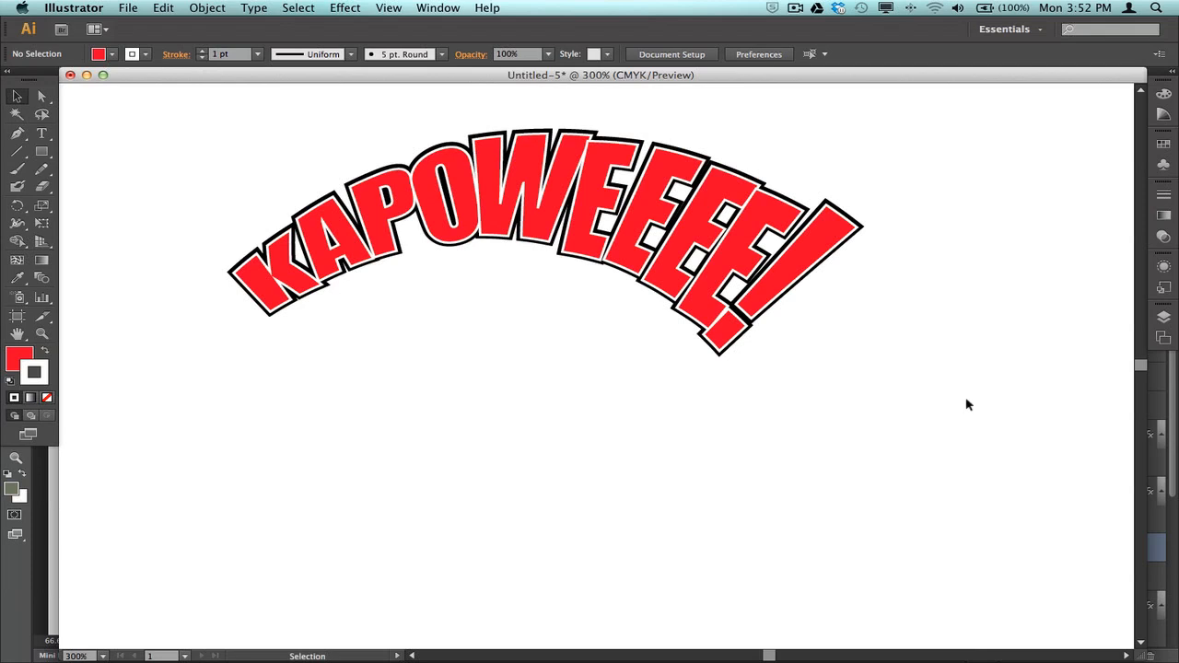
pyautogui.moveTo(965, 403)
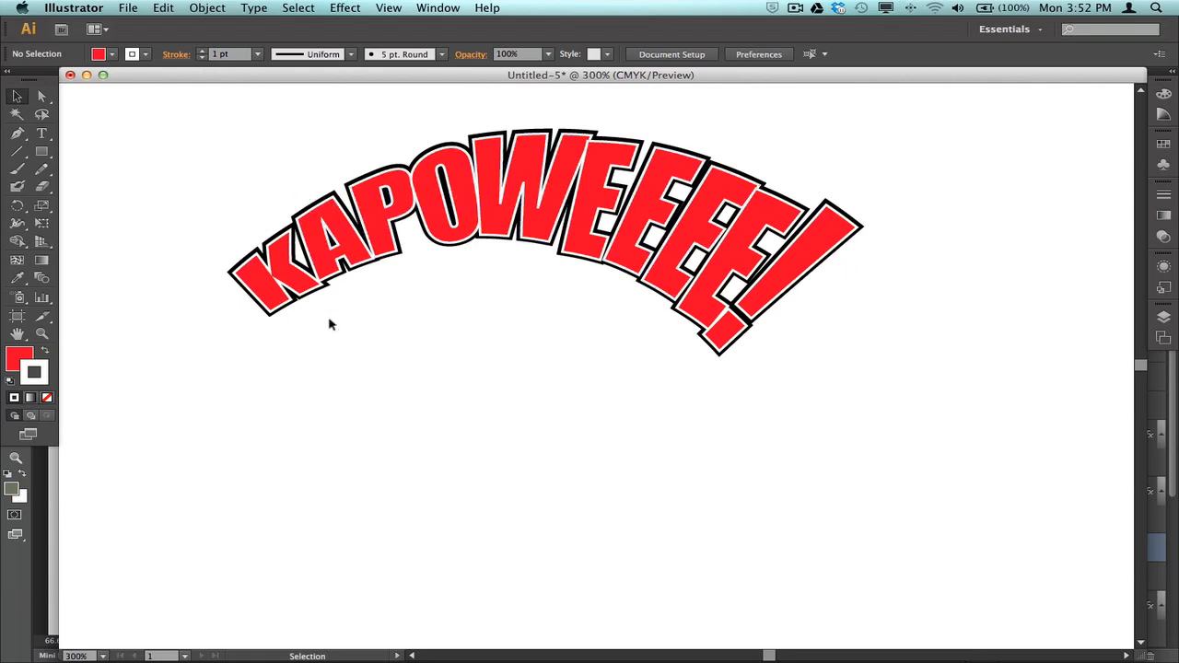
pyautogui.moveTo(504, 282)
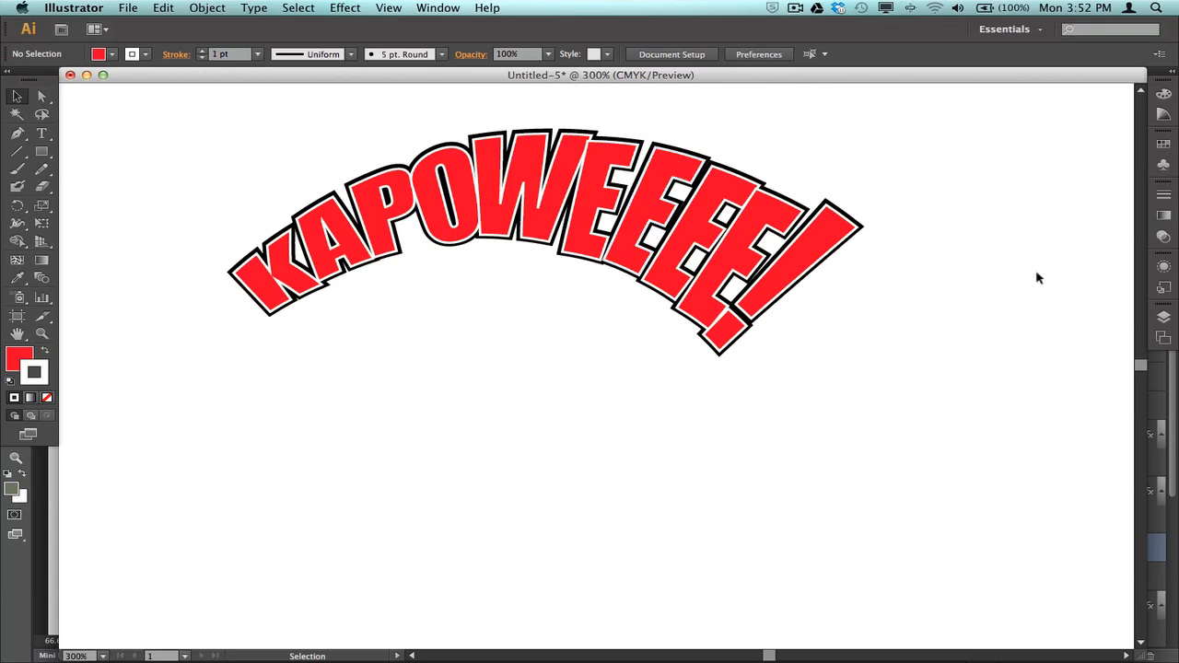
pyautogui.moveTo(1063, 214)
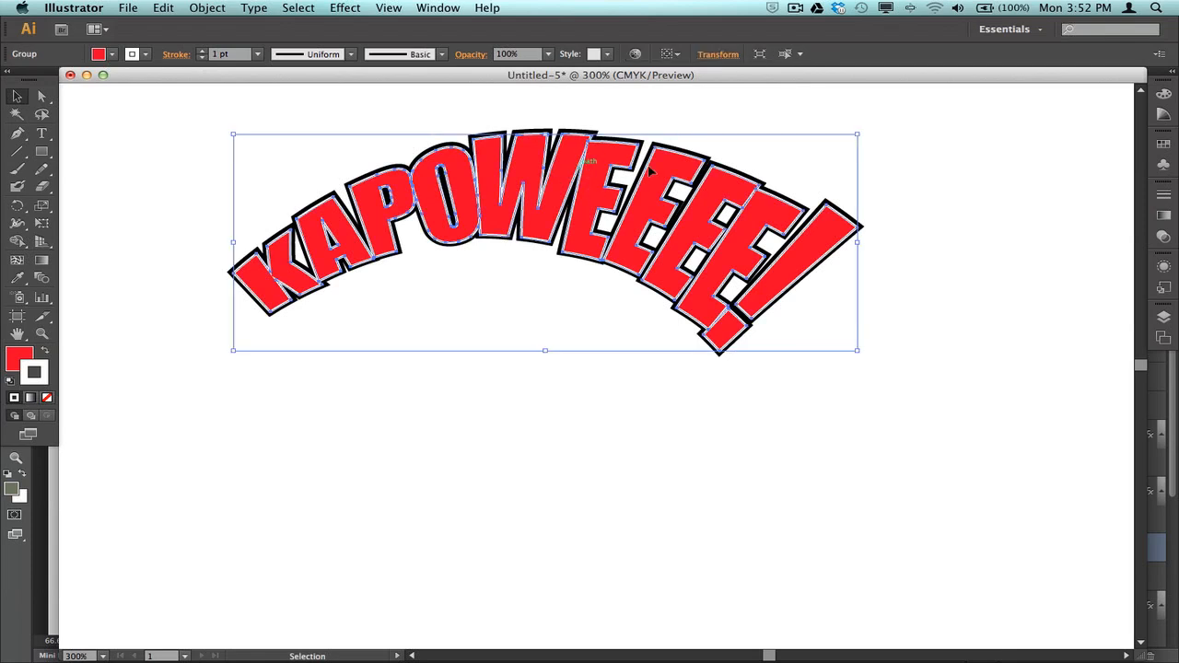
pyautogui.moveTo(795, 191)
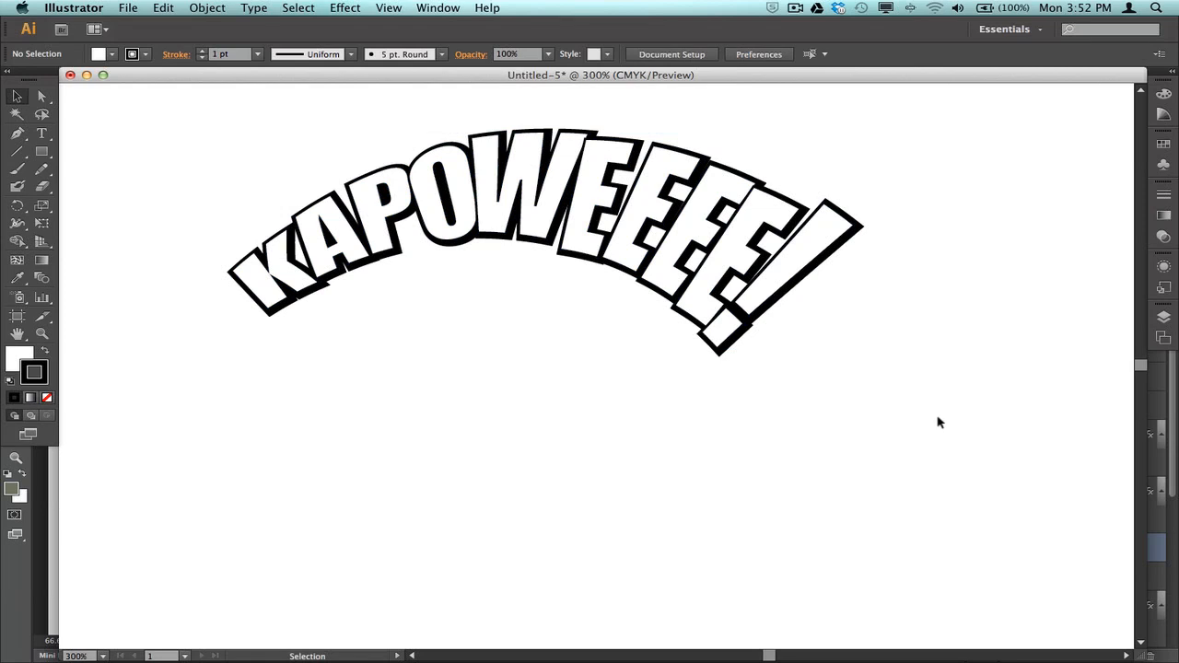
pyautogui.moveTo(879, 358)
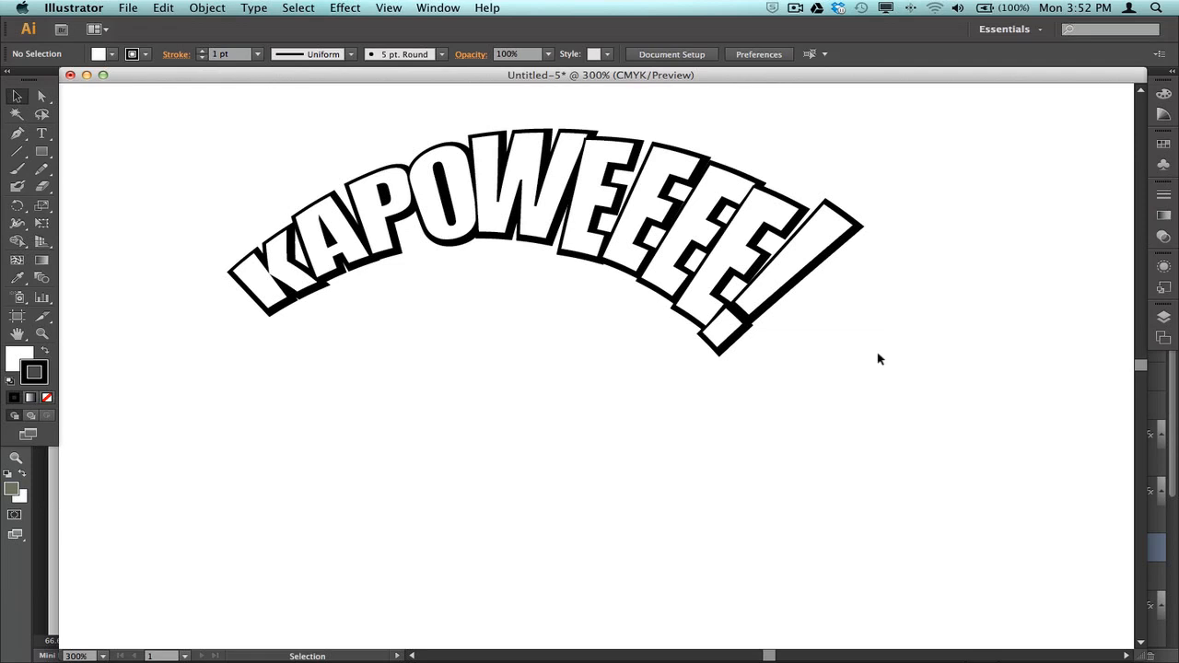
pyautogui.moveTo(900, 373)
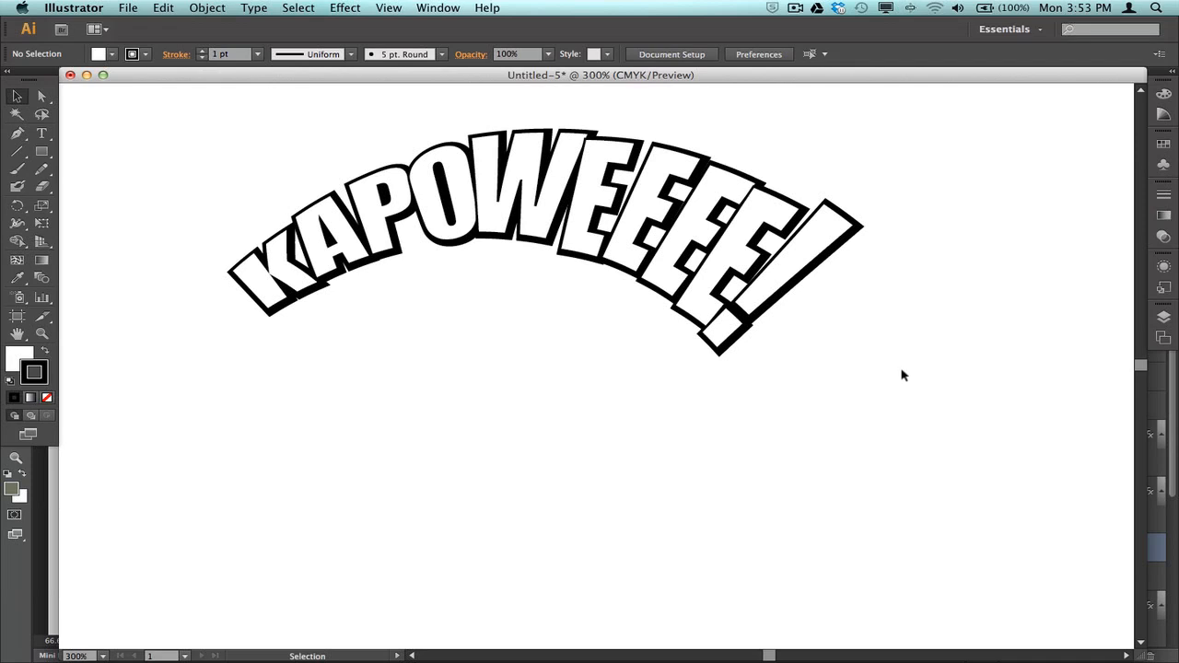
pyautogui.moveTo(900, 377)
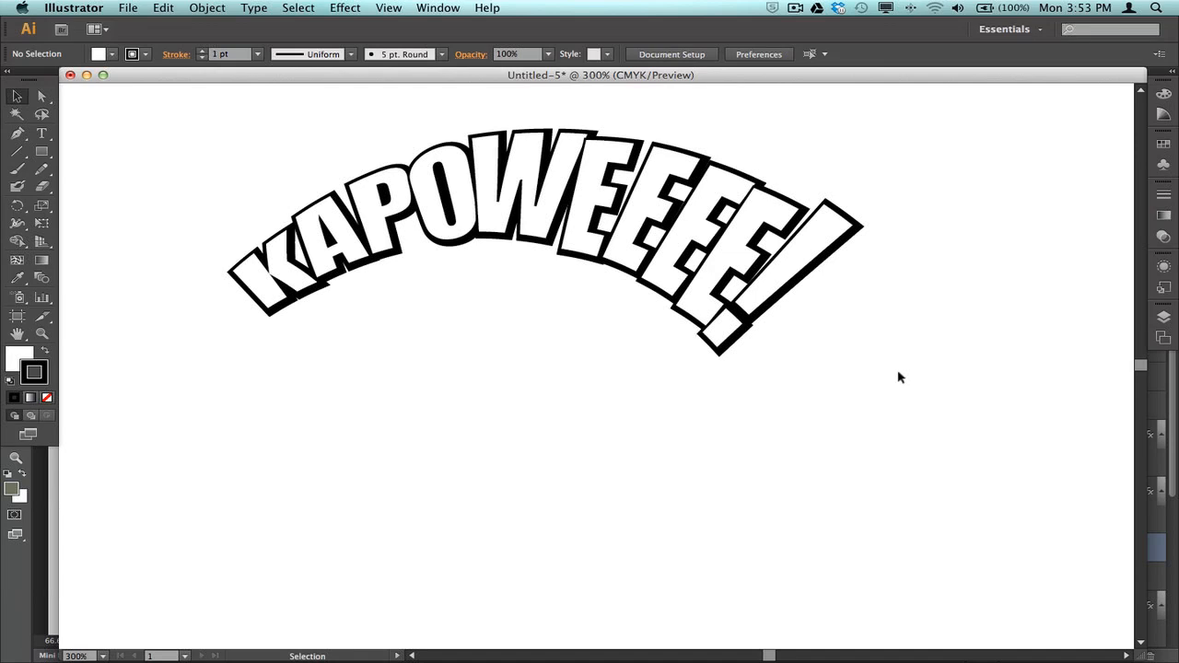
pyautogui.moveTo(888, 373)
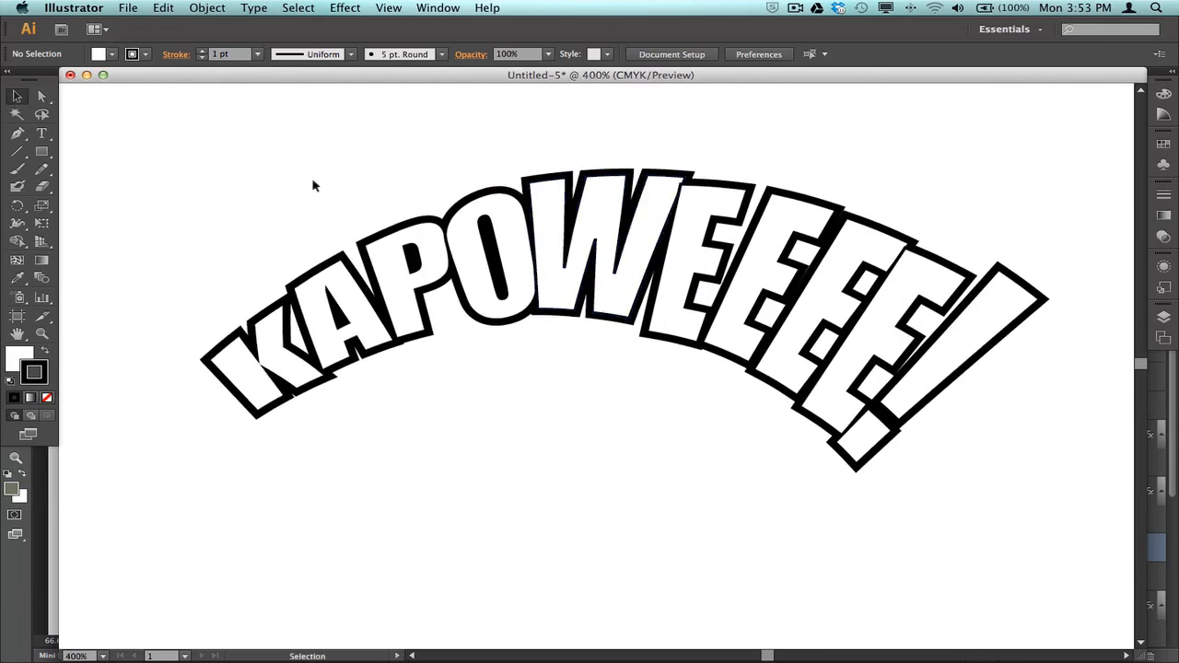
pyautogui.moveTo(172, 156)
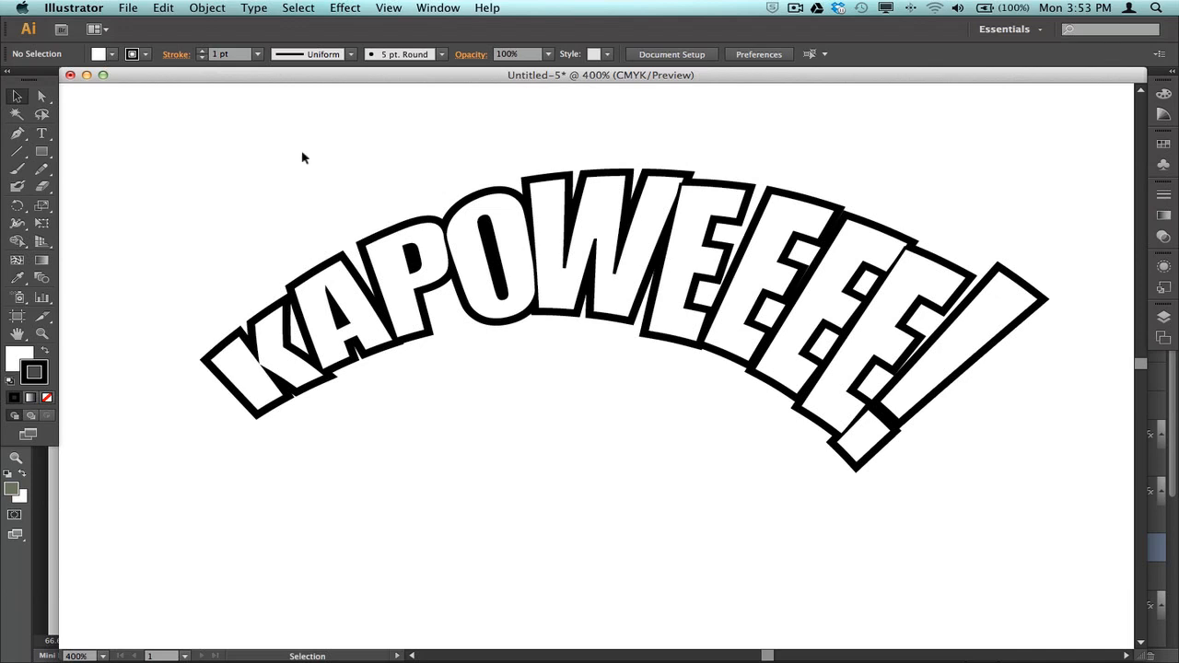
pyautogui.moveTo(253, 161)
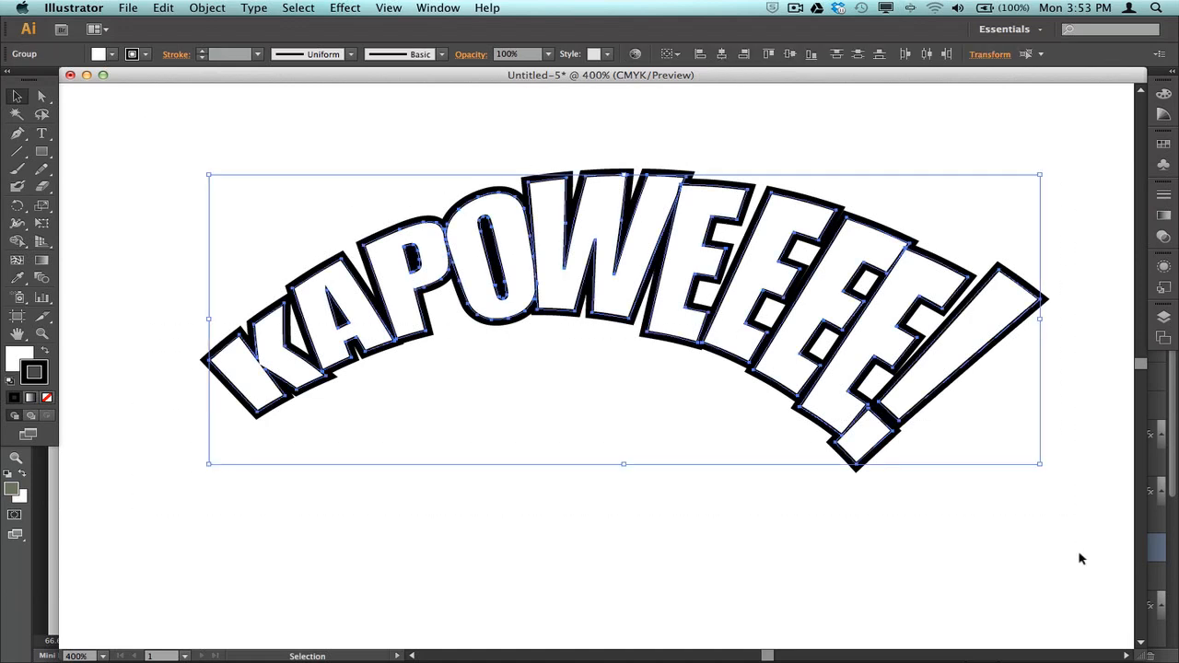
pyautogui.moveTo(1057, 555)
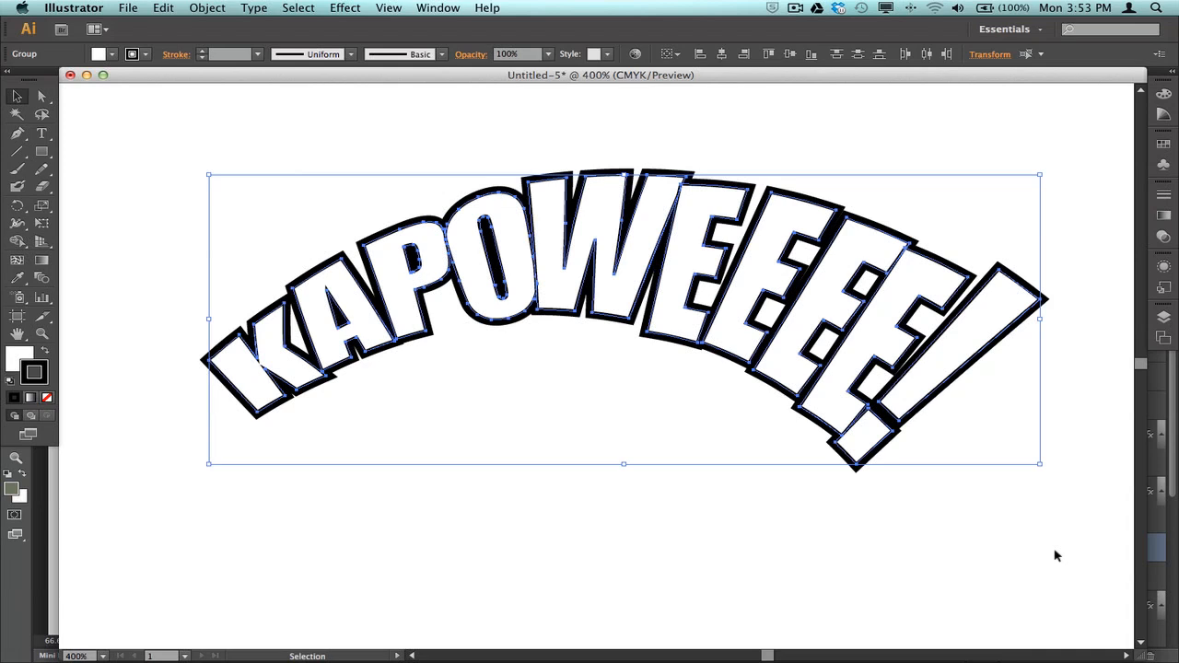
pyautogui.moveTo(985, 567)
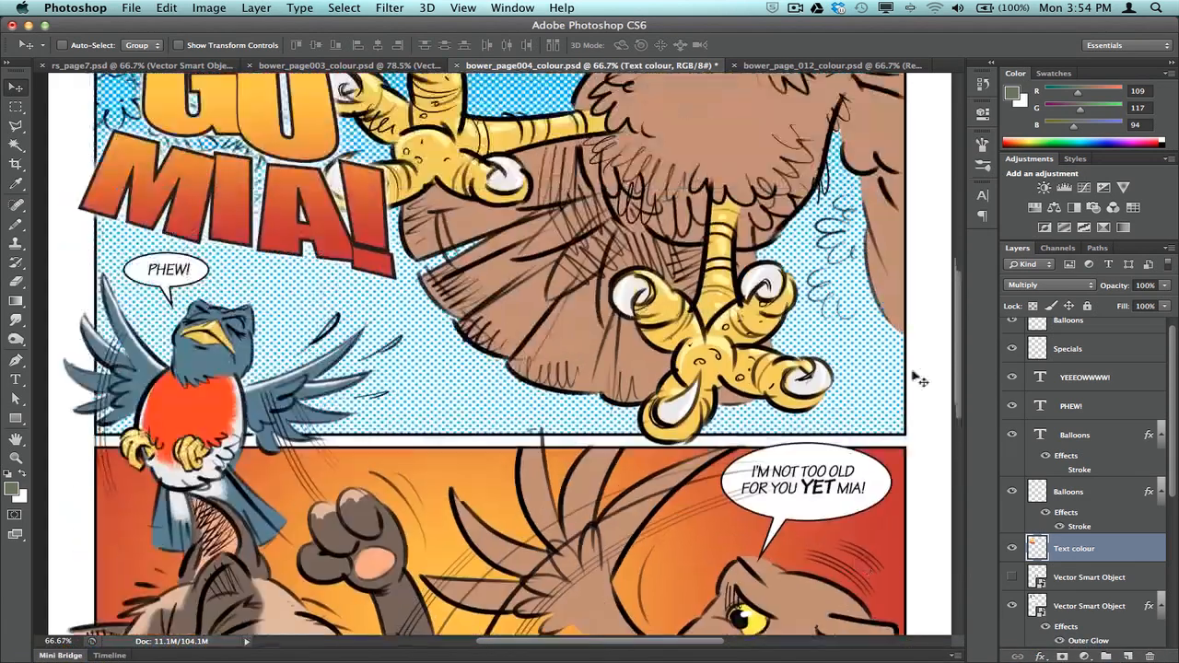
# Scroll the comic page and paste KAPOWEEEE! as a Smart Object
pyautogui.scroll(-3)
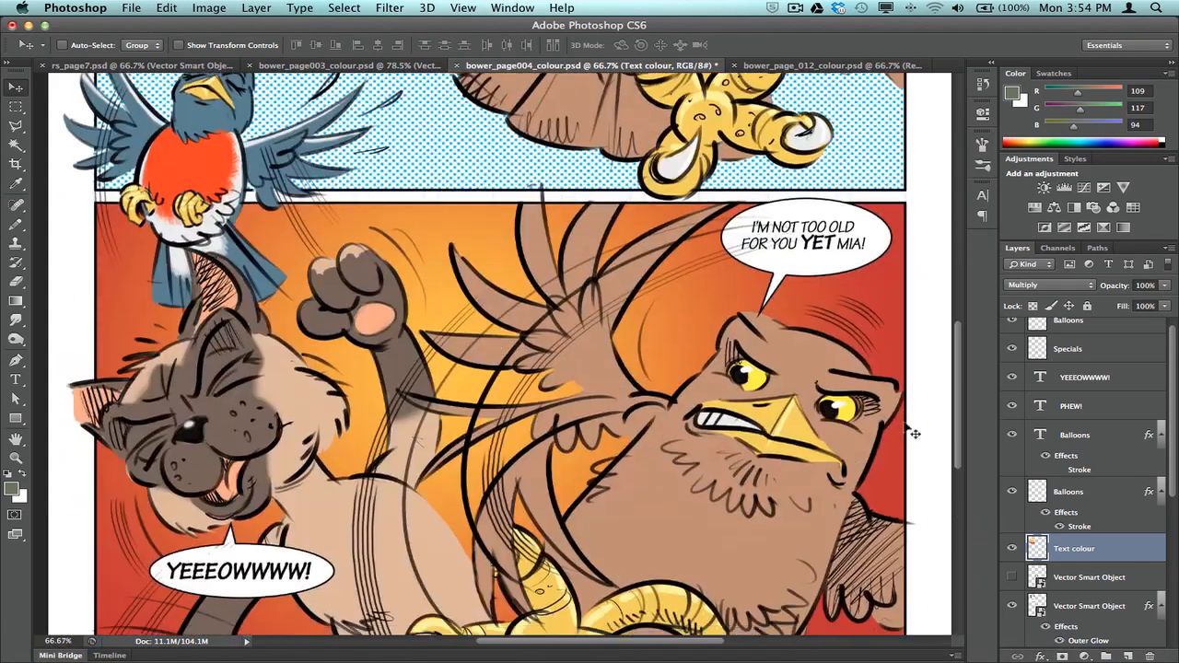
pyautogui.scroll(-3)
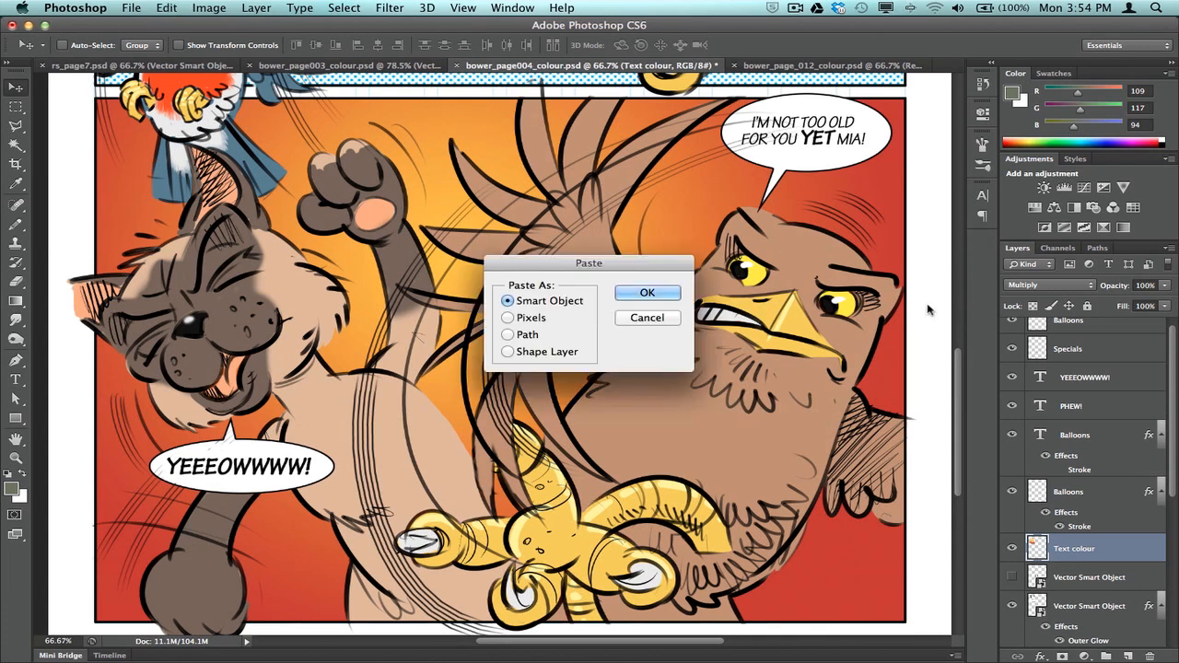
pyautogui.moveTo(938, 306)
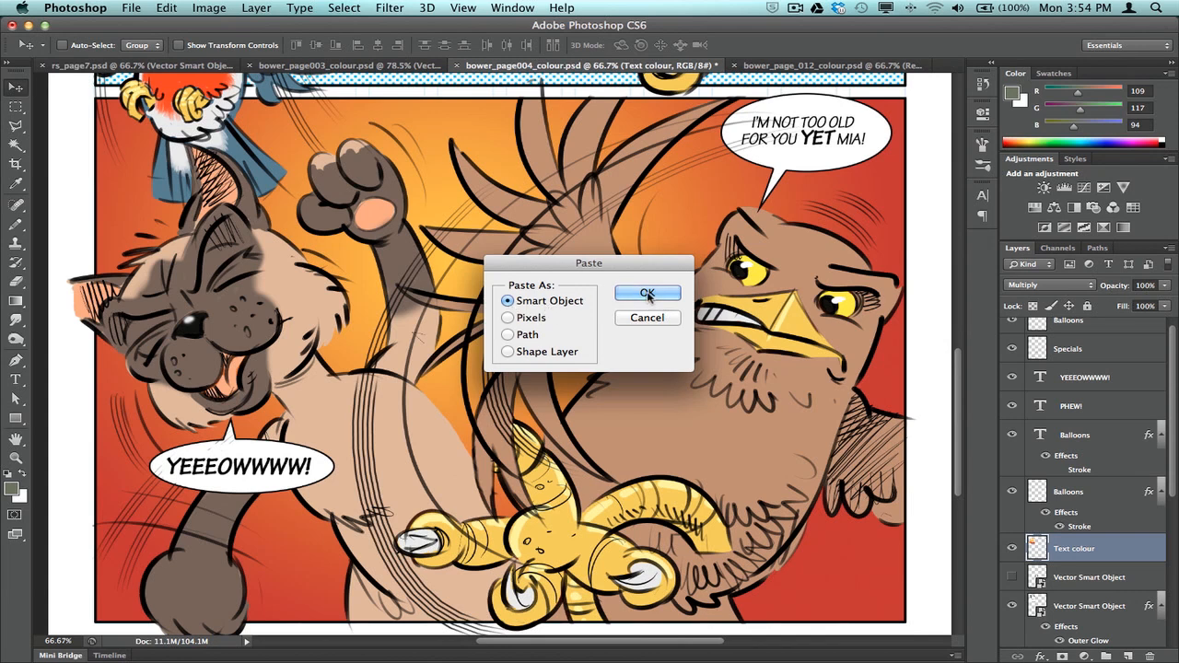
pyautogui.click(647, 293)
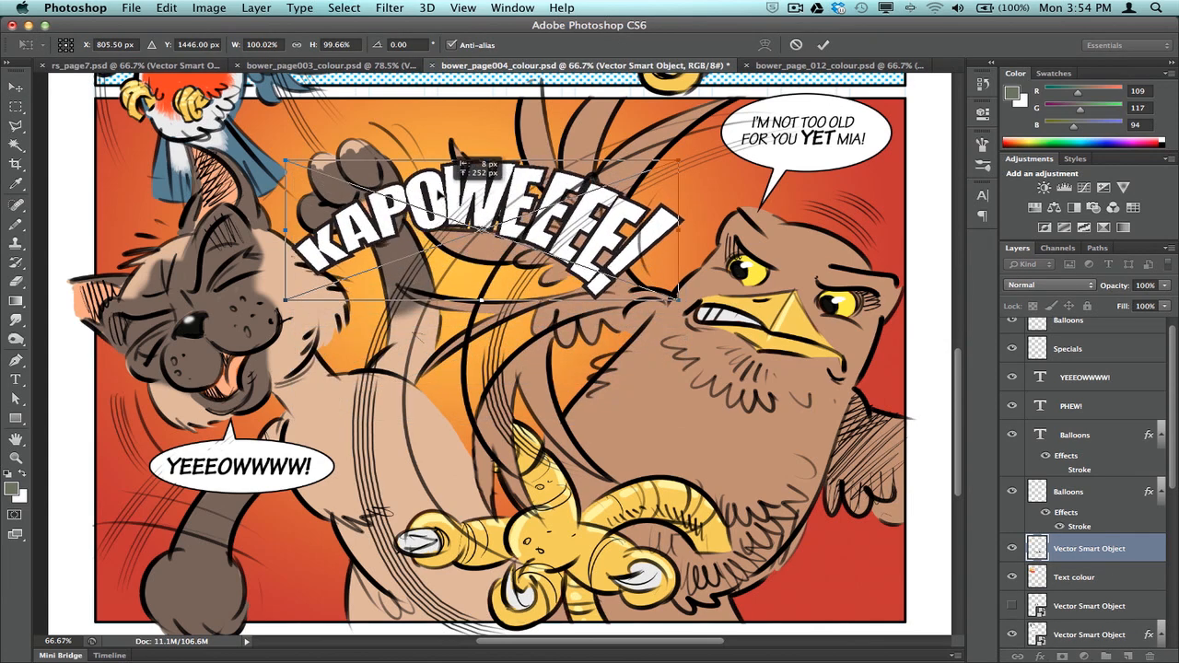
# Scale the lettering to about 126% and move it above the cat
pyautogui.moveTo(479, 231); pyautogui.dragTo(461, 202)
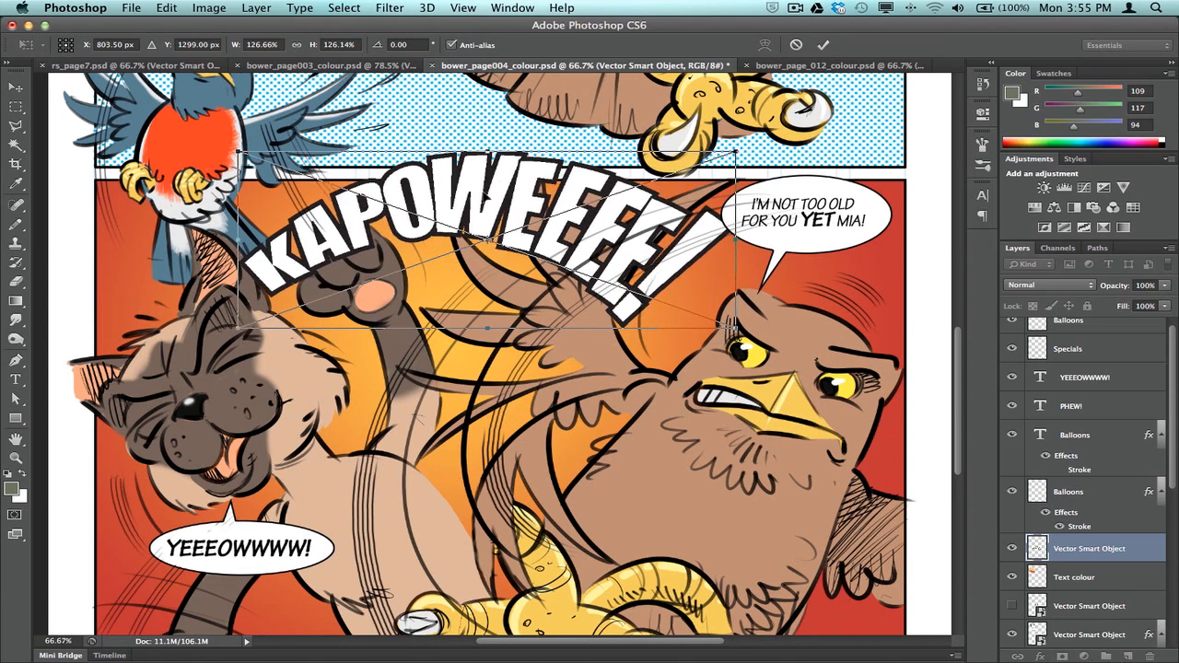
pyautogui.moveTo(490, 210)
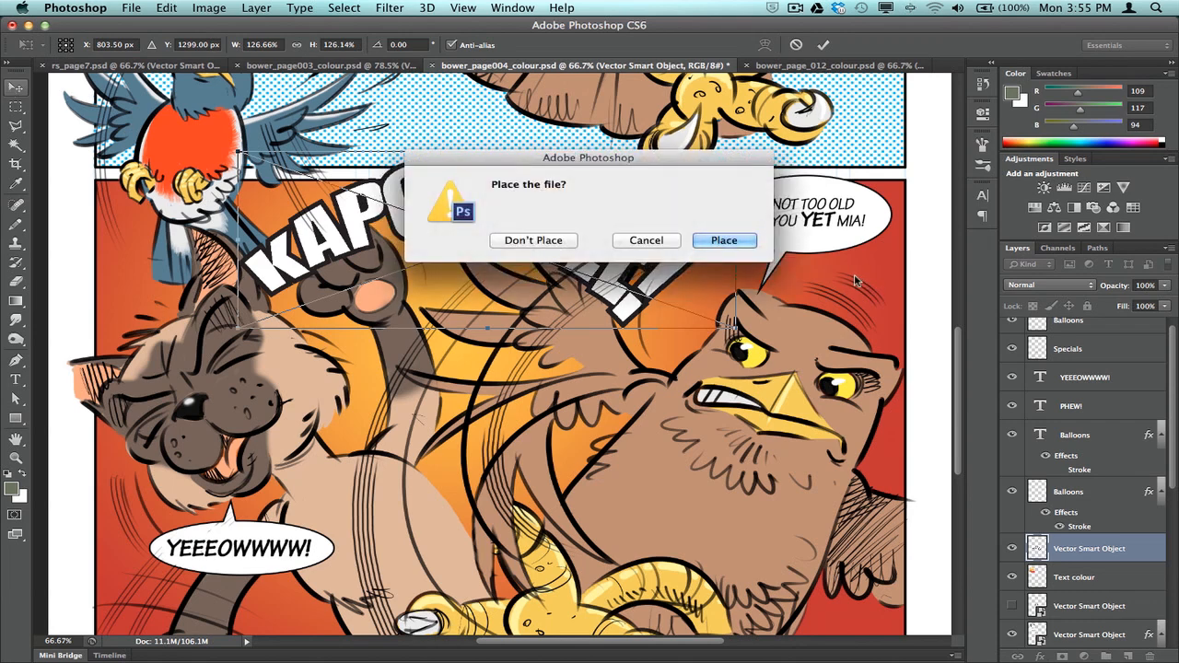
pyautogui.moveTo(724, 241)
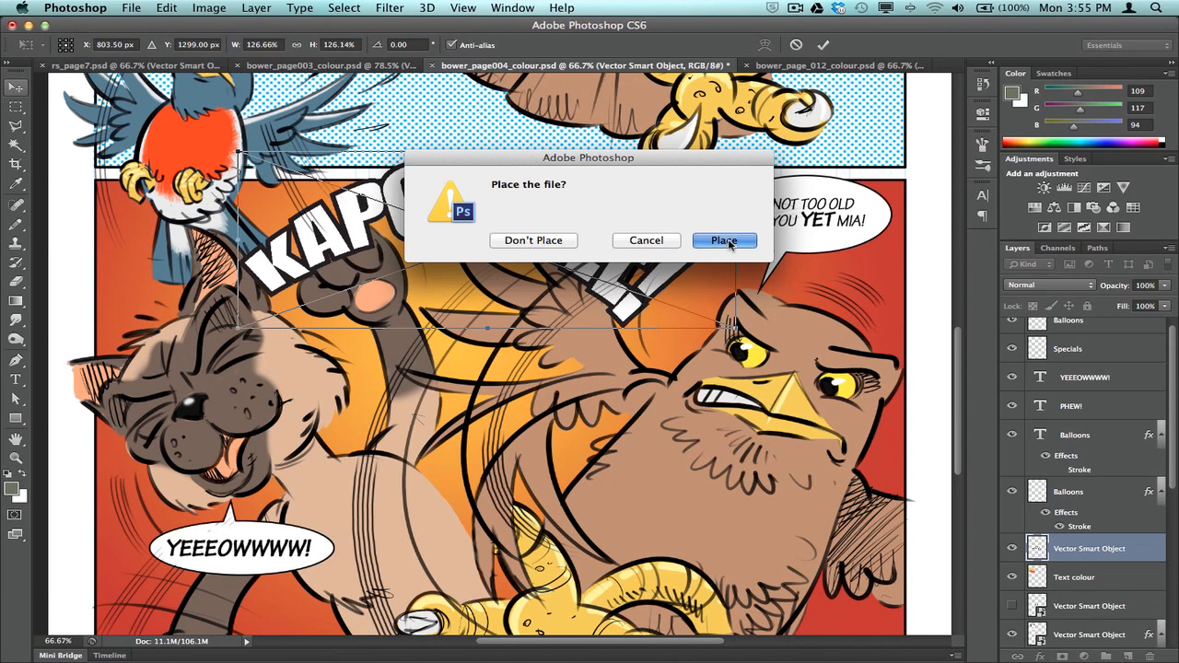
# Confirm placing the enlarged lettering and scroll to review the comic page
pyautogui.click(724, 240)
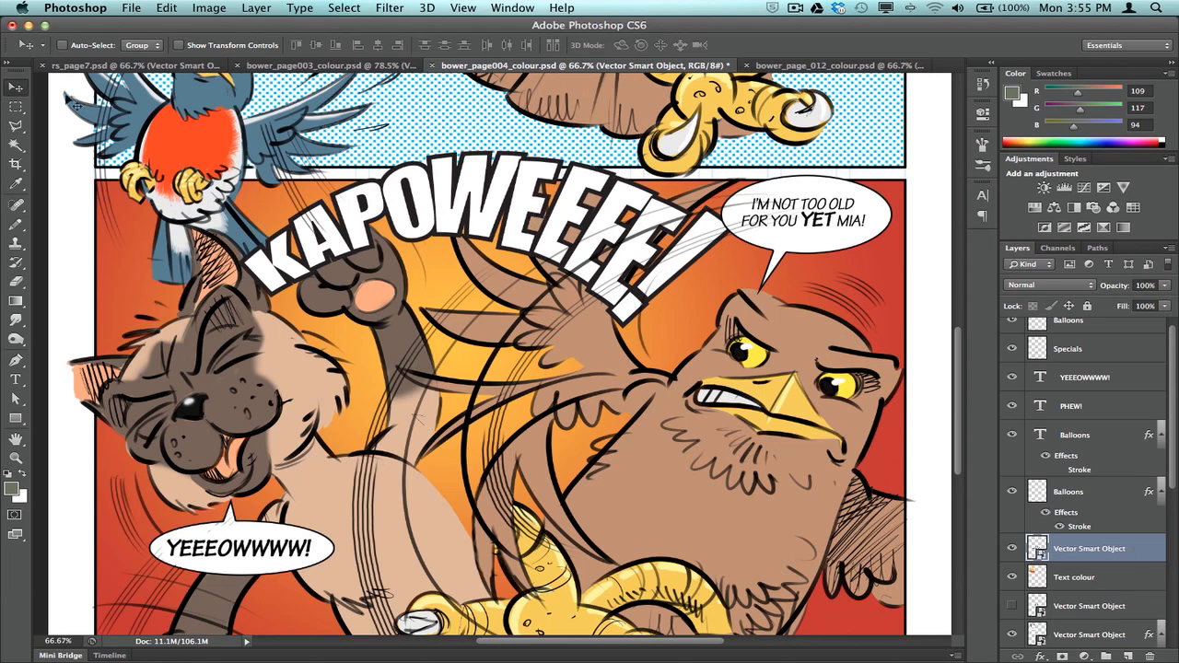
pyautogui.moveTo(69, 97)
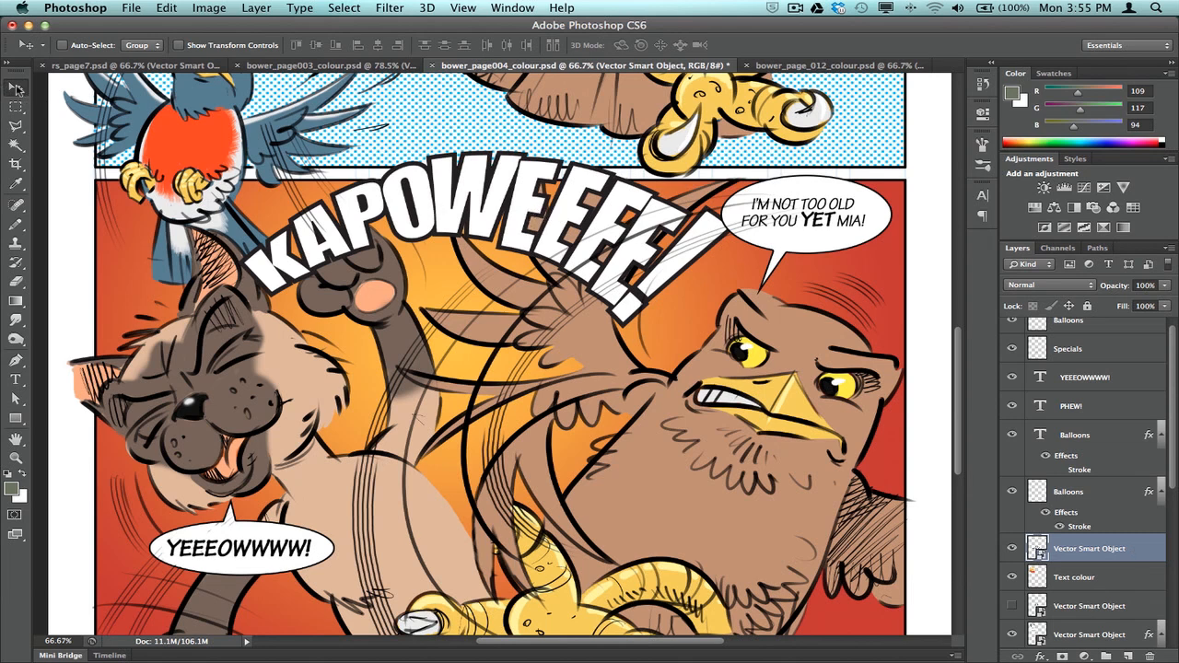
pyautogui.moveTo(571, 256)
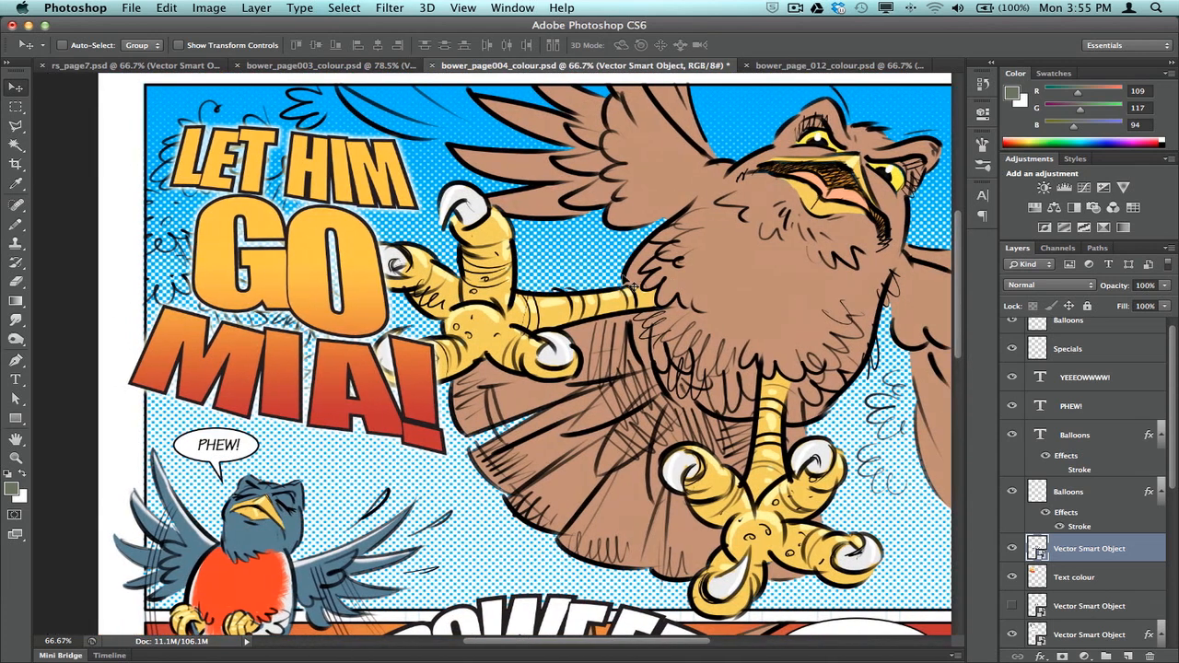
pyautogui.moveTo(423, 368)
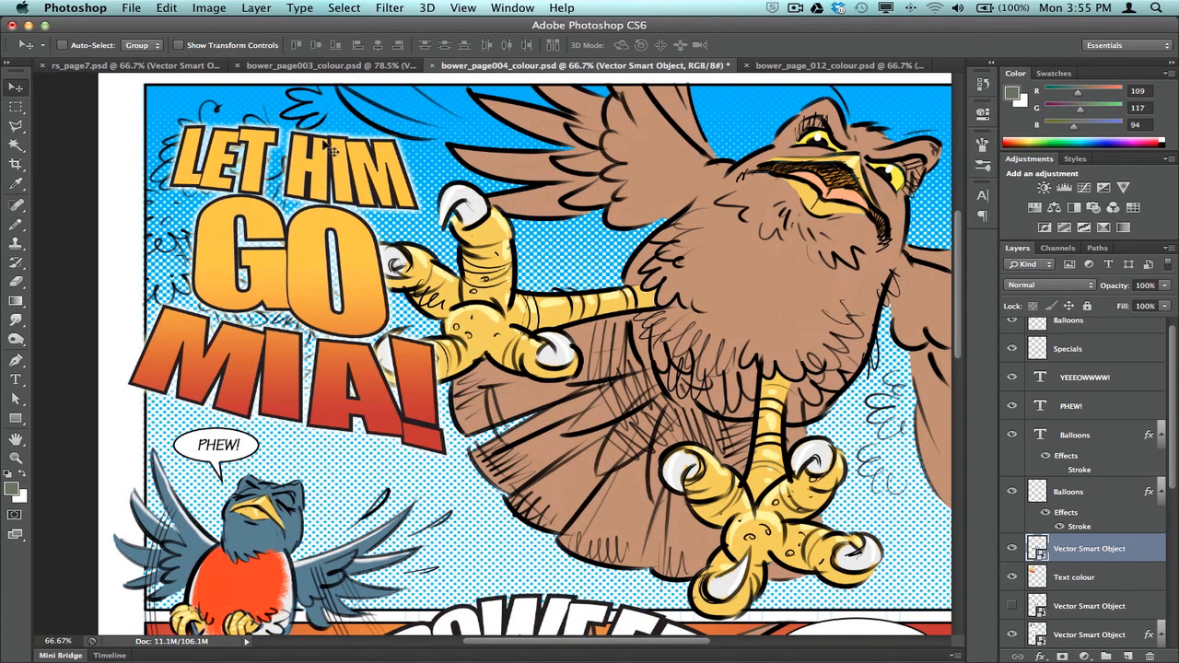
pyautogui.scroll(-3)
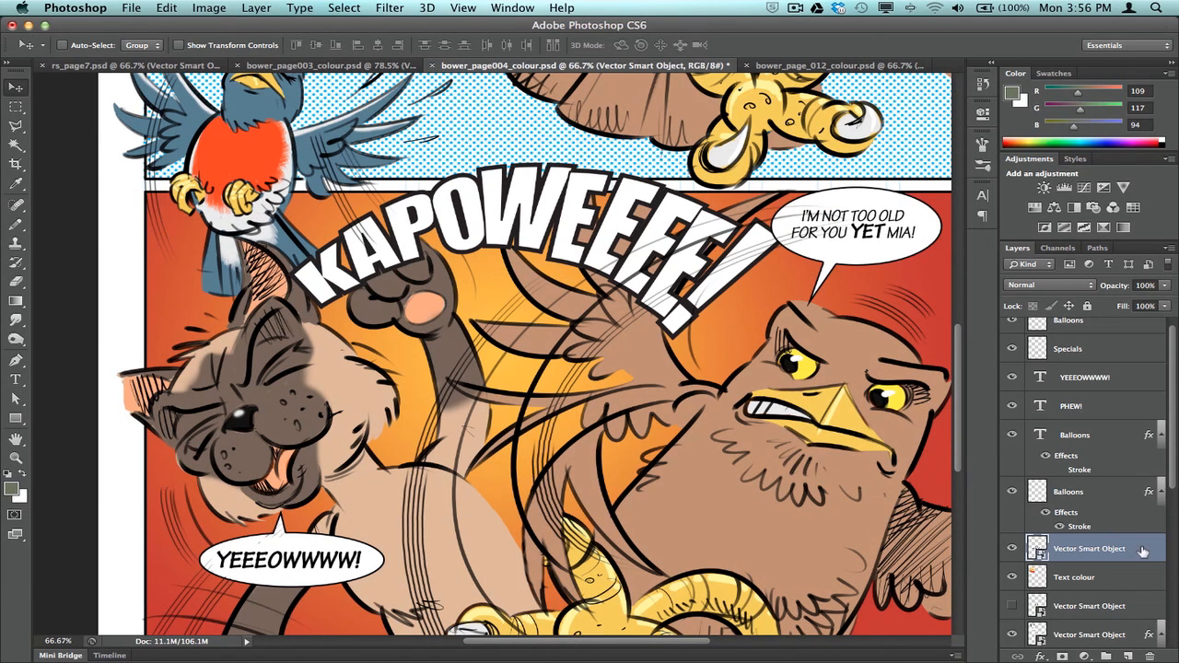
pyautogui.doubleClick(1089, 548)
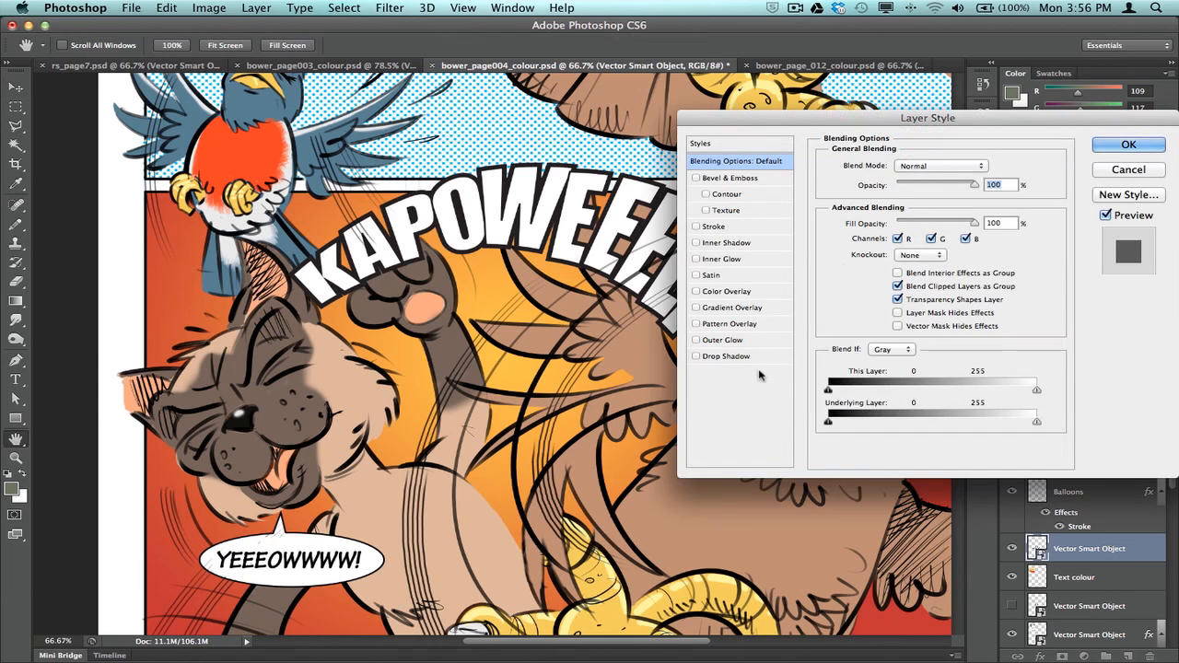
pyautogui.click(726, 356)
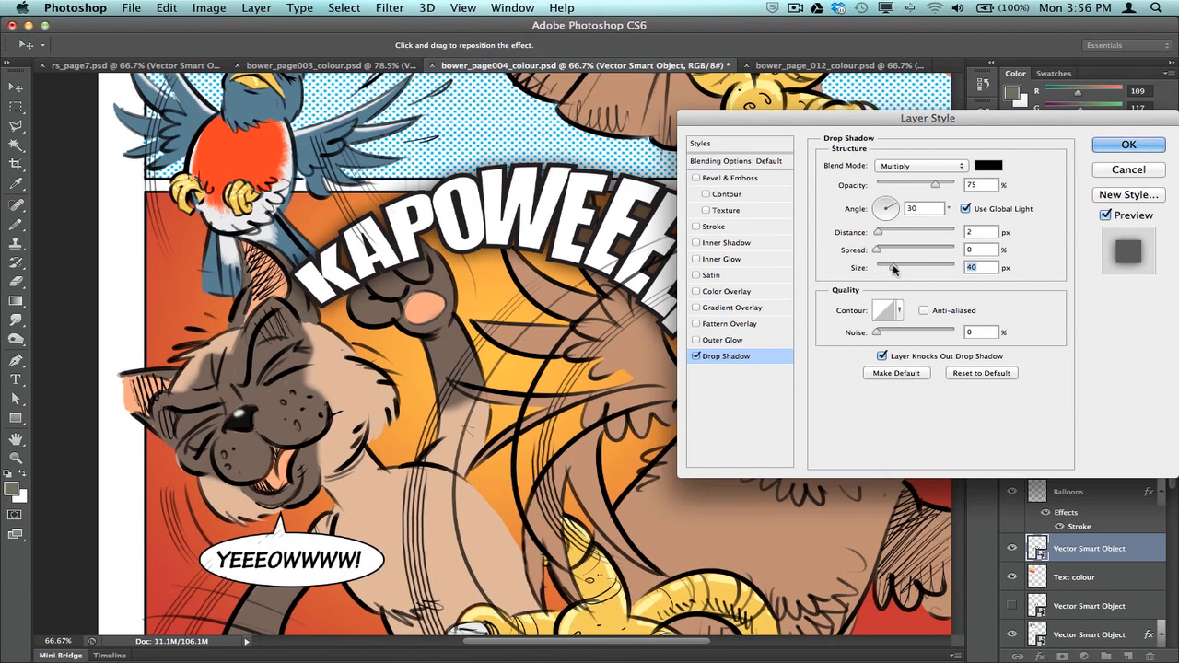
pyautogui.moveTo(926, 267); pyautogui.dragTo(874, 267)
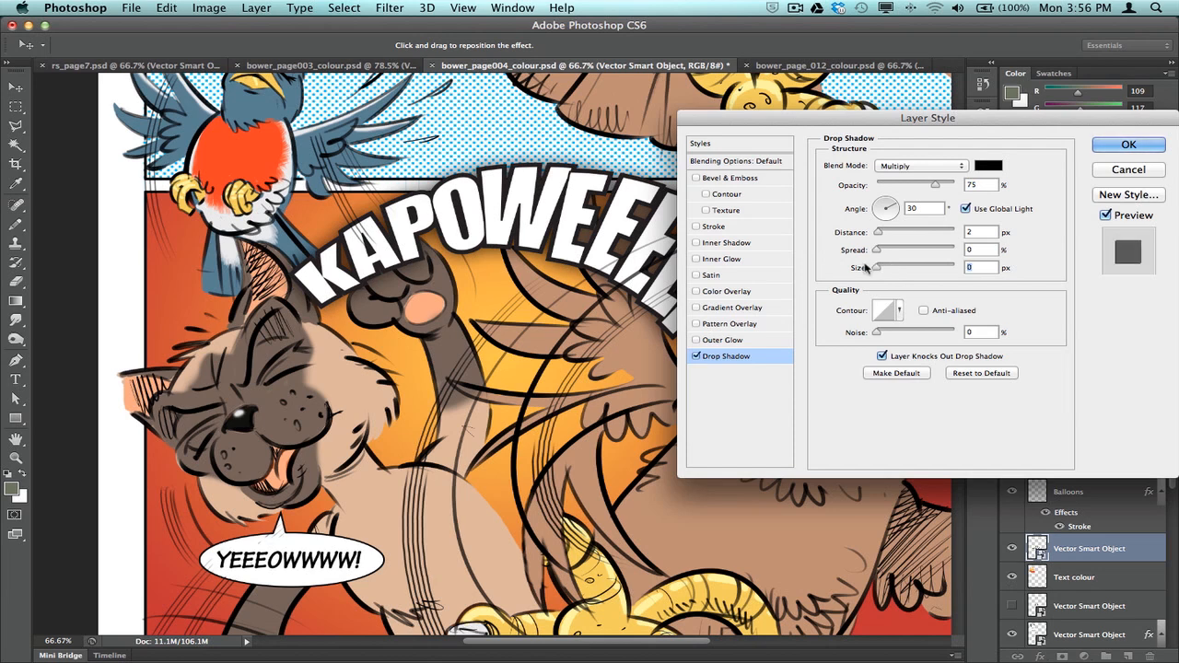
pyautogui.click(1128, 143)
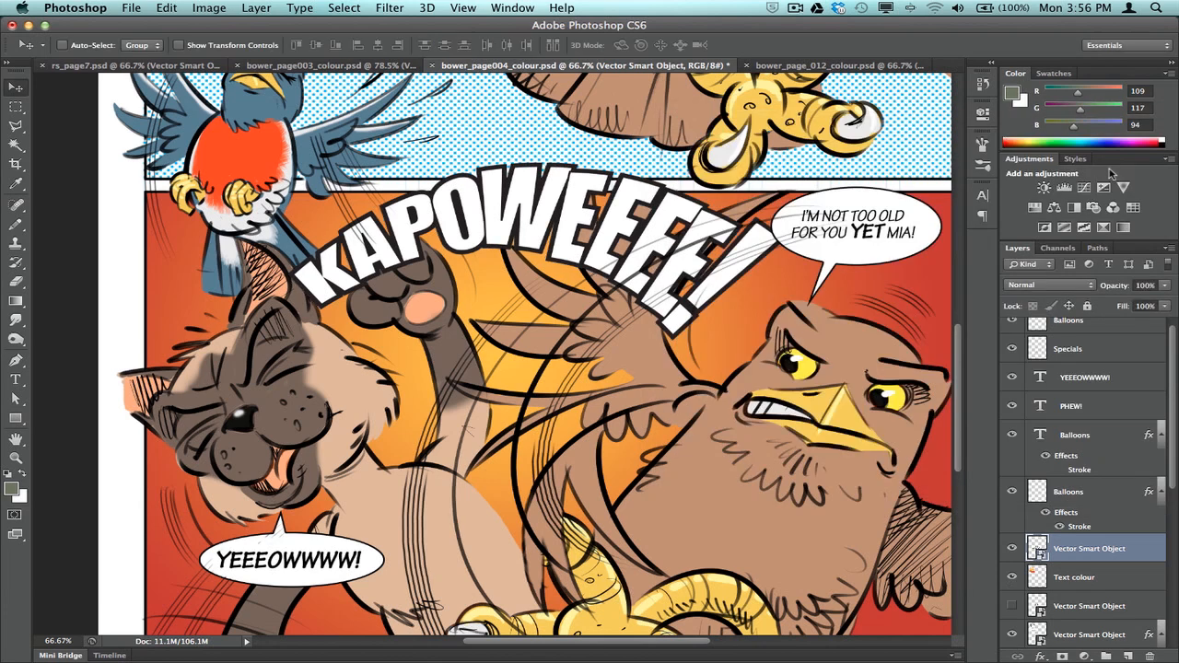
pyautogui.moveTo(557, 246)
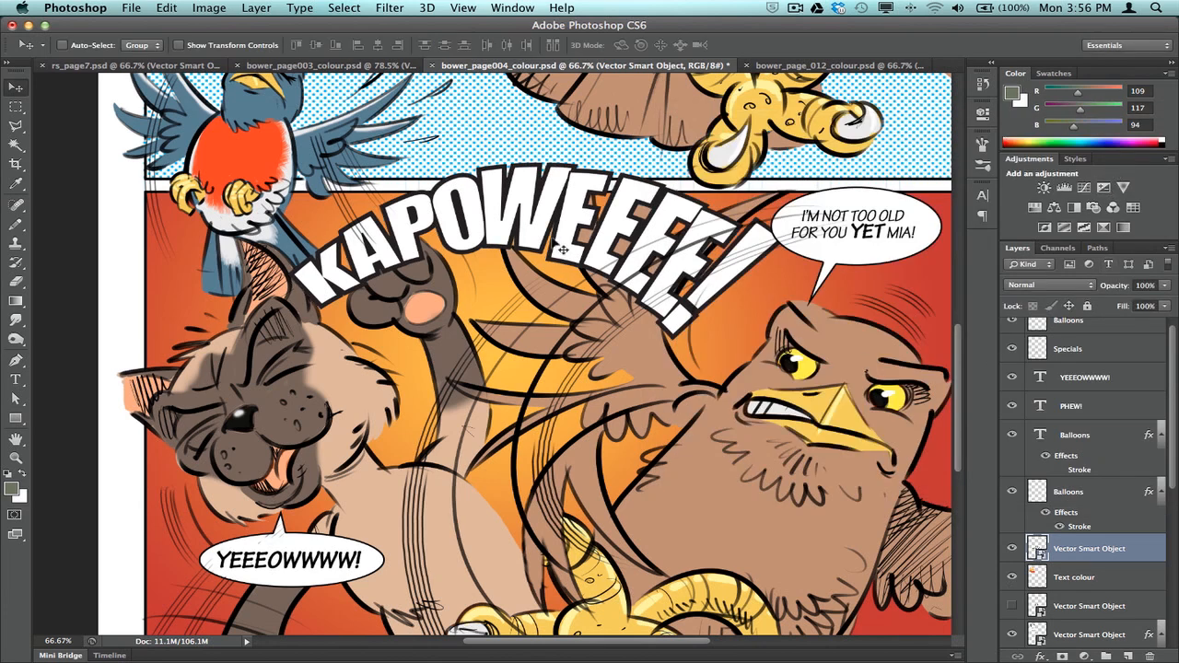
pyautogui.moveTo(539, 239)
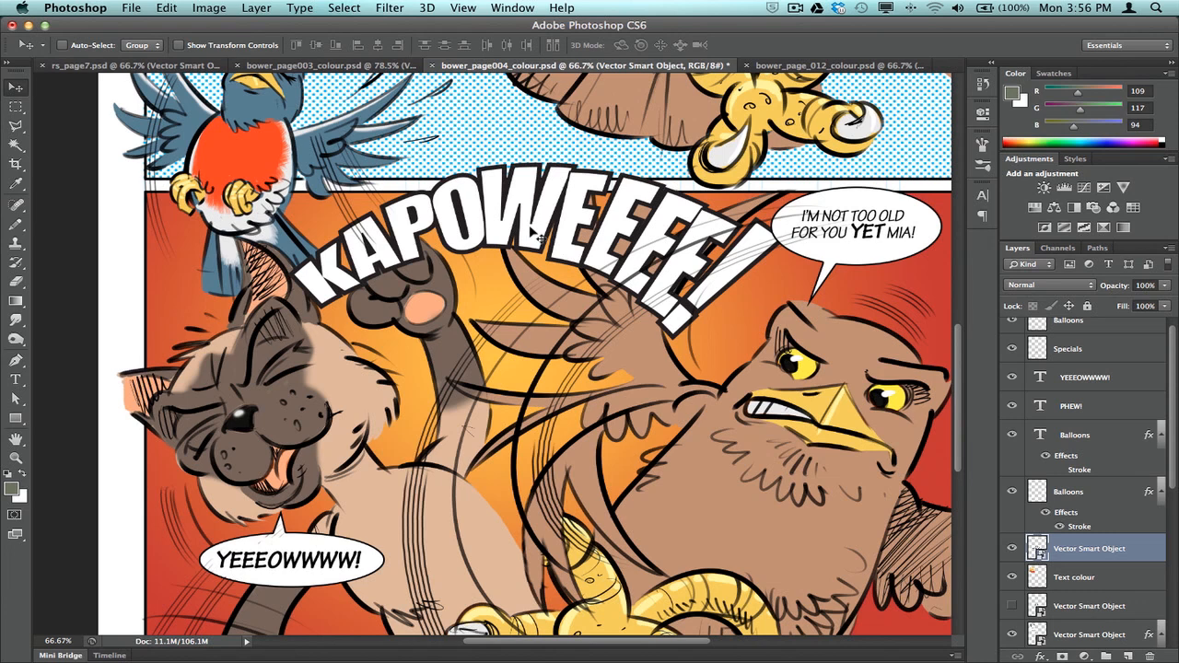
pyautogui.moveTo(691, 262)
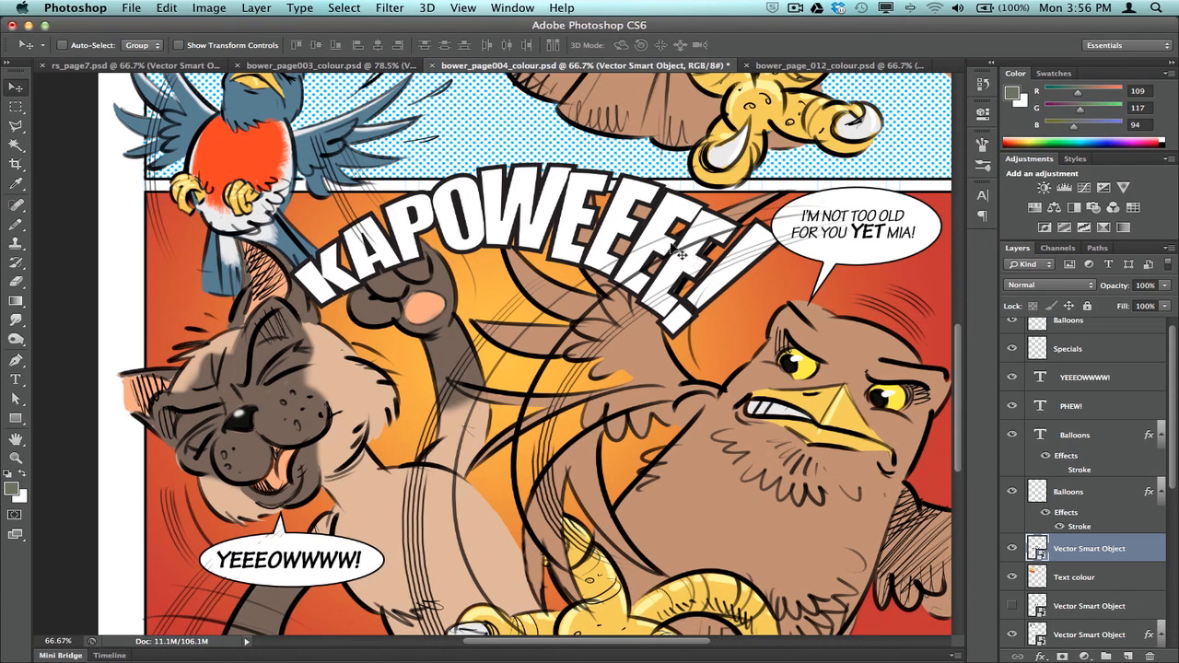
pyautogui.moveTo(1137, 557)
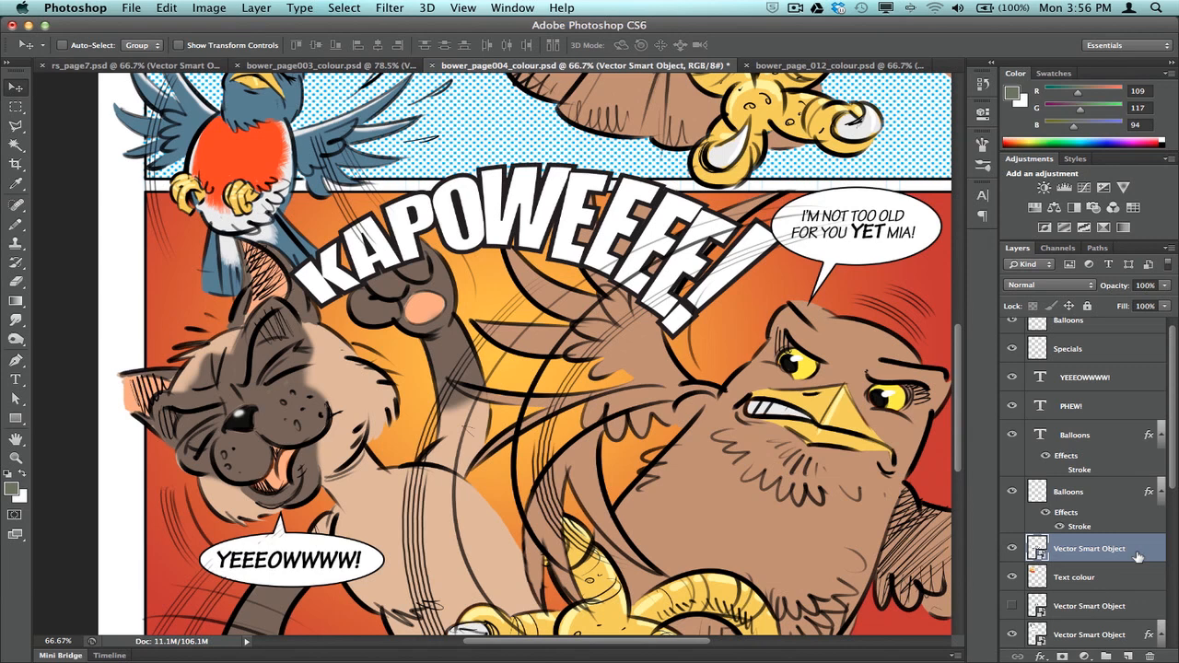
pyautogui.moveTo(1140, 558)
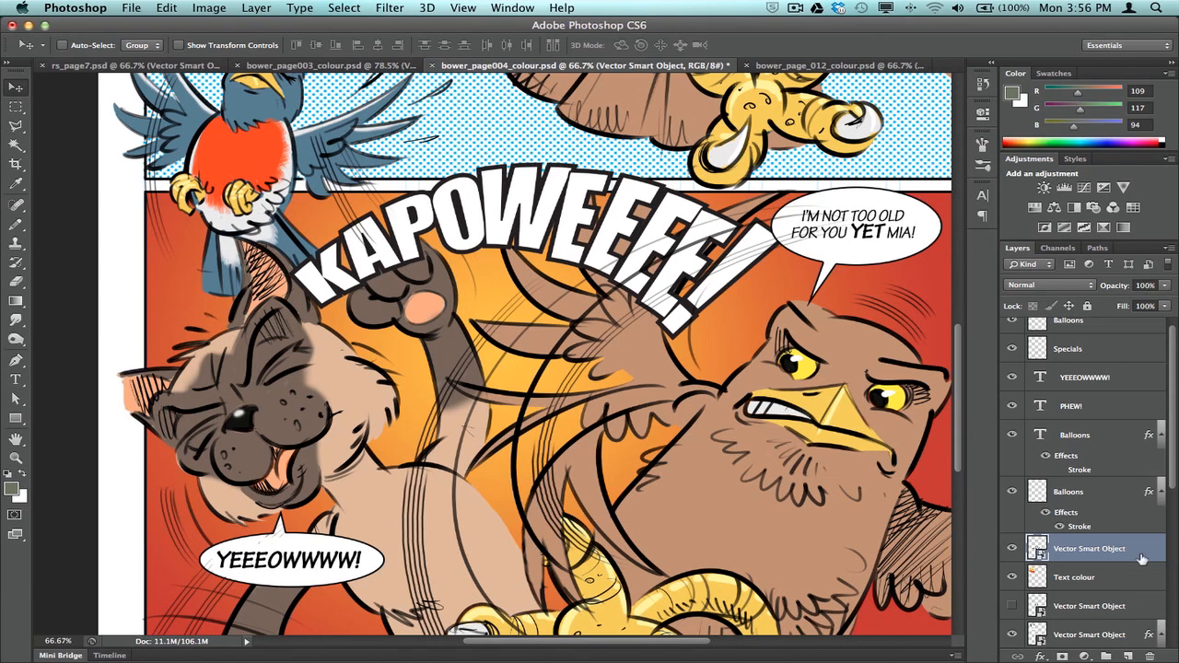